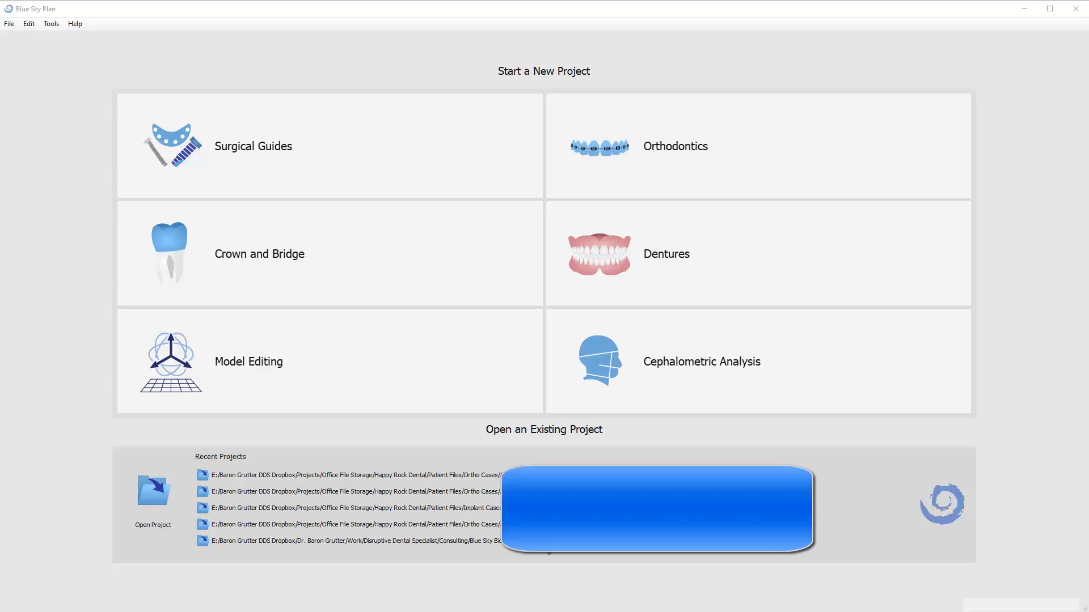
pyautogui.moveTo(884, 608)
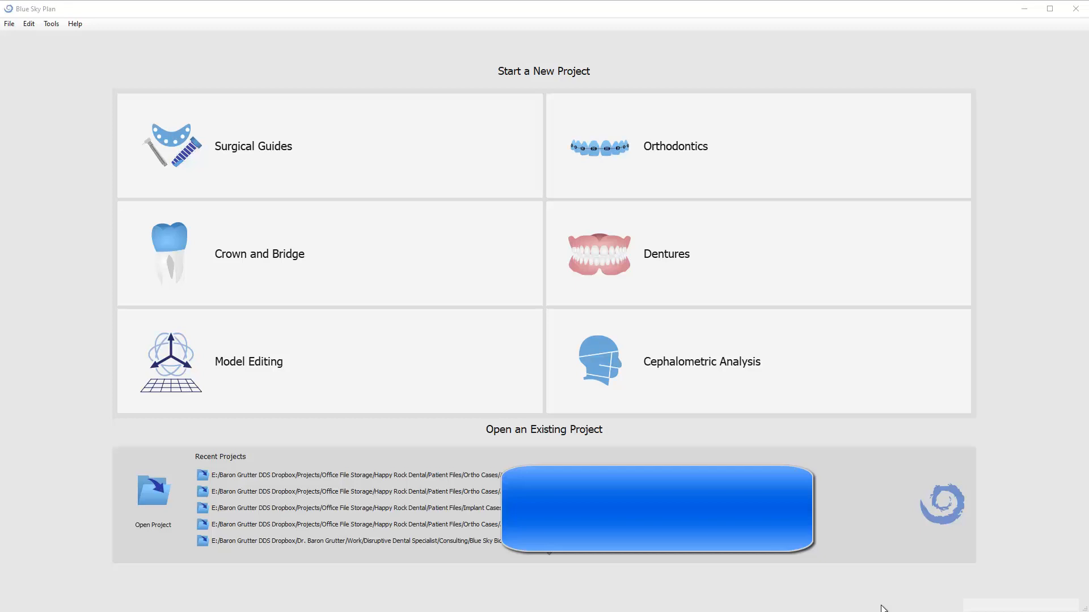
pyautogui.moveTo(1060, 569)
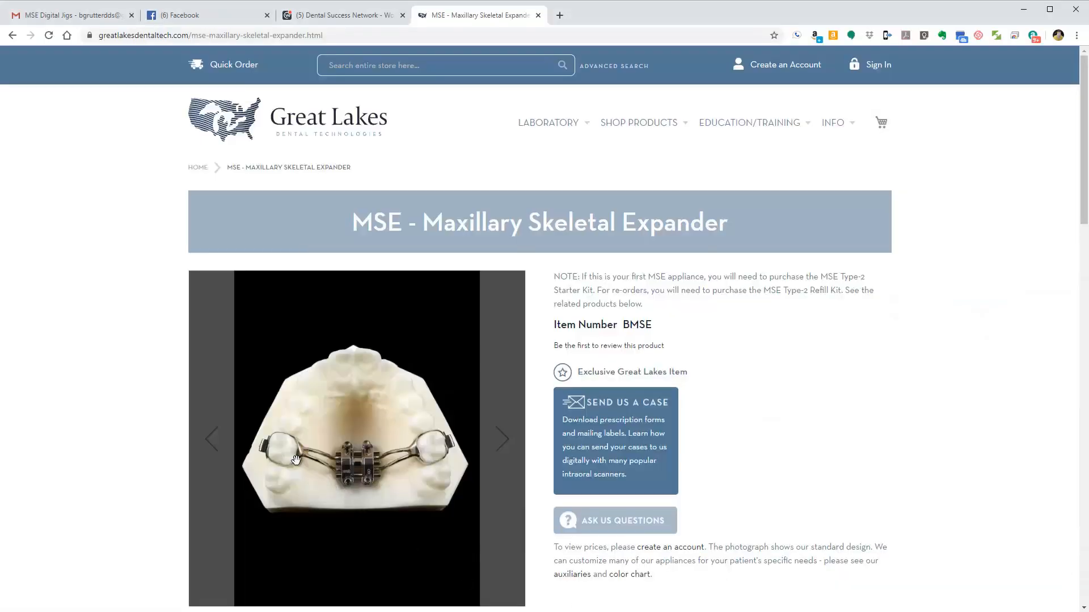
pyautogui.moveTo(328, 455)
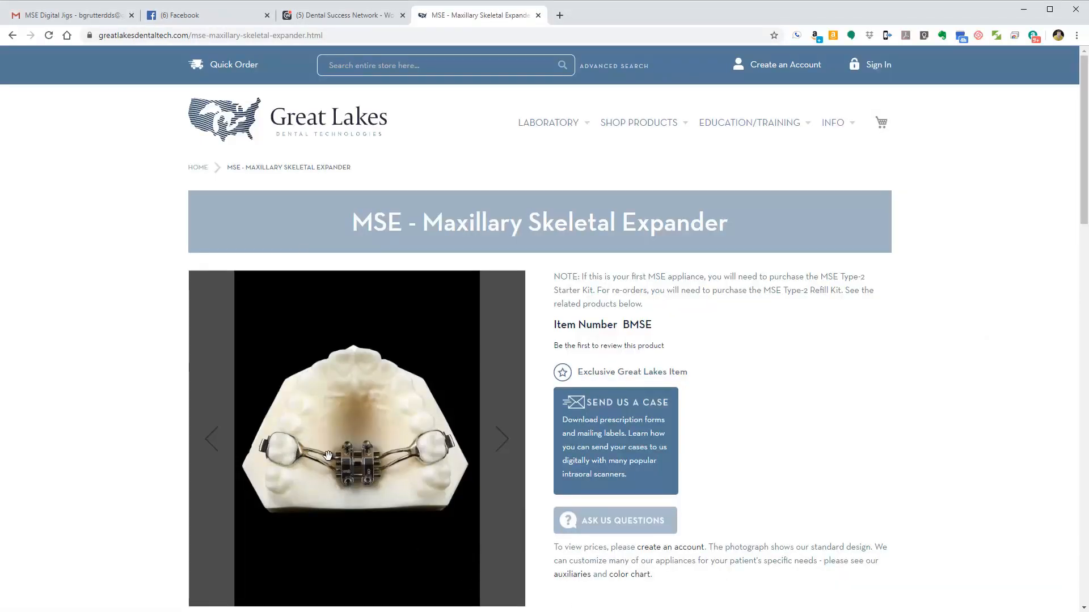
pyautogui.moveTo(365, 442)
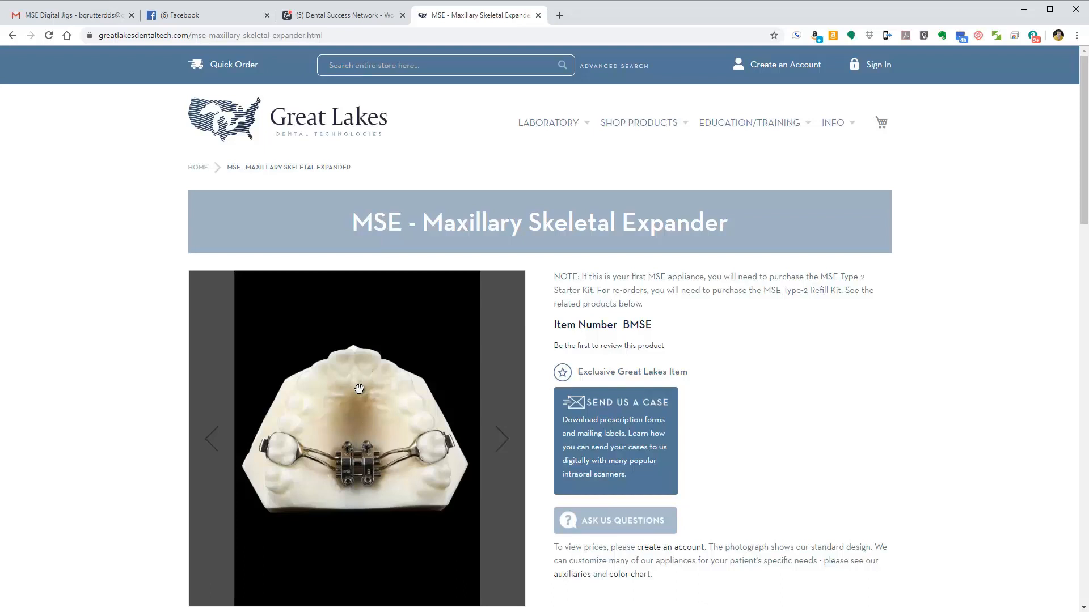
pyautogui.moveTo(344, 442)
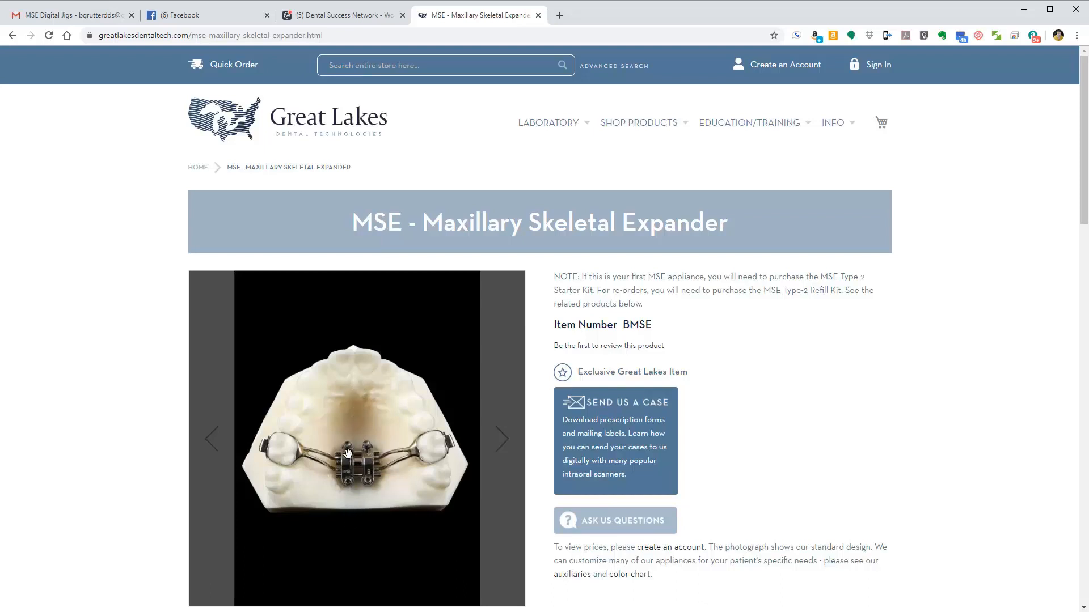
pyautogui.moveTo(347, 431)
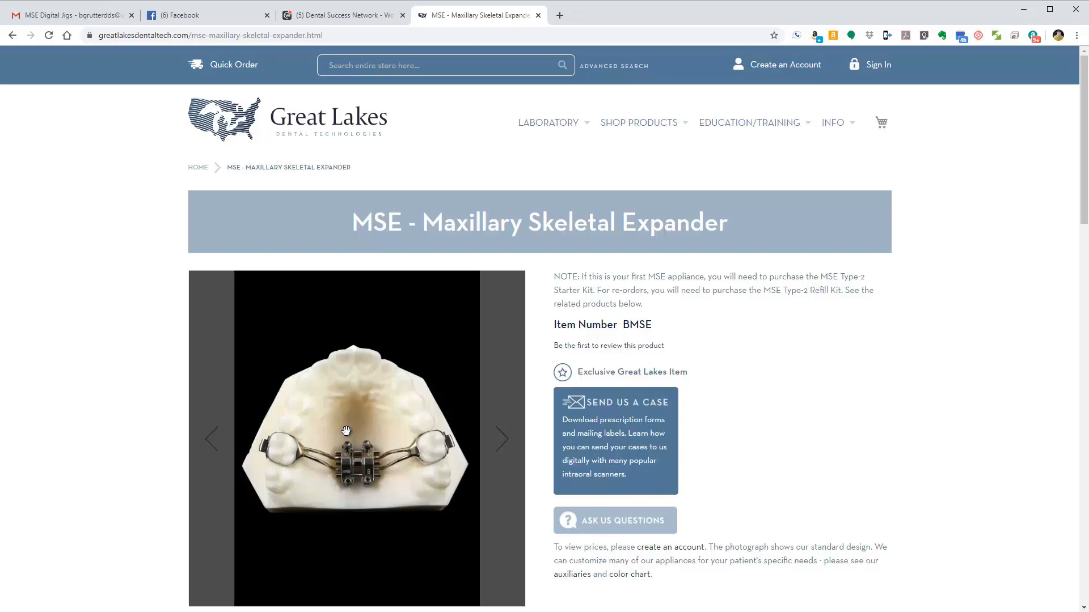
pyautogui.moveTo(343, 429)
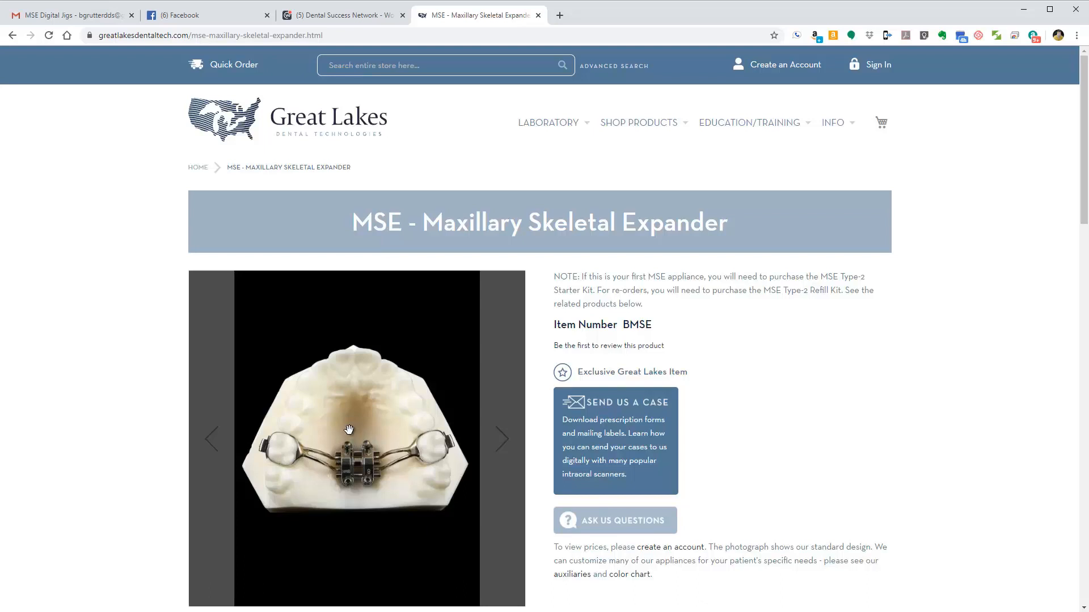
pyautogui.moveTo(356, 366)
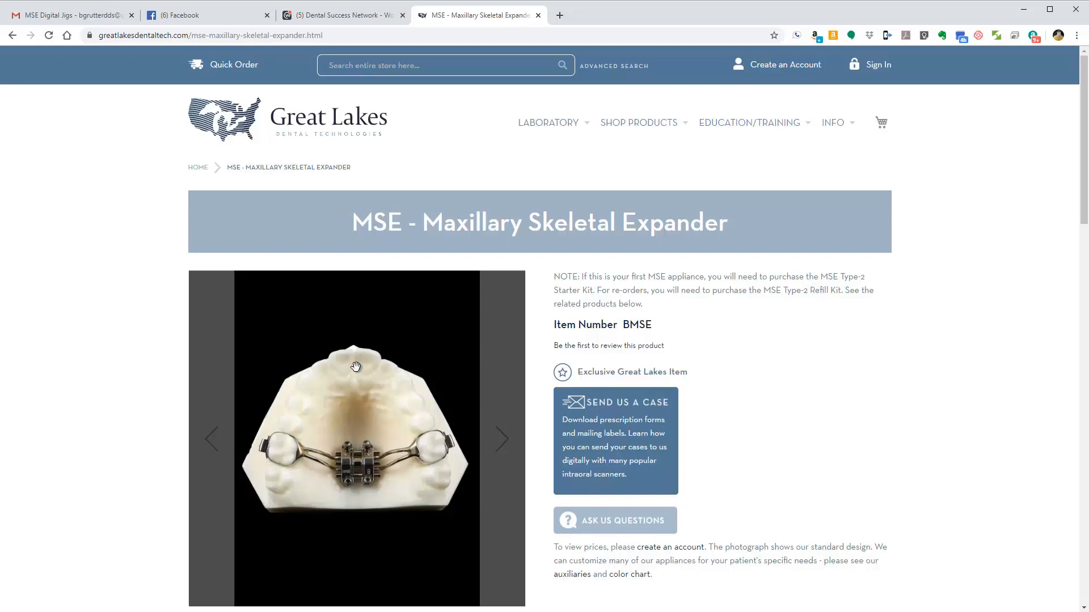
pyautogui.moveTo(582, 533)
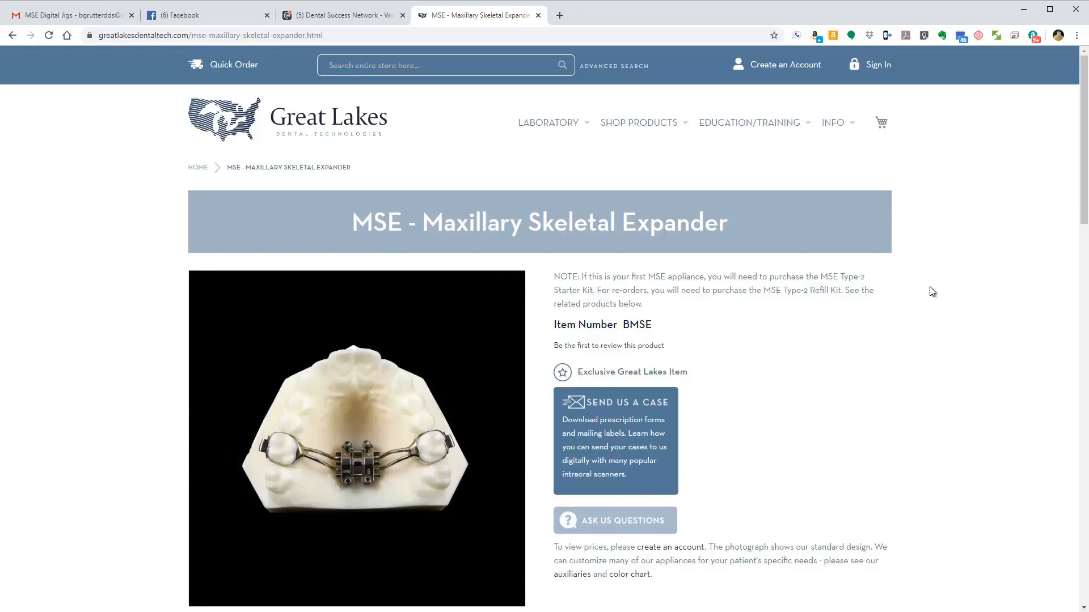
# Step: Switch back to Blue Sky Plan's start screen from the other window
pyautogui.press('alt+tab')
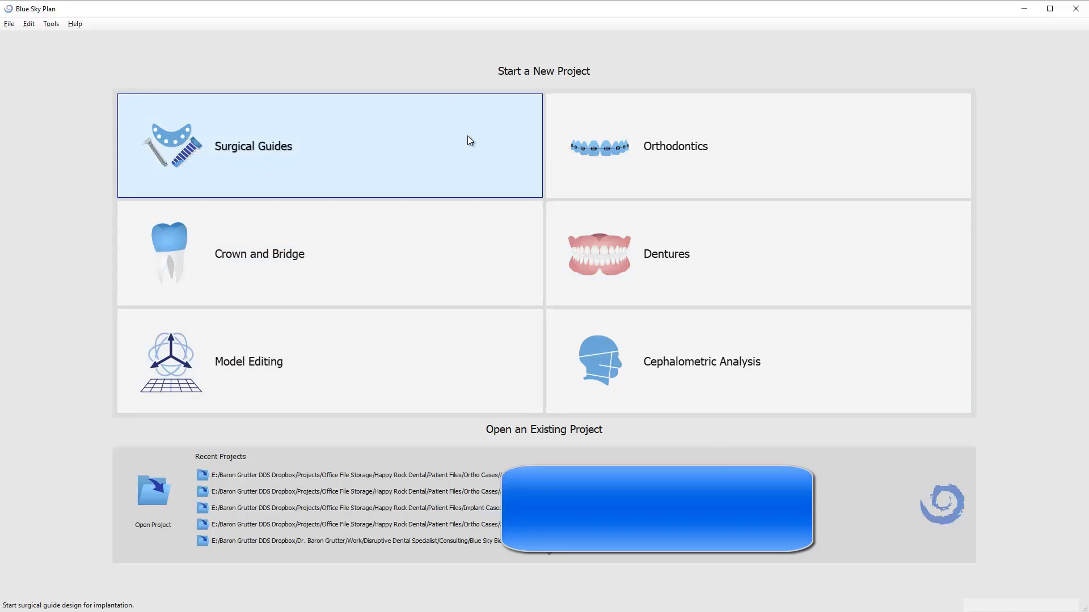
pyautogui.moveTo(463, 139)
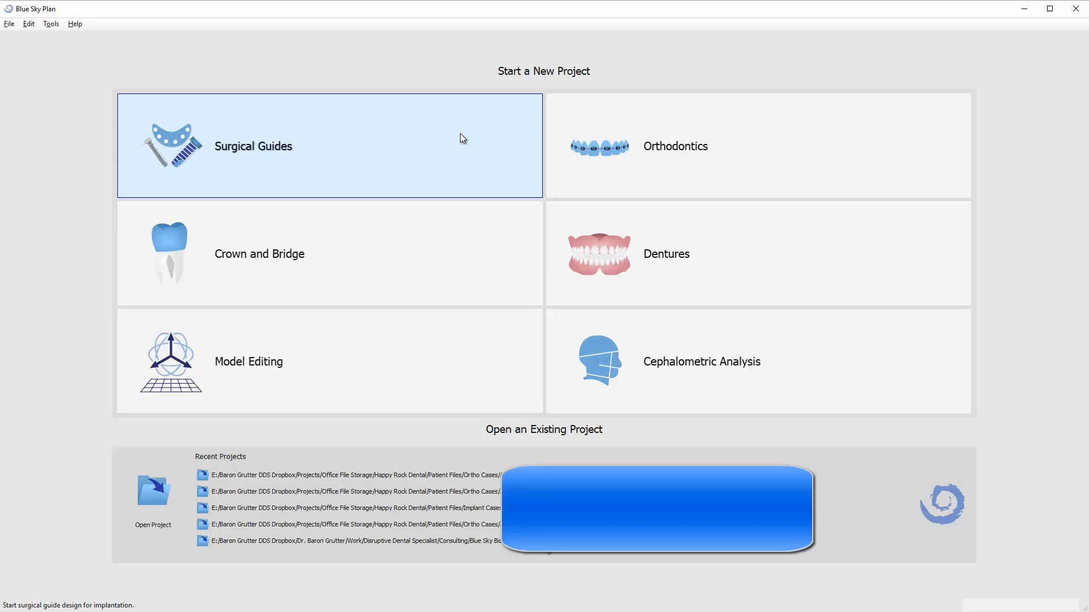
pyautogui.moveTo(484, 125)
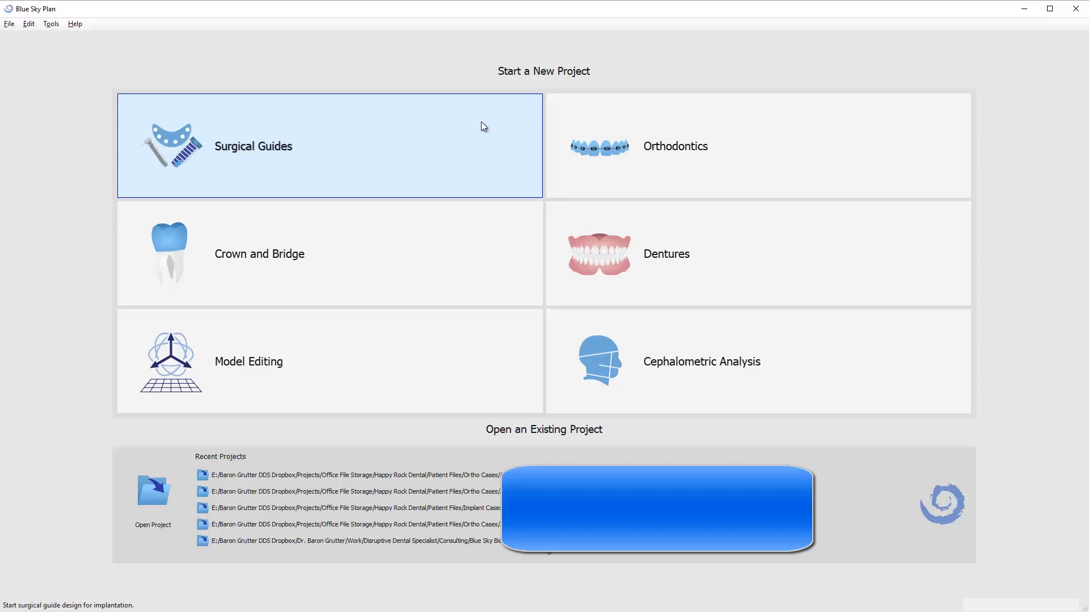
pyautogui.moveTo(407, 144)
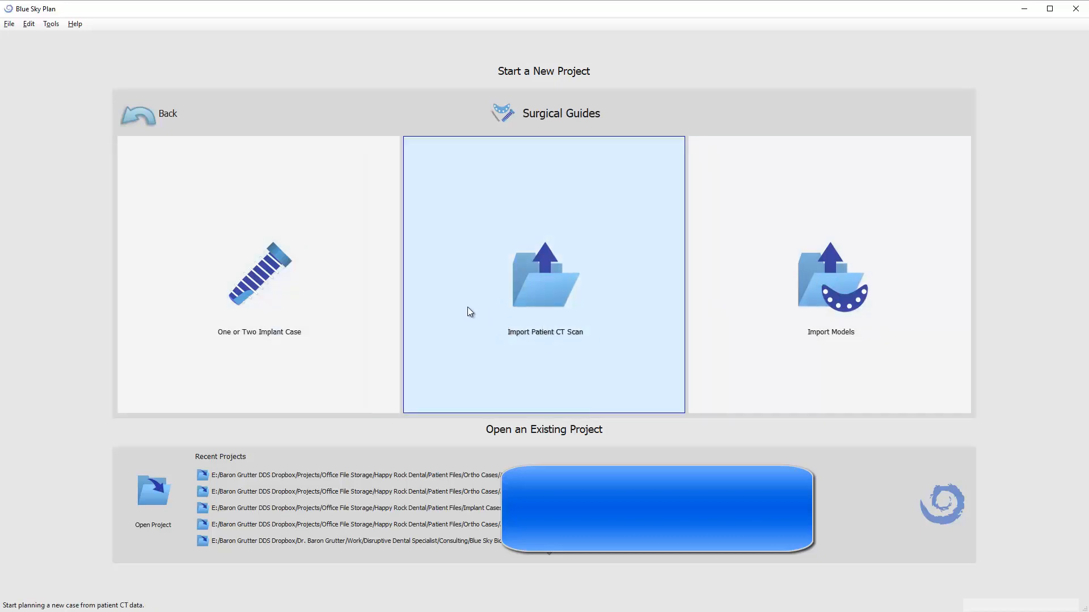
# Step: Start a new case from the patient's CT scan and load the chosen DICOM folder
pyautogui.click(545, 276)
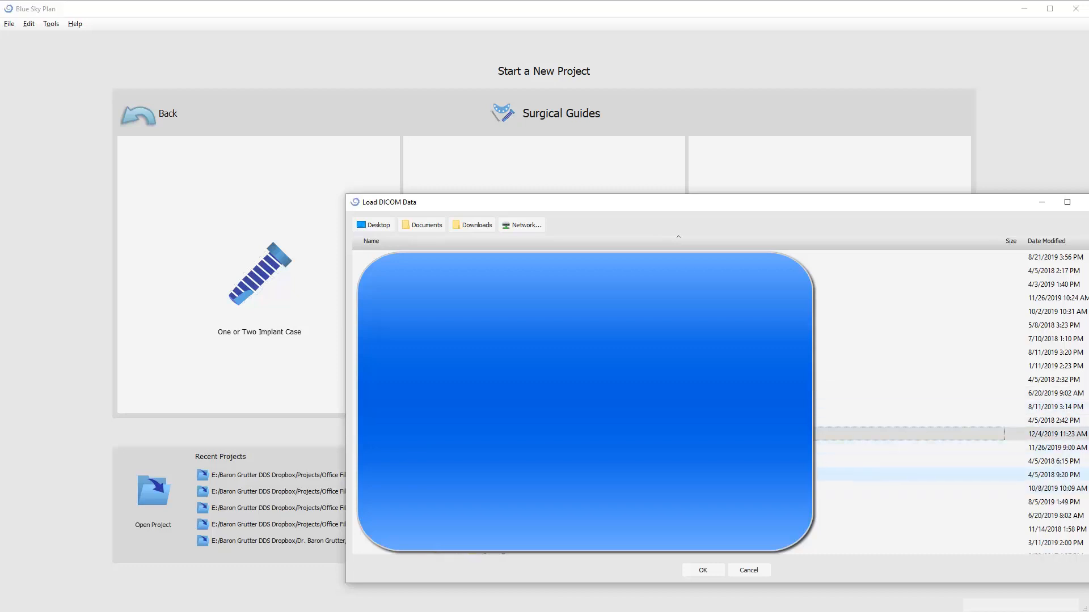
pyautogui.scroll(-3)
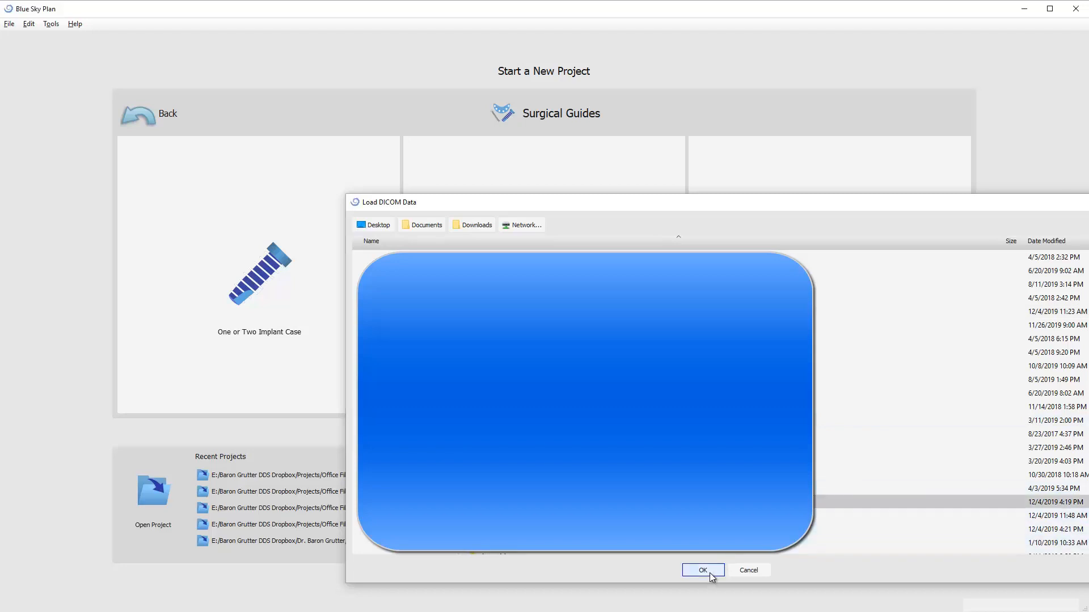
pyautogui.click(704, 569)
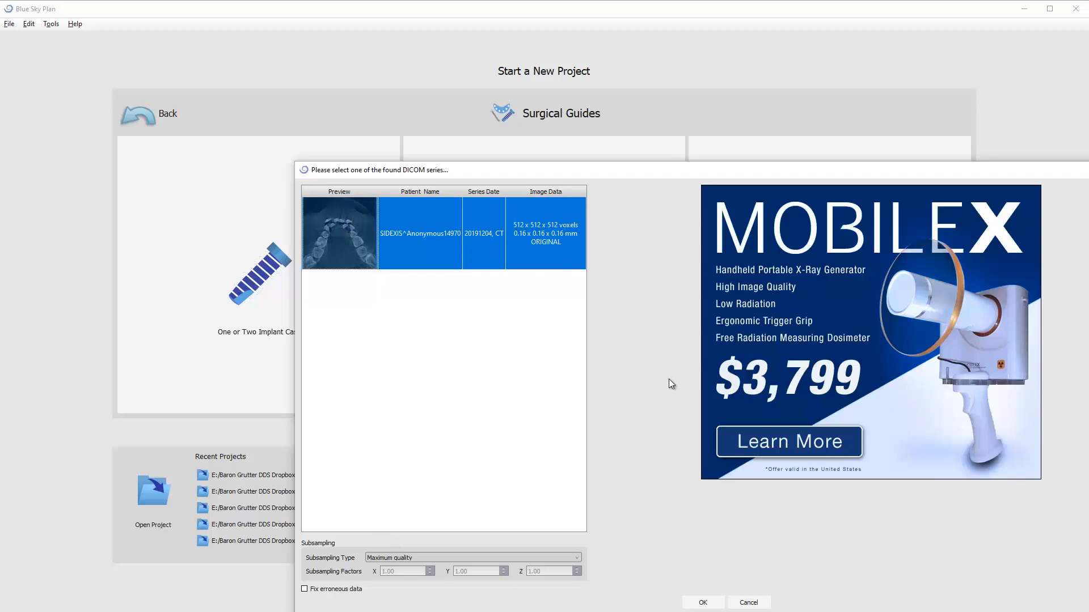
# Step: Load the found CT series and accept its alignment and volume of interest
pyautogui.click(704, 602)
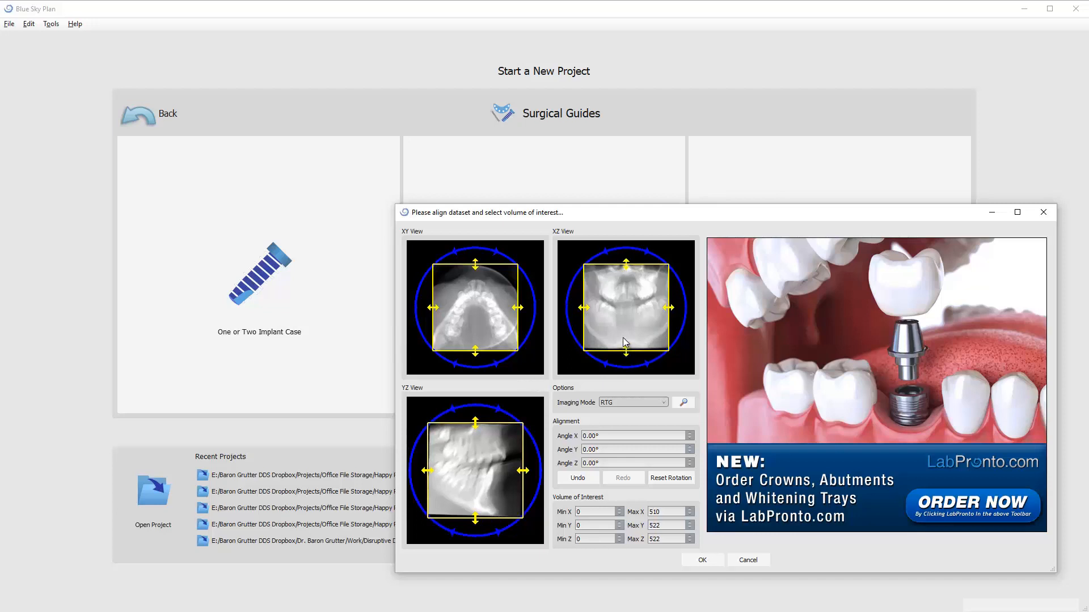
pyautogui.moveTo(539, 512)
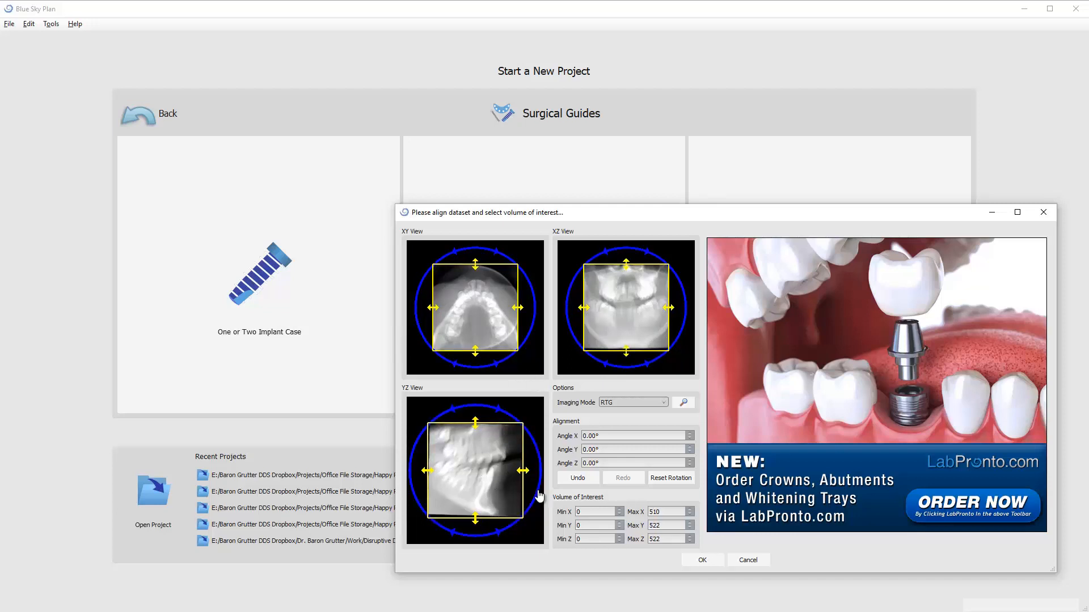
pyautogui.moveTo(652, 363)
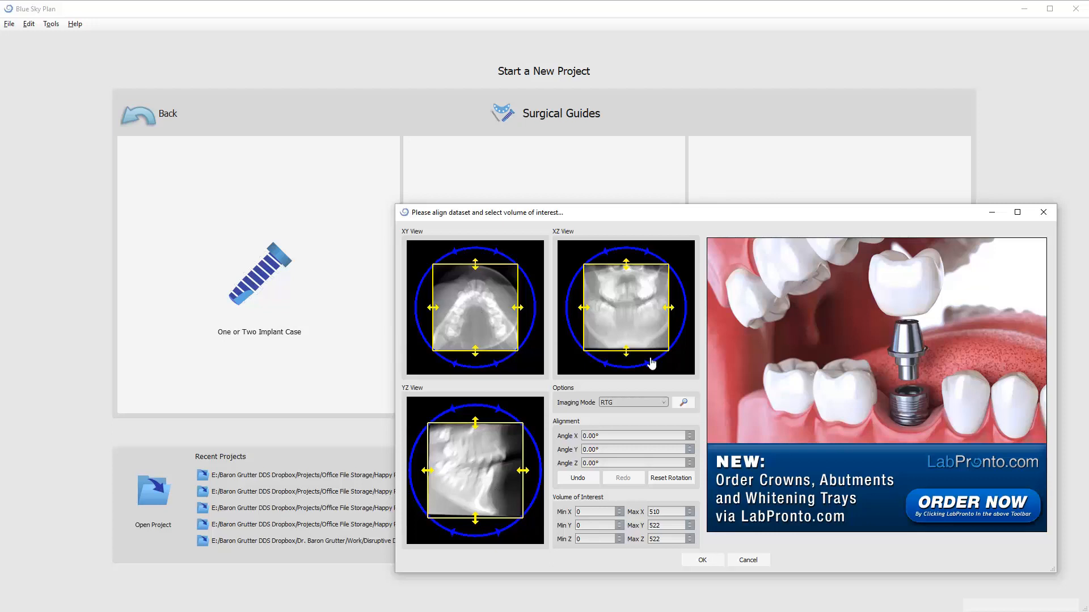
pyautogui.moveTo(555, 387)
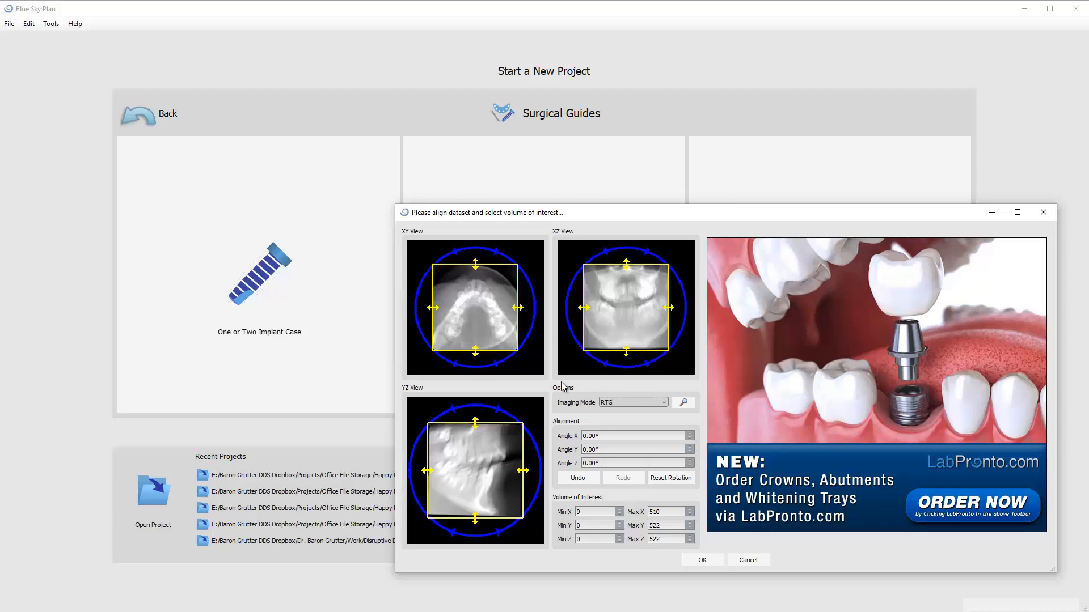
pyautogui.moveTo(645, 481)
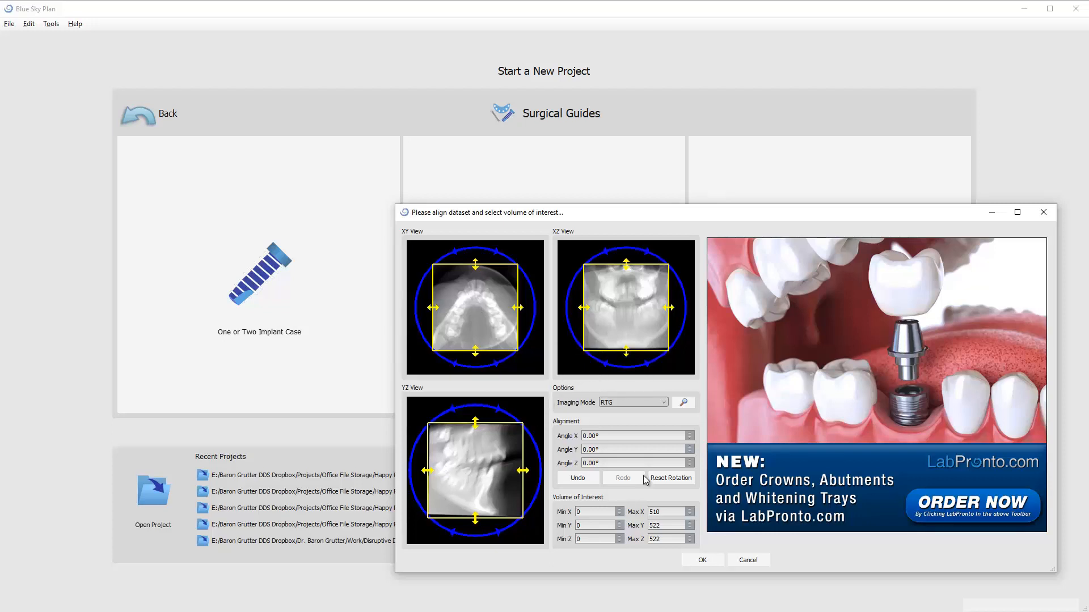
pyautogui.moveTo(594, 361)
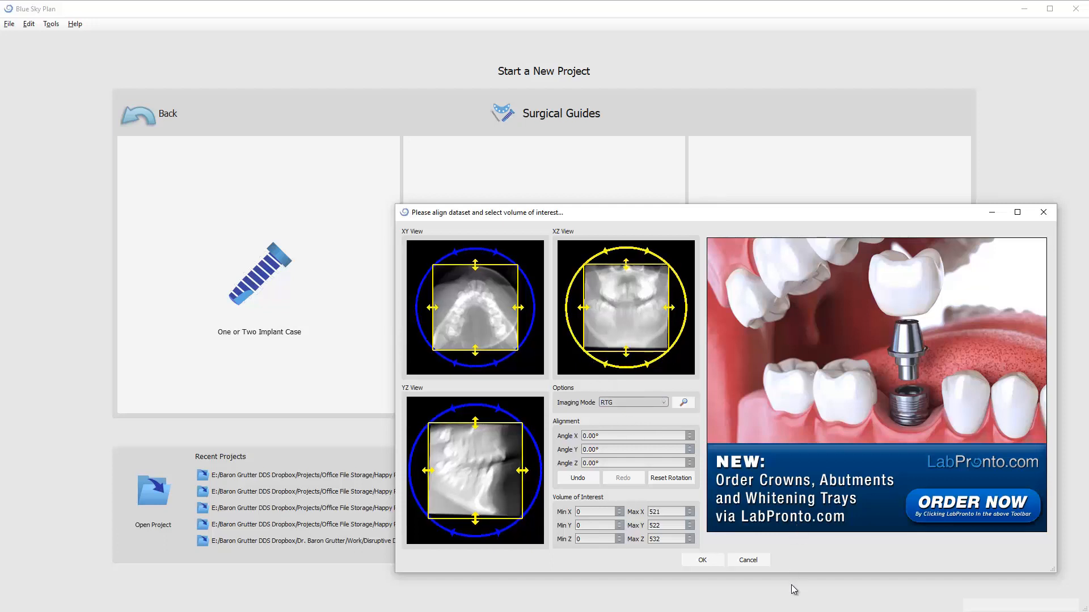
pyautogui.click(749, 560)
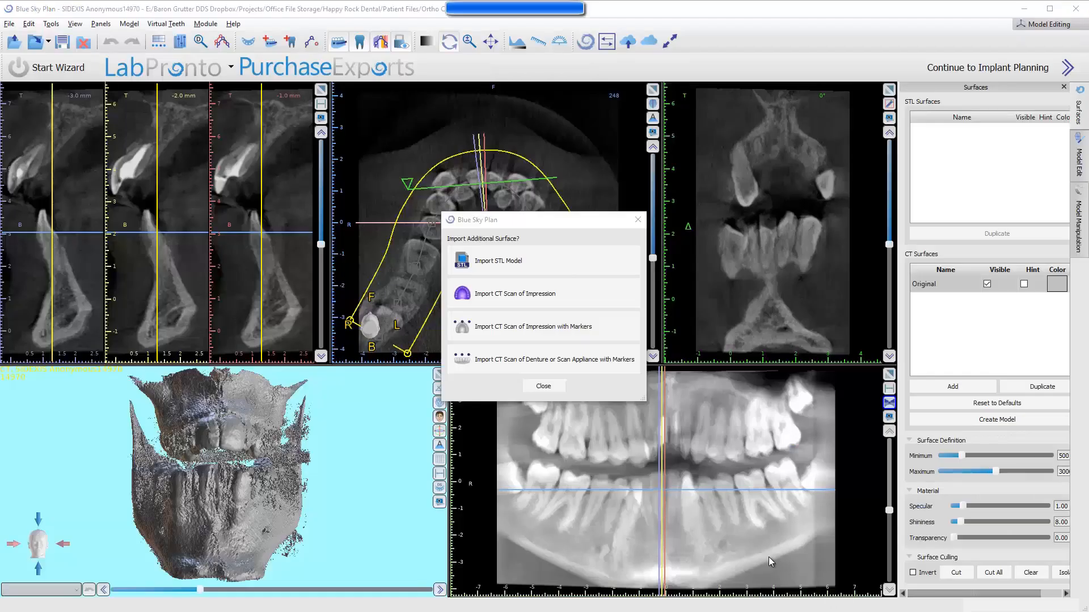
pyautogui.moveTo(556, 293)
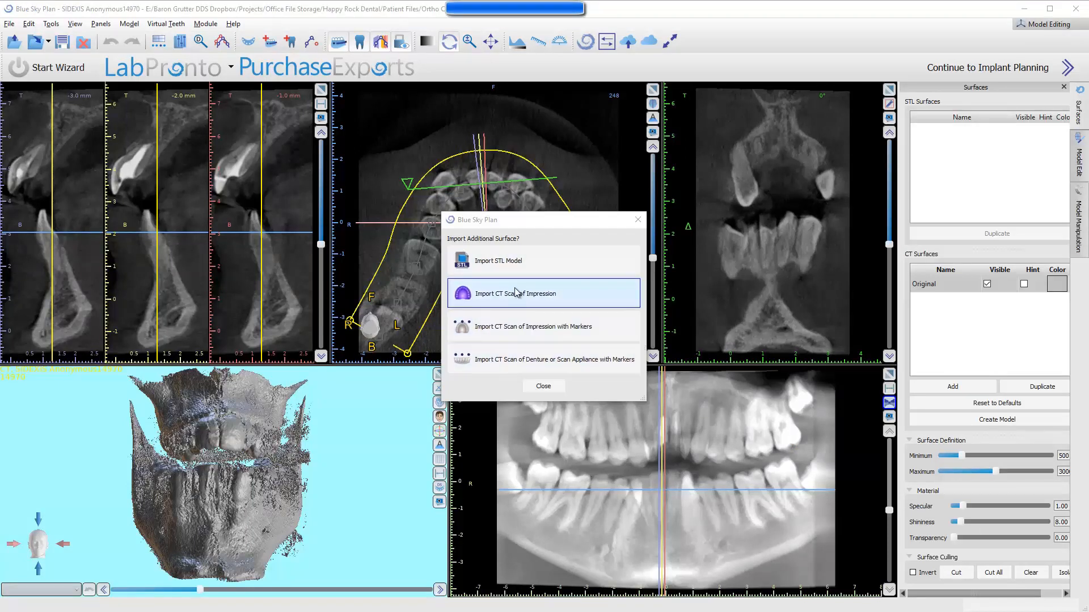
pyautogui.moveTo(517, 348)
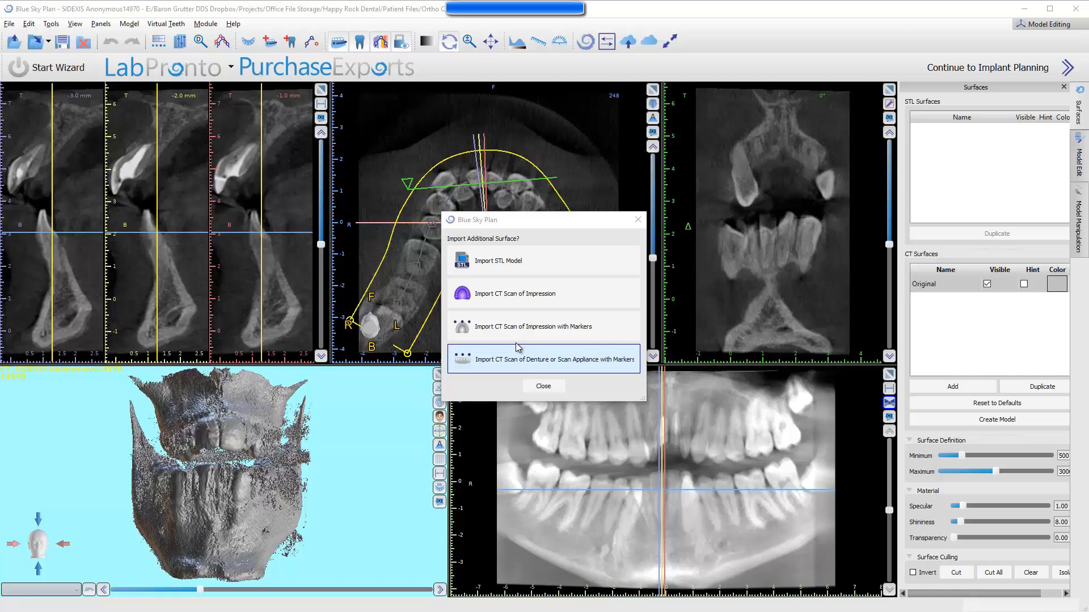
# Step: Import the maxillary STL model as an additional surface and preview the upper arch
pyautogui.click(498, 261)
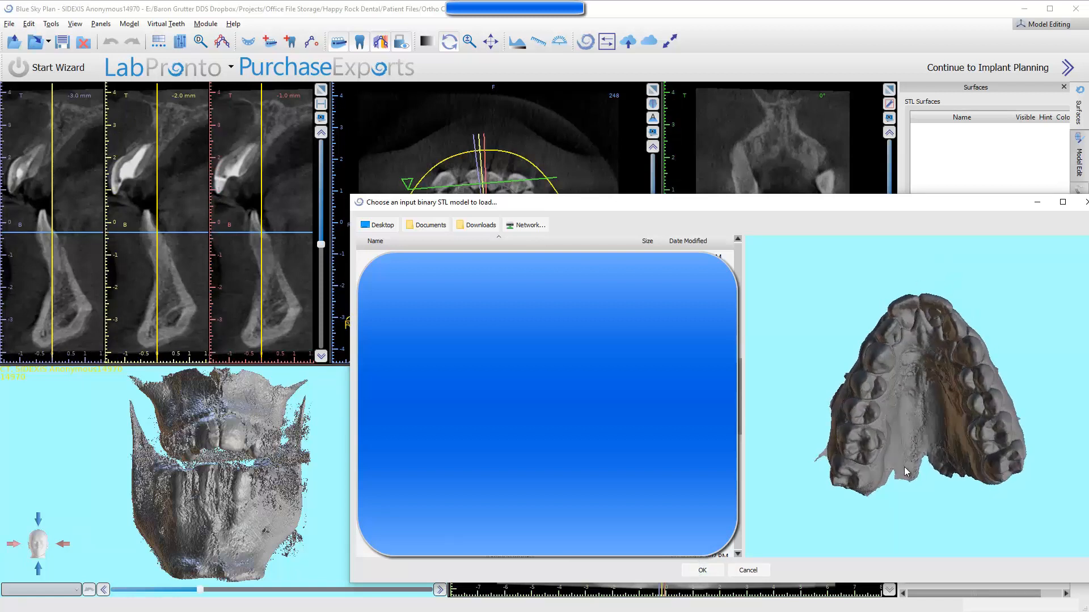
pyautogui.moveTo(903, 471); pyautogui.dragTo(929, 434)
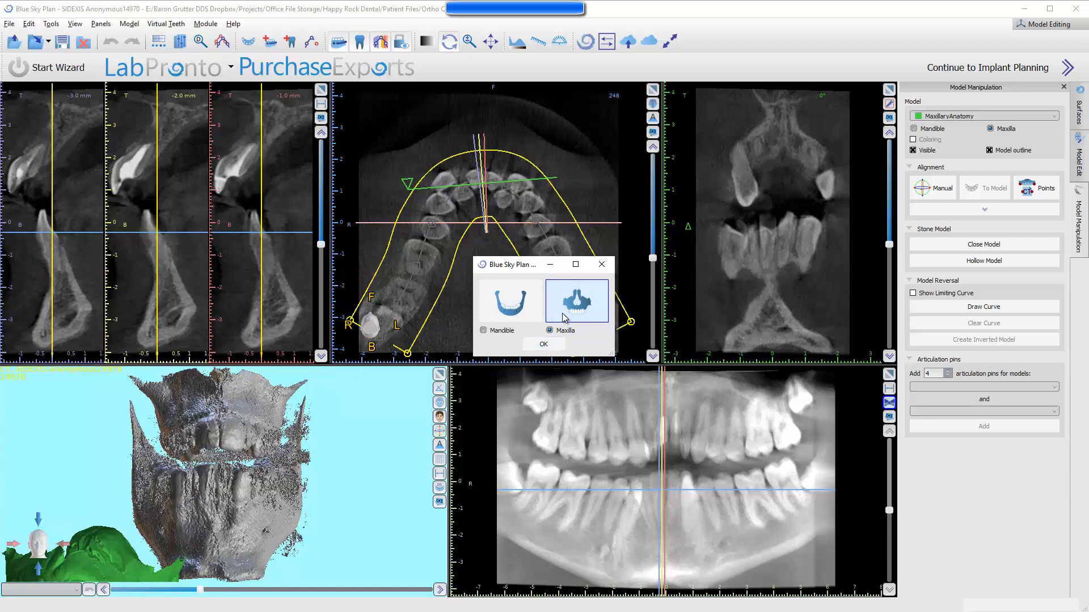
# Step: Designate the imported scan as the maxilla and acknowledge the CT alignment reminder
pyautogui.click(543, 345)
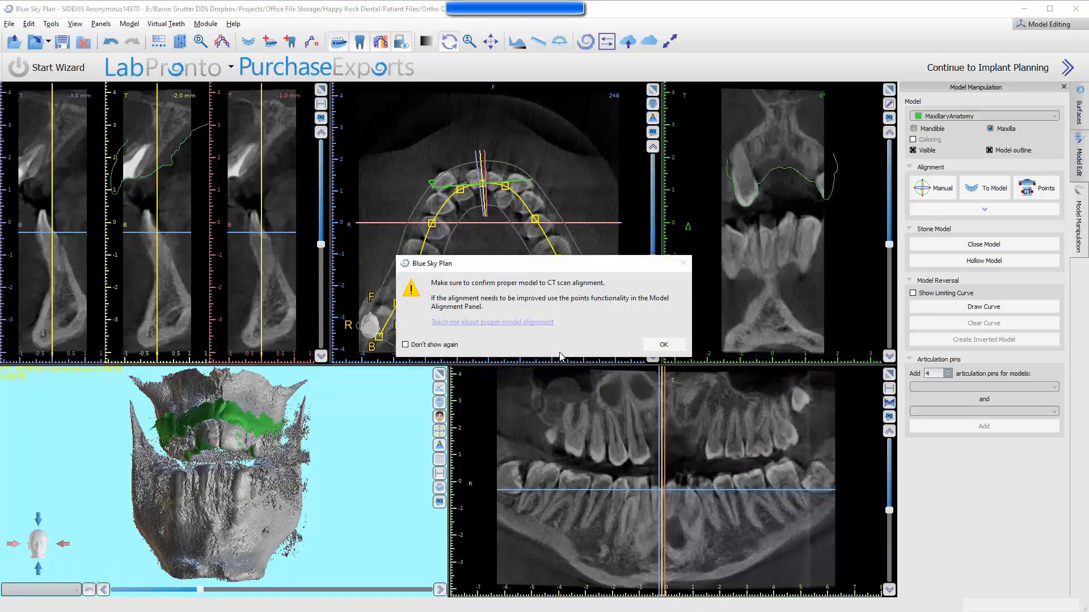
pyautogui.moveTo(577, 338)
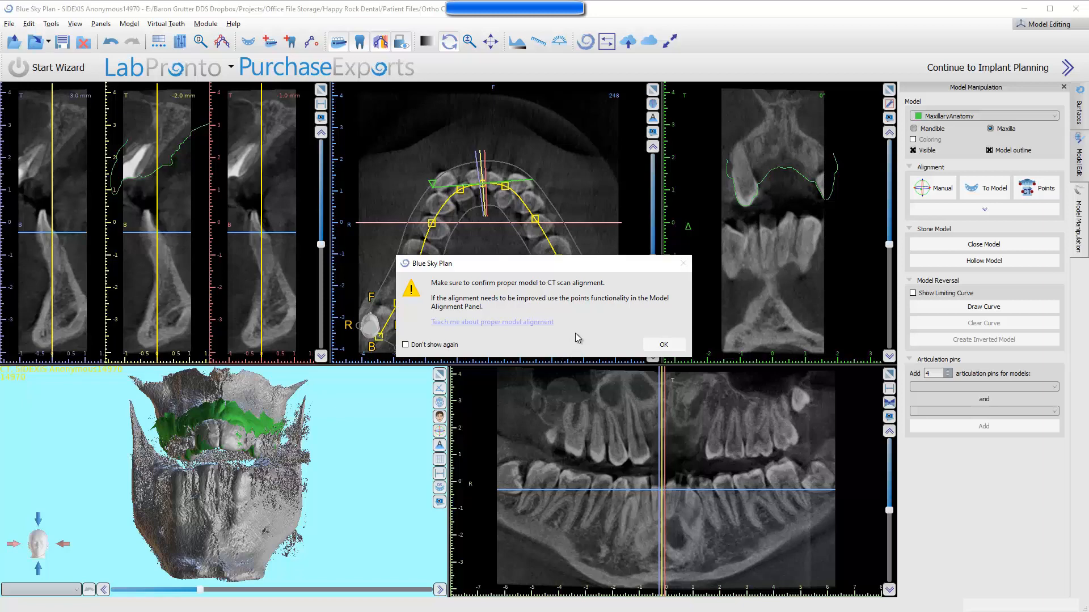
pyautogui.moveTo(592, 341)
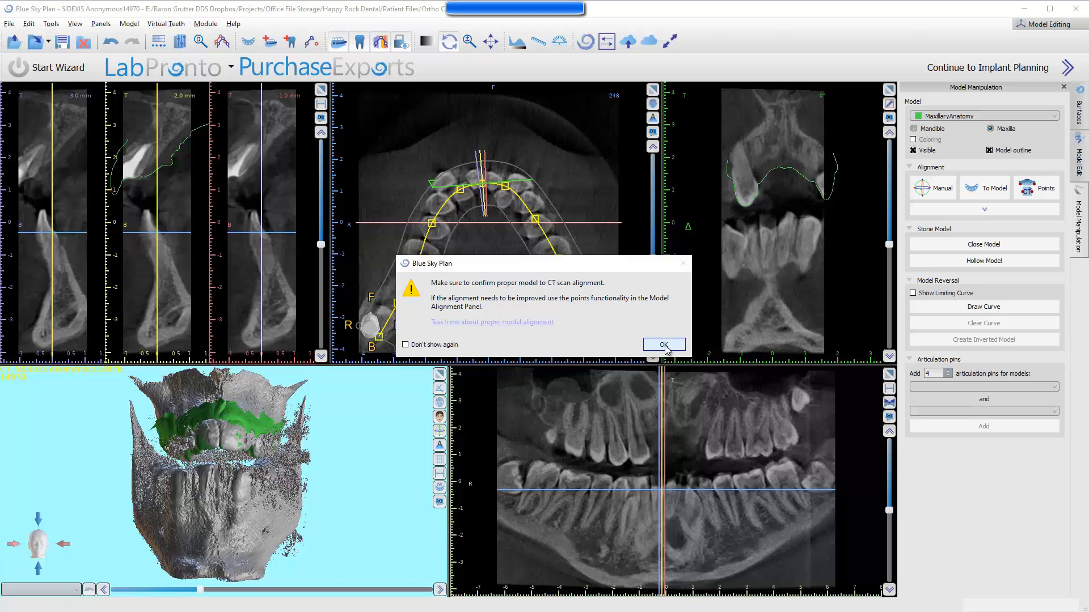
pyautogui.click(663, 345)
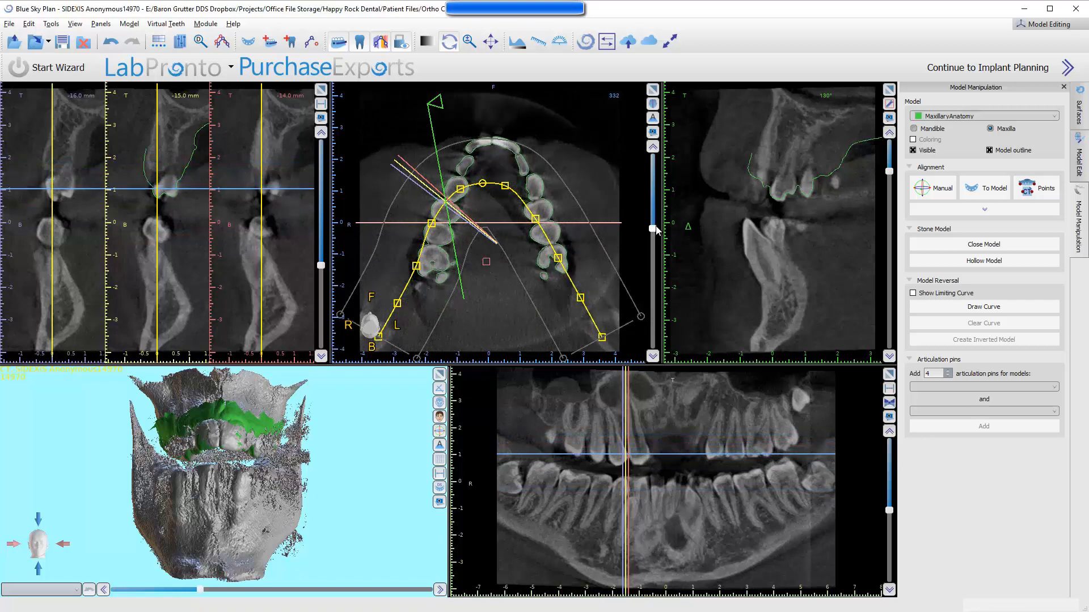
# Step: Move the cross-section marker along the arch to check the model outline against the teeth
pyautogui.moveTo(653, 229); pyautogui.dragTo(653, 238)
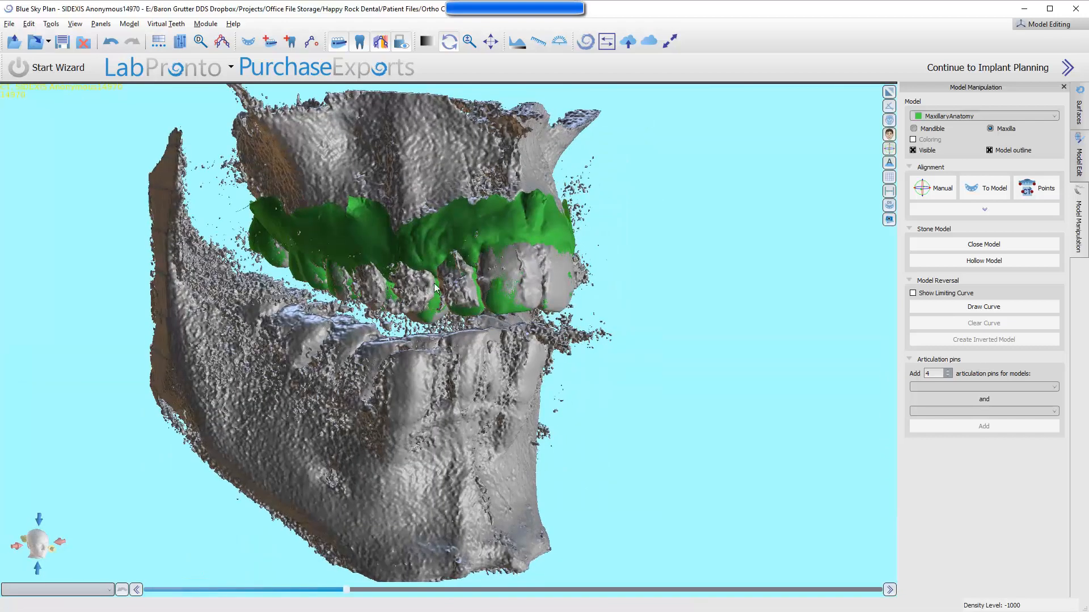
# Step: Orbit the 3D scene to inspect the green maxillary scan's fit on the CT teeth from several angles
pyautogui.moveTo(434, 288); pyautogui.dragTo(243, 419)
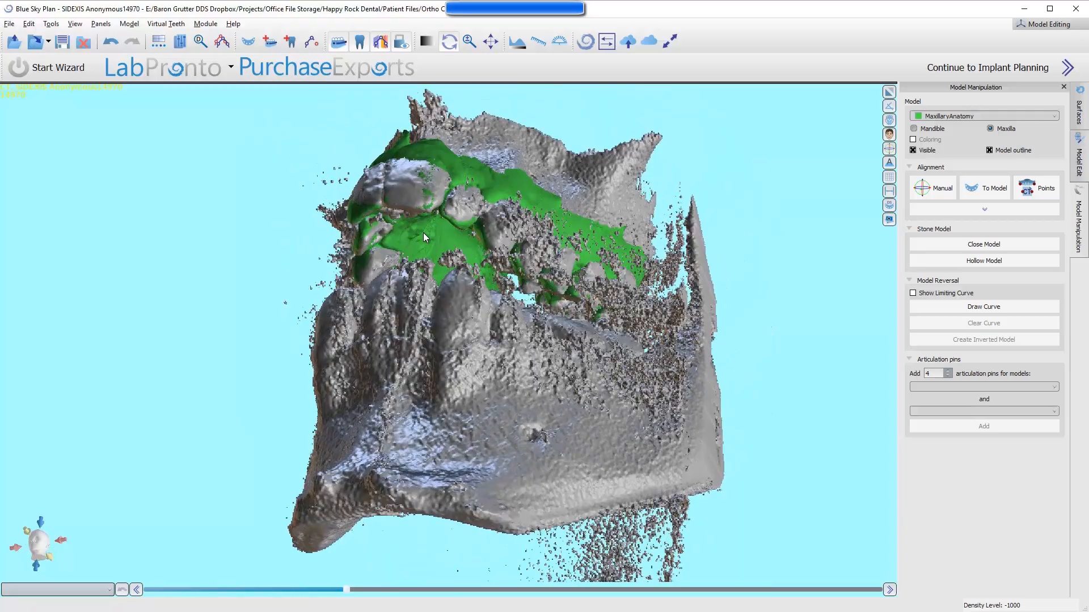
pyautogui.moveTo(423, 238); pyautogui.dragTo(716, 364)
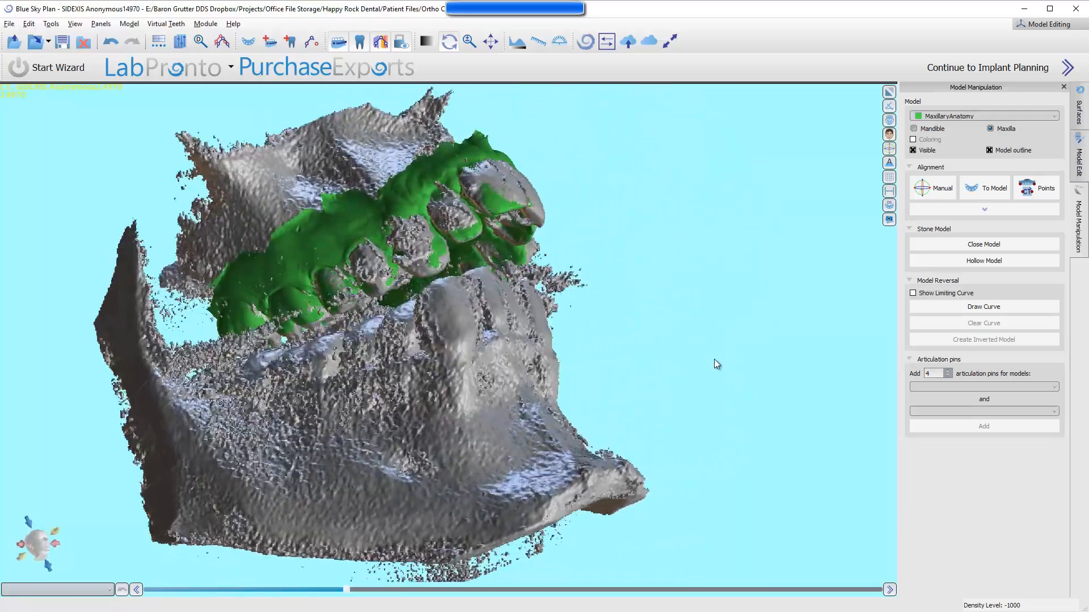
pyautogui.moveTo(716, 364); pyautogui.dragTo(635, 239)
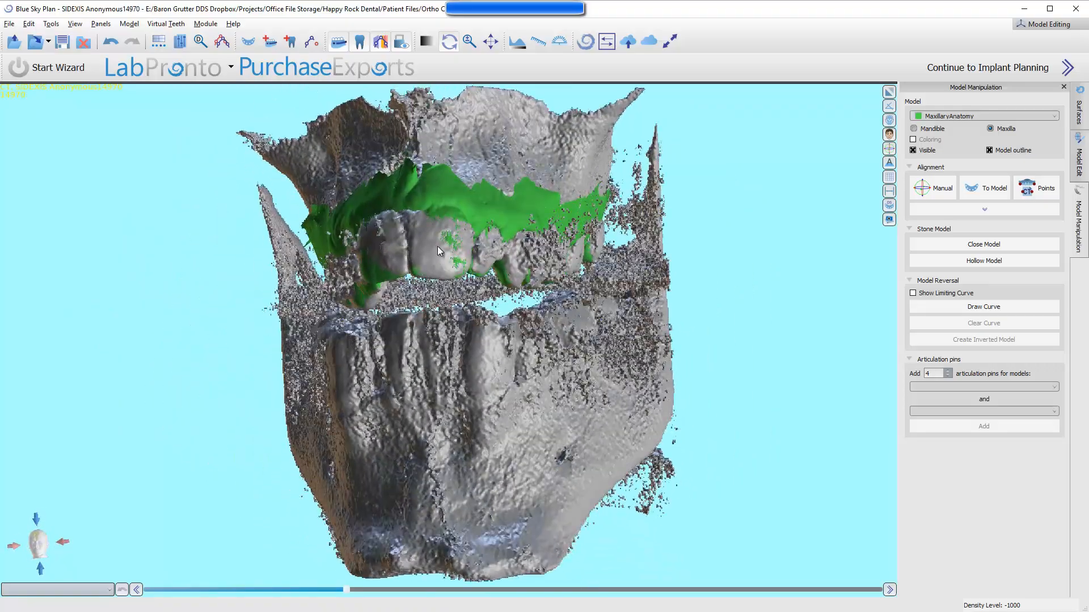
pyautogui.moveTo(437, 250); pyautogui.dragTo(653, 346)
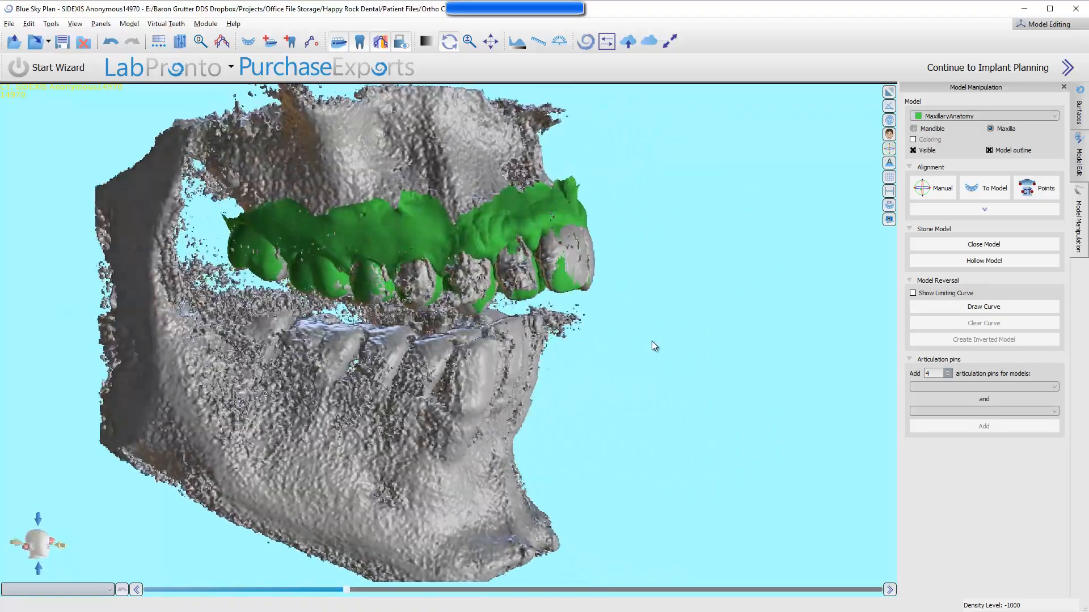
pyautogui.moveTo(653, 346); pyautogui.dragTo(554, 332)
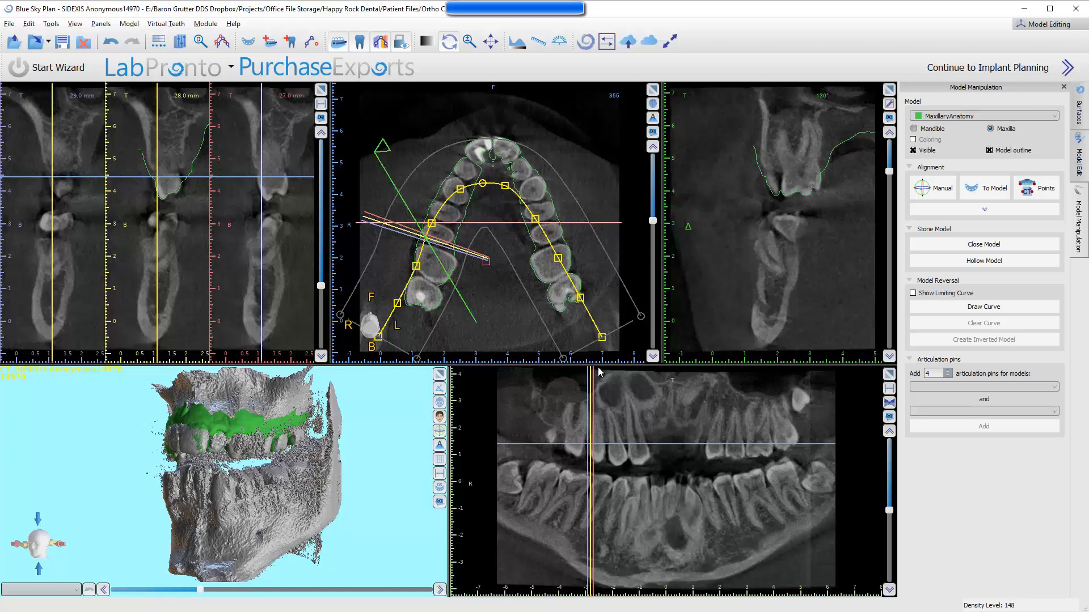
pyautogui.moveTo(1068, 119)
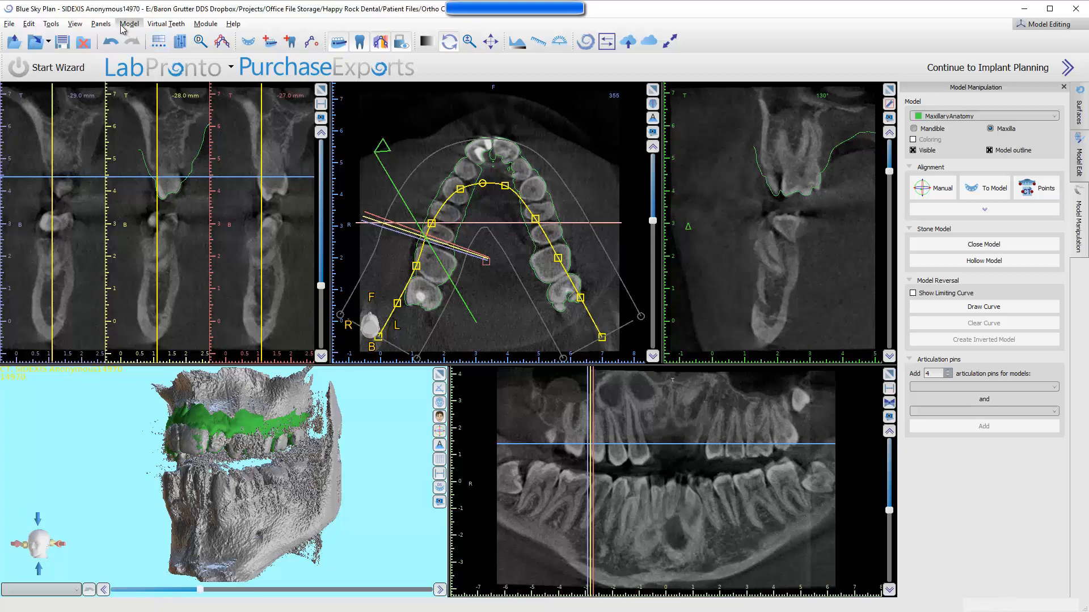
# Step: Hide the Original CT surface in the Surfaces panel, leaving only the maxillary model visible
pyautogui.click(95, 24)
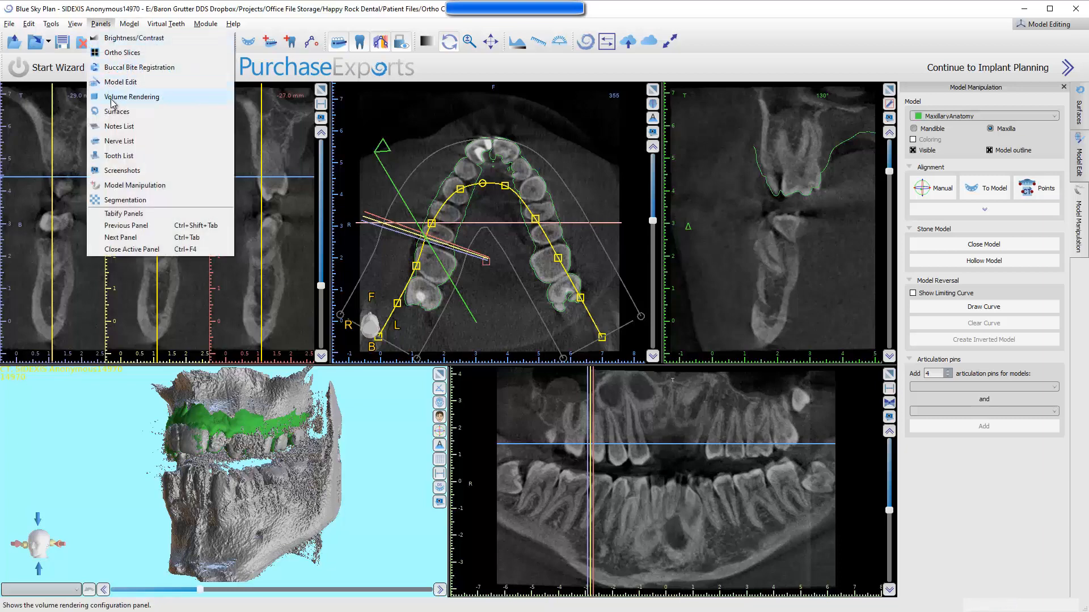
pyautogui.click(117, 111)
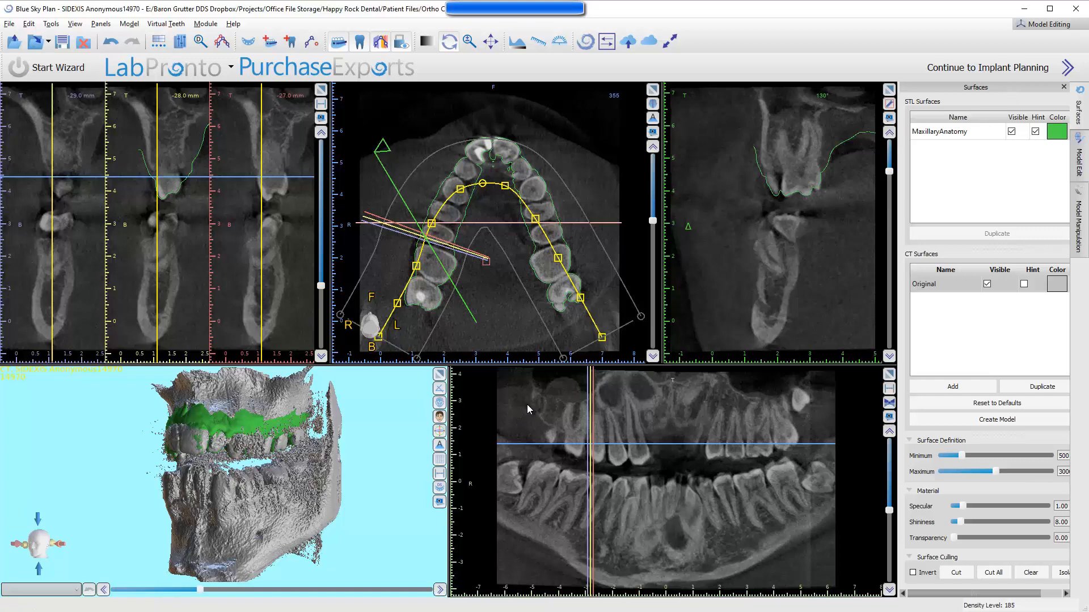
pyautogui.click(987, 283)
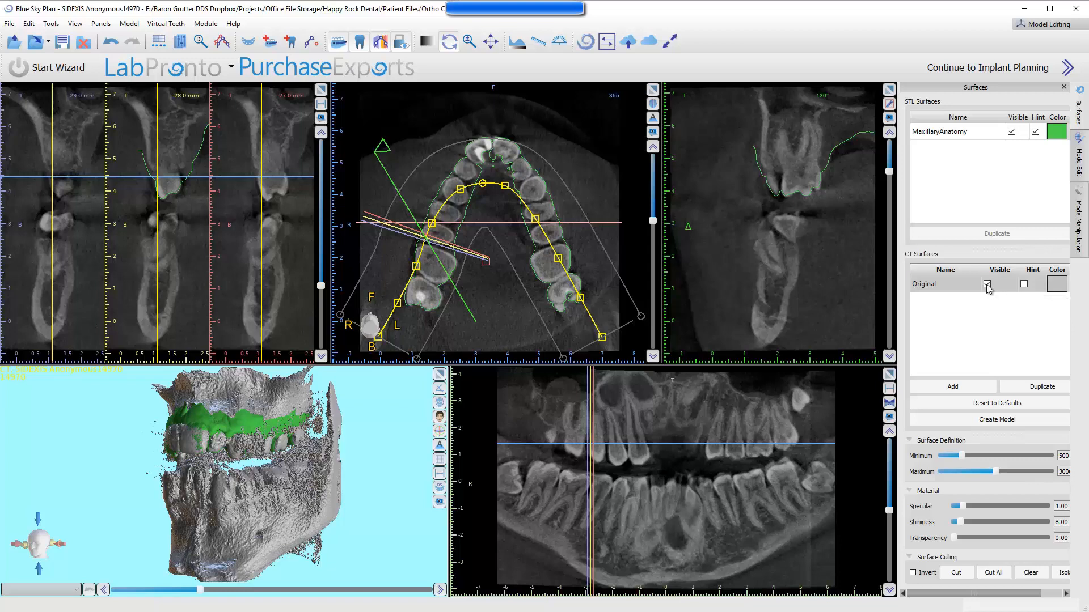
pyautogui.click(987, 283)
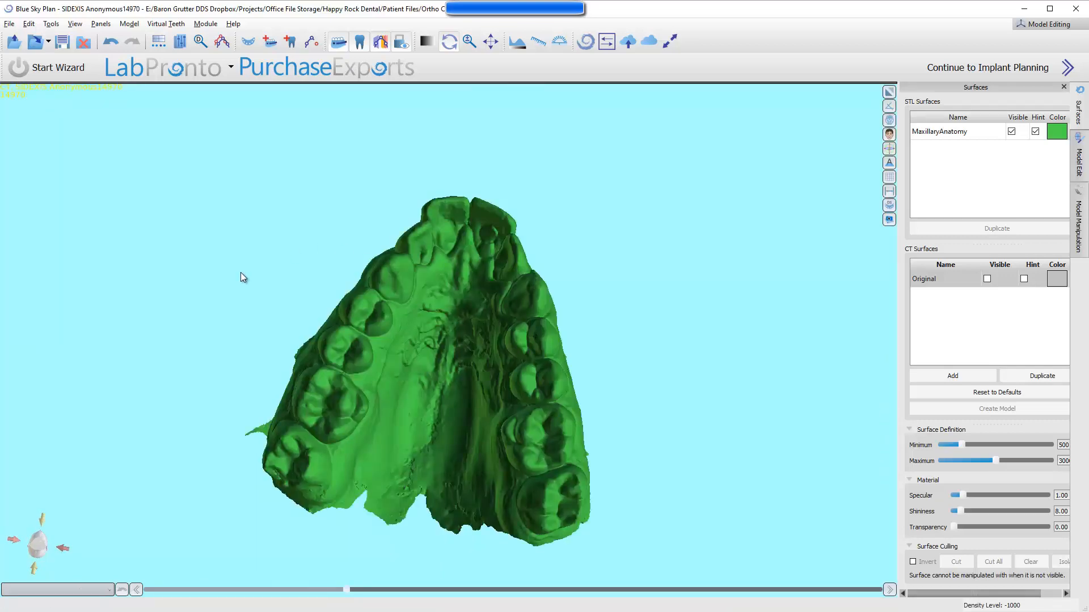
# Step: Import 'MSE 8mm Digital Guide.stl' from the MSE CAD Files folder as an appliance model
pyautogui.moveTo(243, 277); pyautogui.dragTo(405, 294)
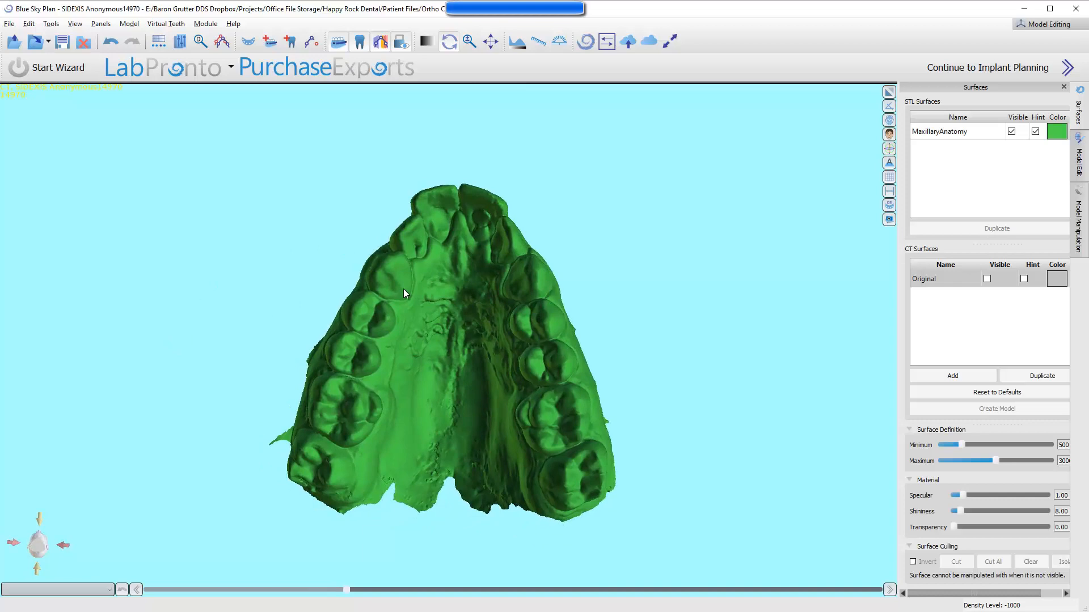
pyautogui.press('alt+tab')
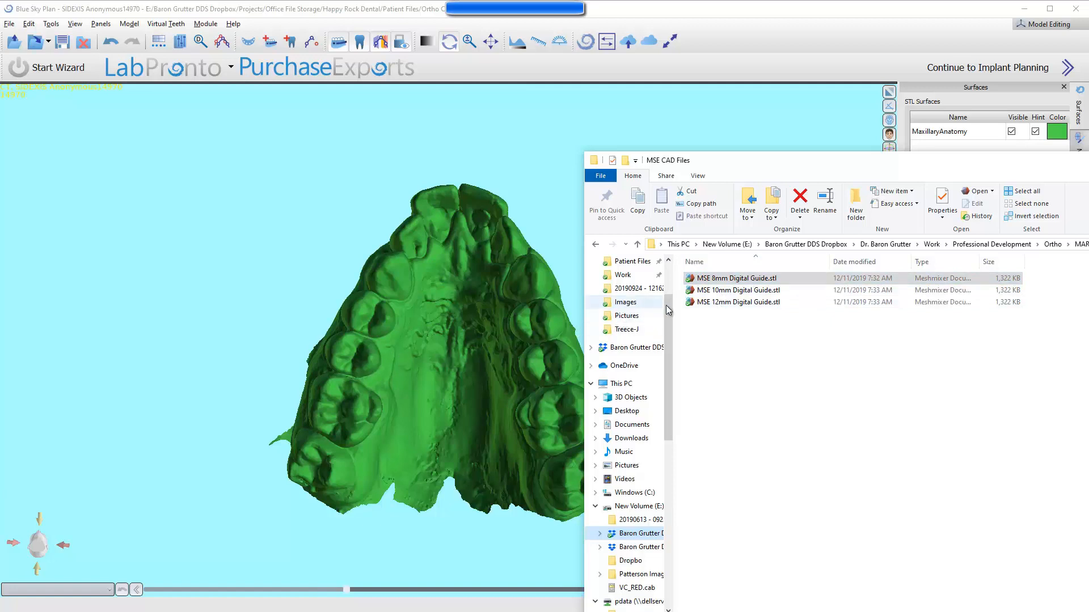
pyautogui.moveTo(726, 280)
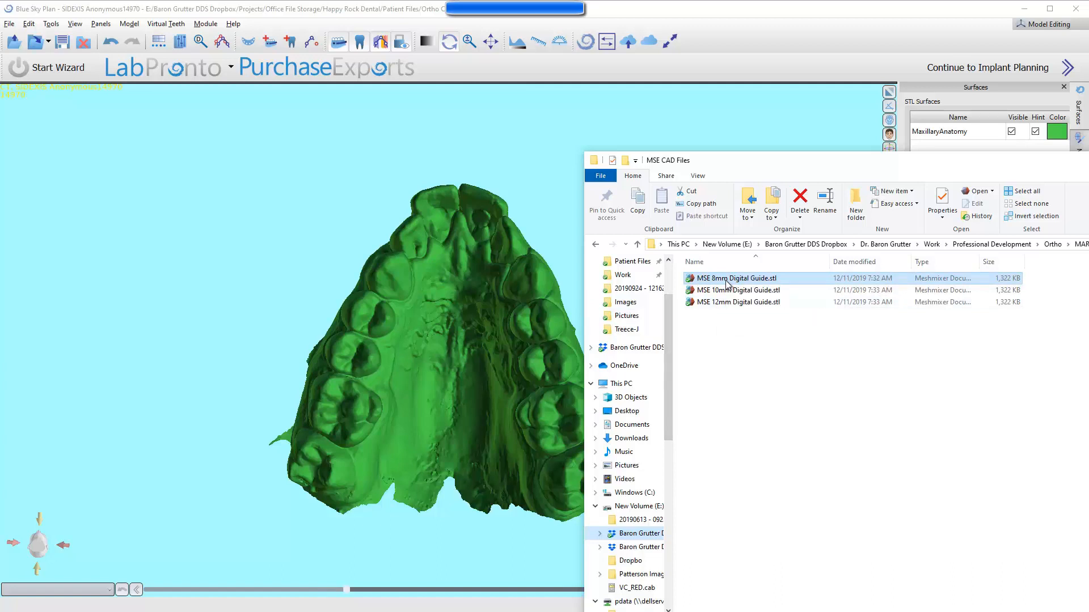
pyautogui.doubleClick(735, 278)
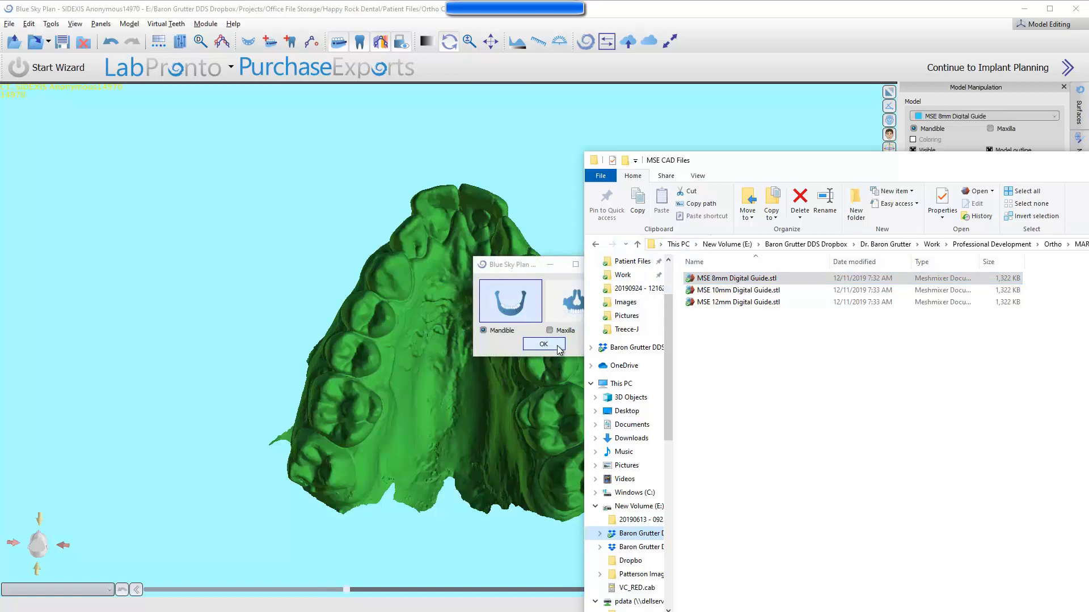
pyautogui.click(543, 344)
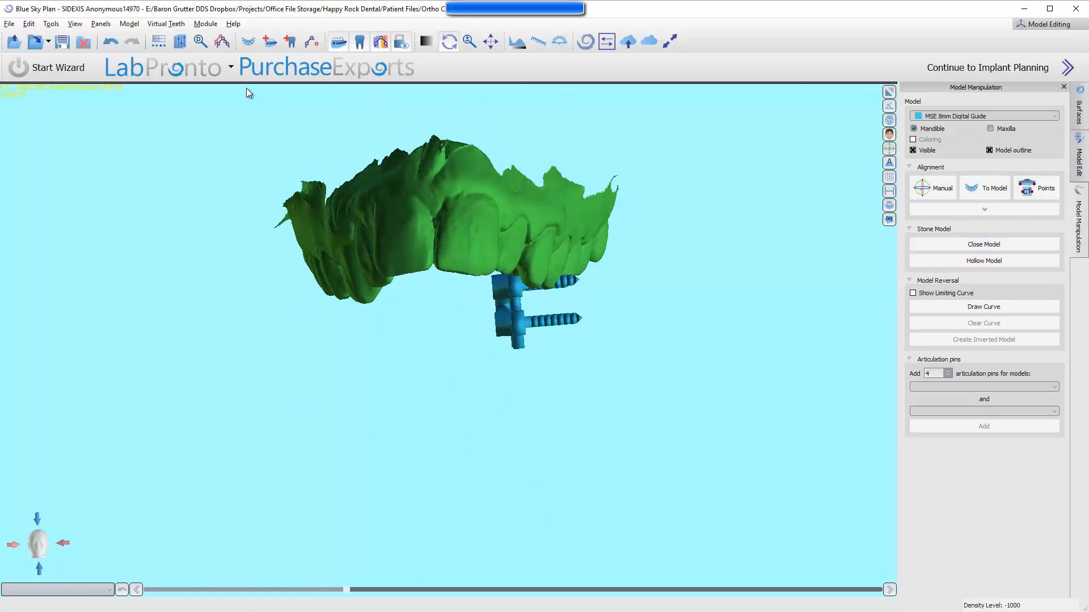
# Step: Enable Manual alignment in Model Manipulation so the MSE guide shows its move/rotate gizmo
pyautogui.click(105, 22)
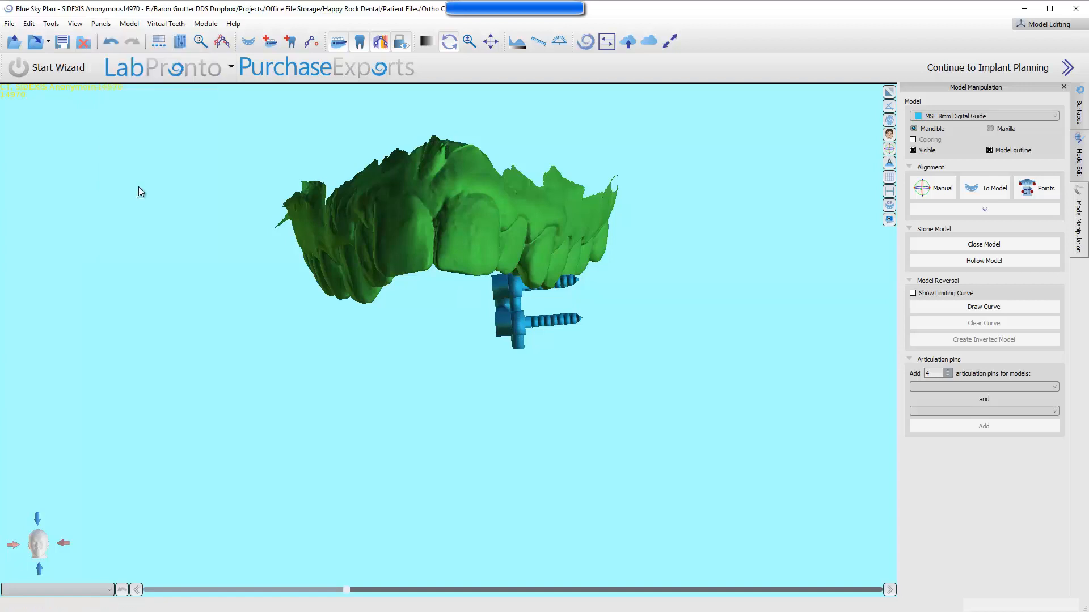
pyautogui.click(985, 209)
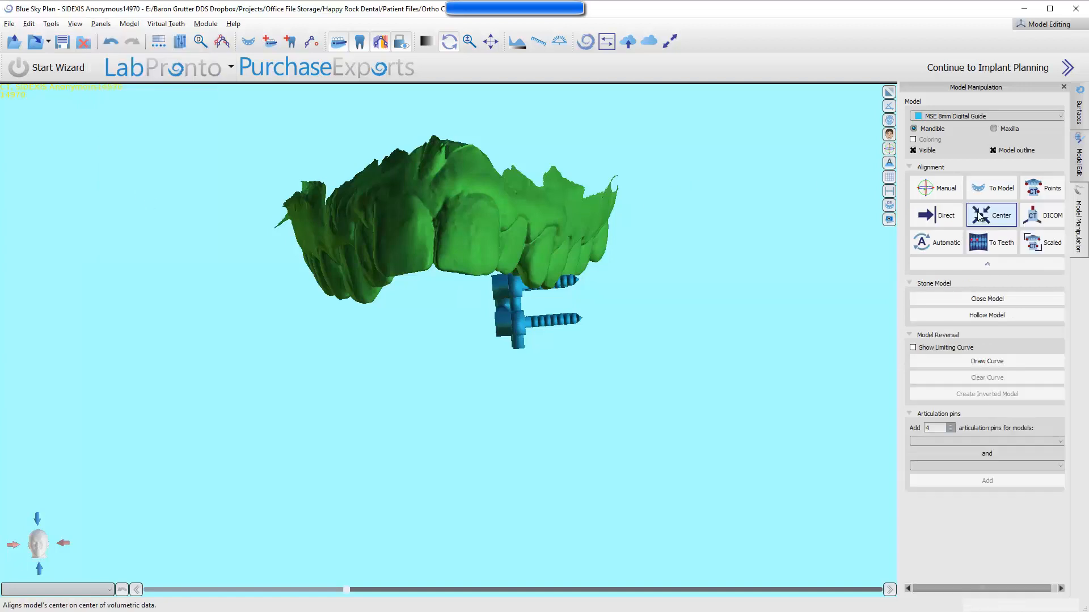
pyautogui.click(935, 187)
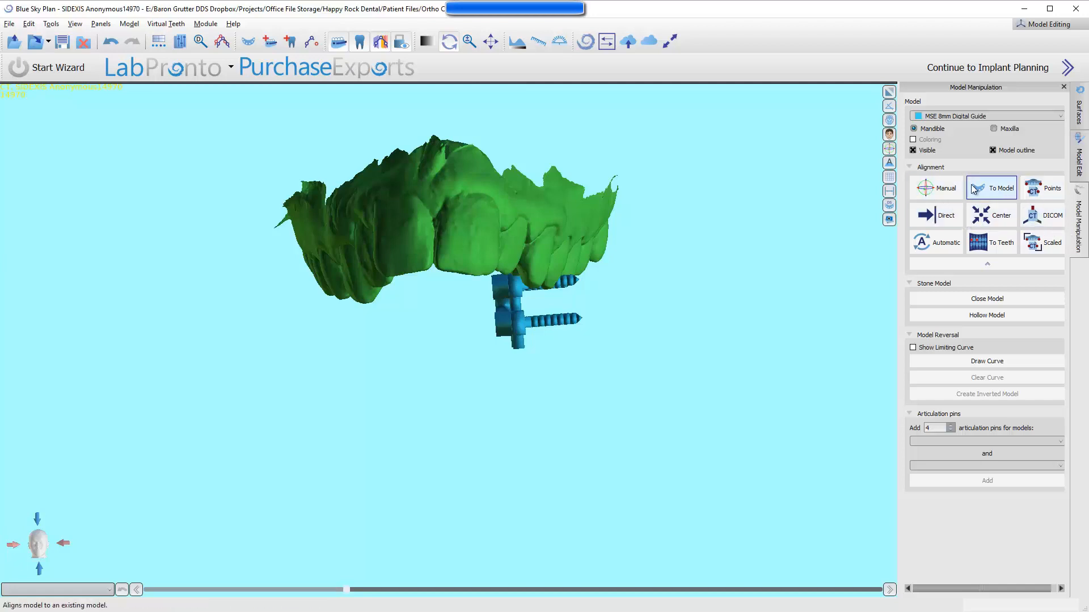
pyautogui.click(936, 188)
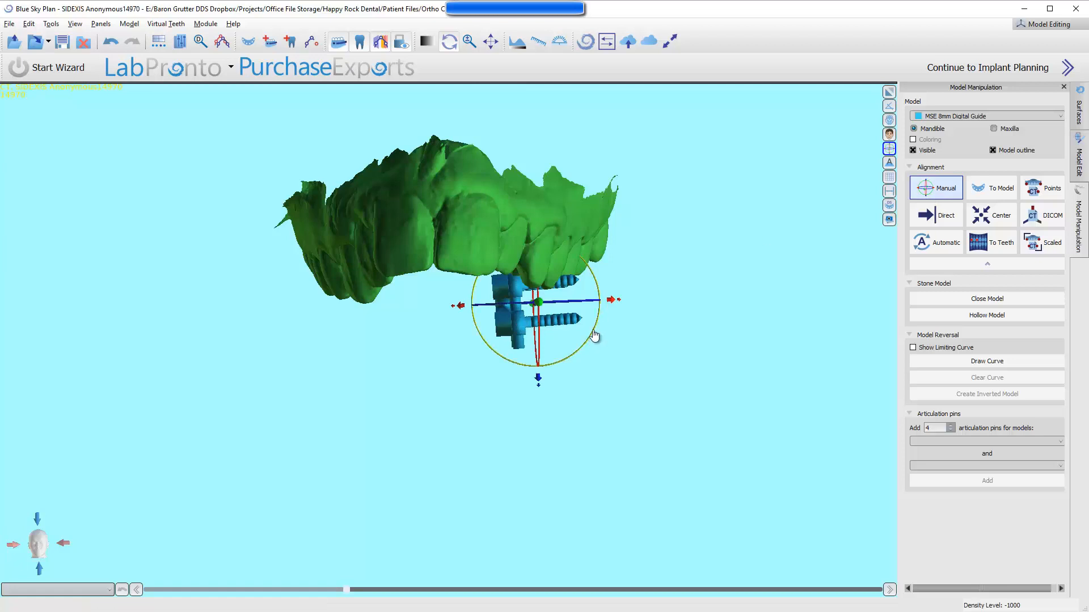
# Step: Rotate the MSE guide upright so its screw posts point up toward the palate below the front teeth
pyautogui.moveTo(593, 335); pyautogui.dragTo(558, 373)
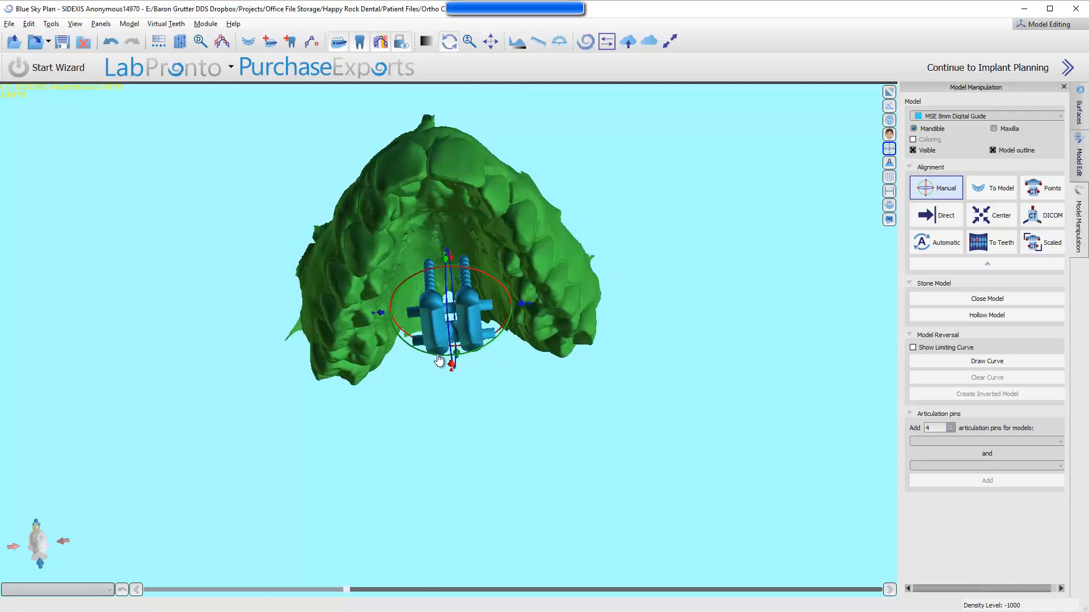
pyautogui.moveTo(440, 361); pyautogui.dragTo(440, 278)
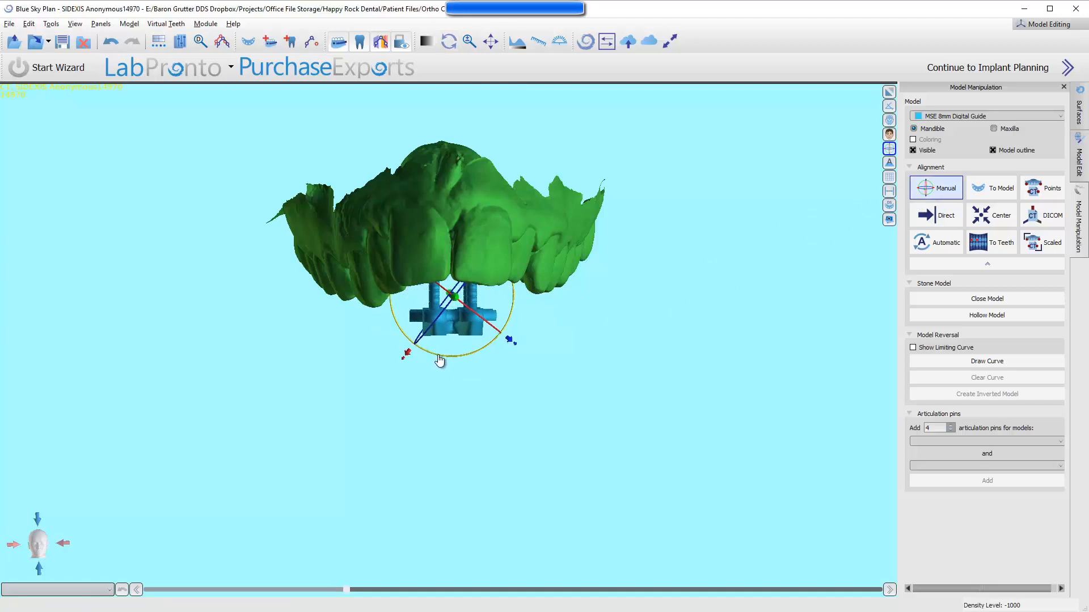
pyautogui.click(943, 188)
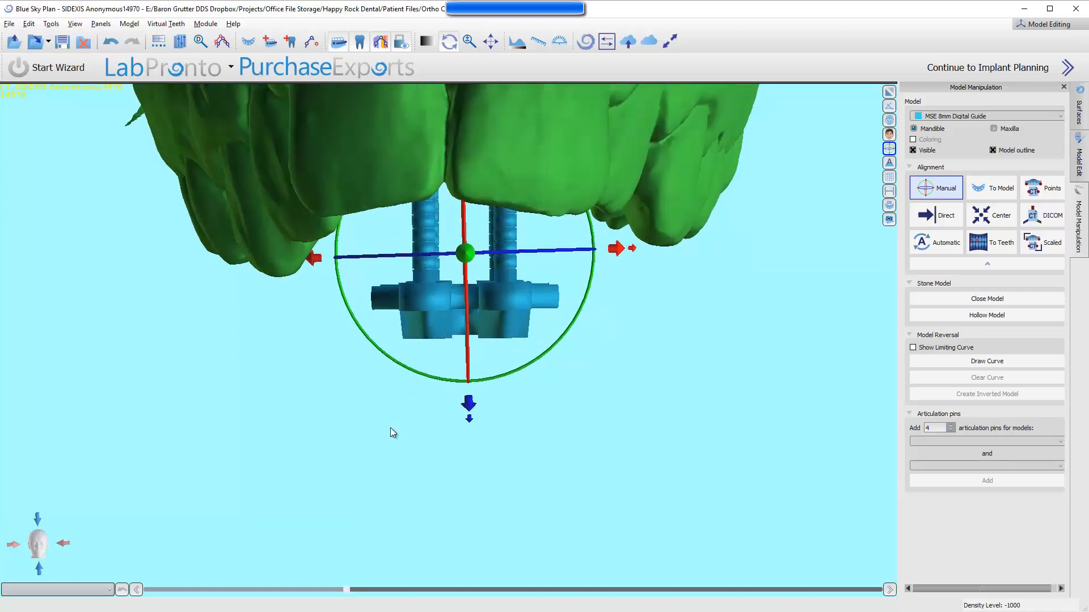
pyautogui.moveTo(495, 269)
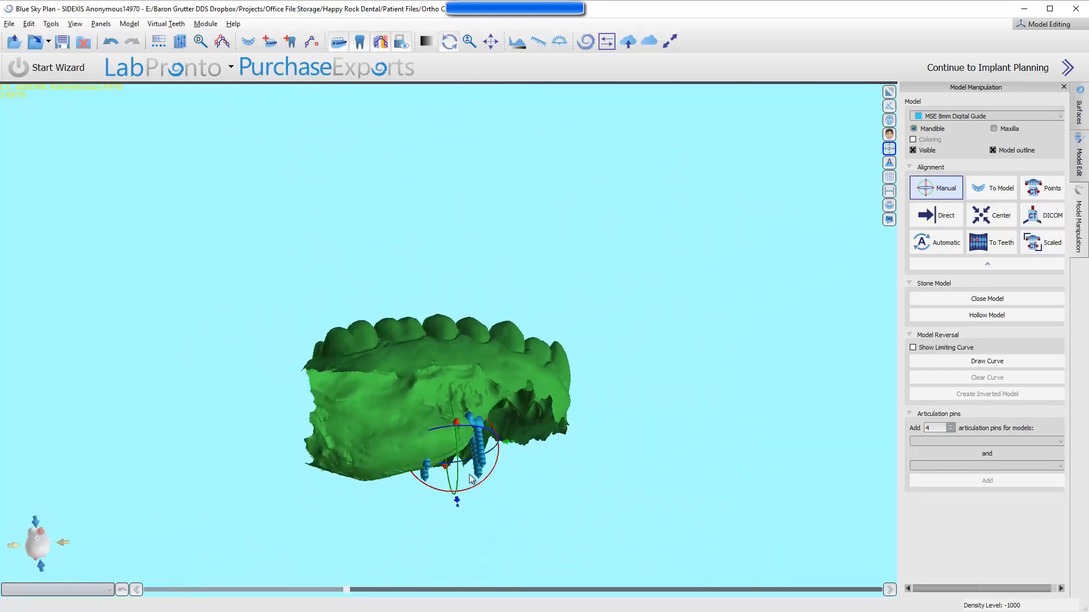
# Step: Translate the guide up so its pins rest on the palatal side of the maxillary model, checking from the side
pyautogui.moveTo(451, 445); pyautogui.dragTo(443, 338)
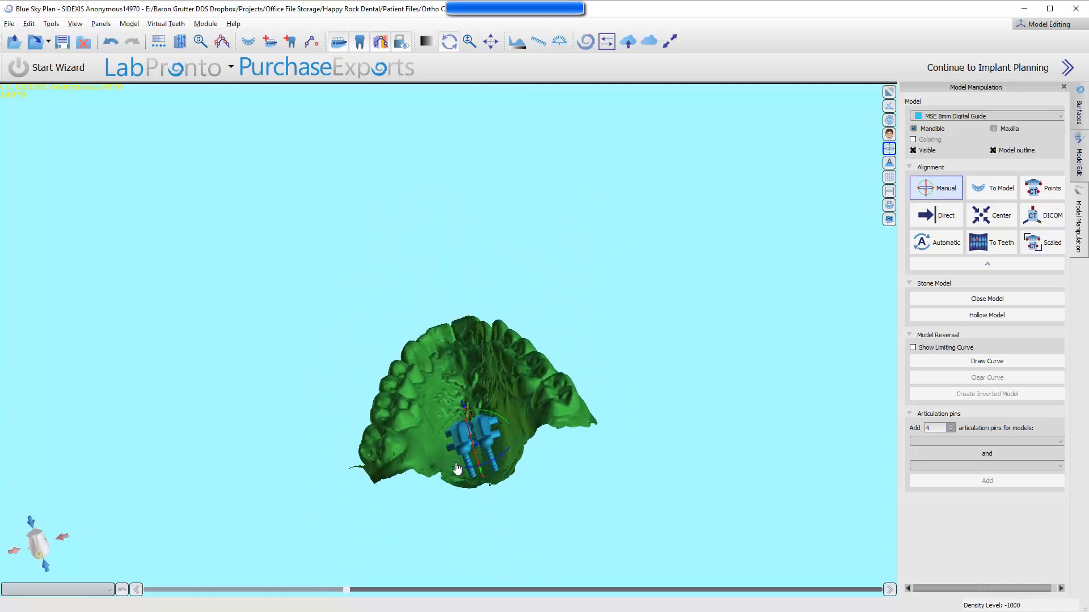
pyautogui.moveTo(457, 468); pyautogui.dragTo(475, 413)
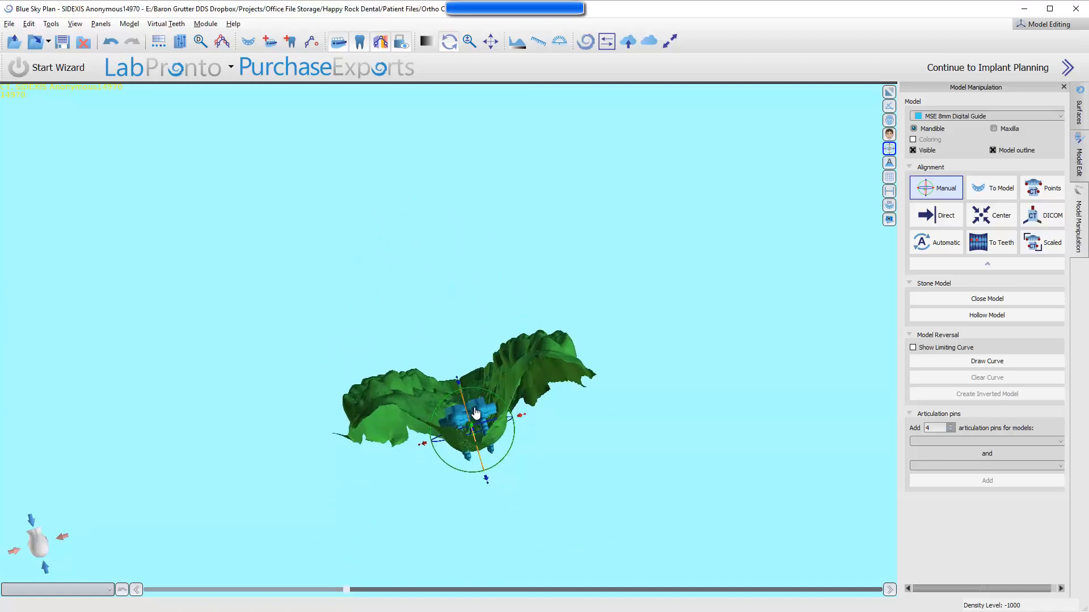
pyautogui.moveTo(475, 413); pyautogui.dragTo(497, 499)
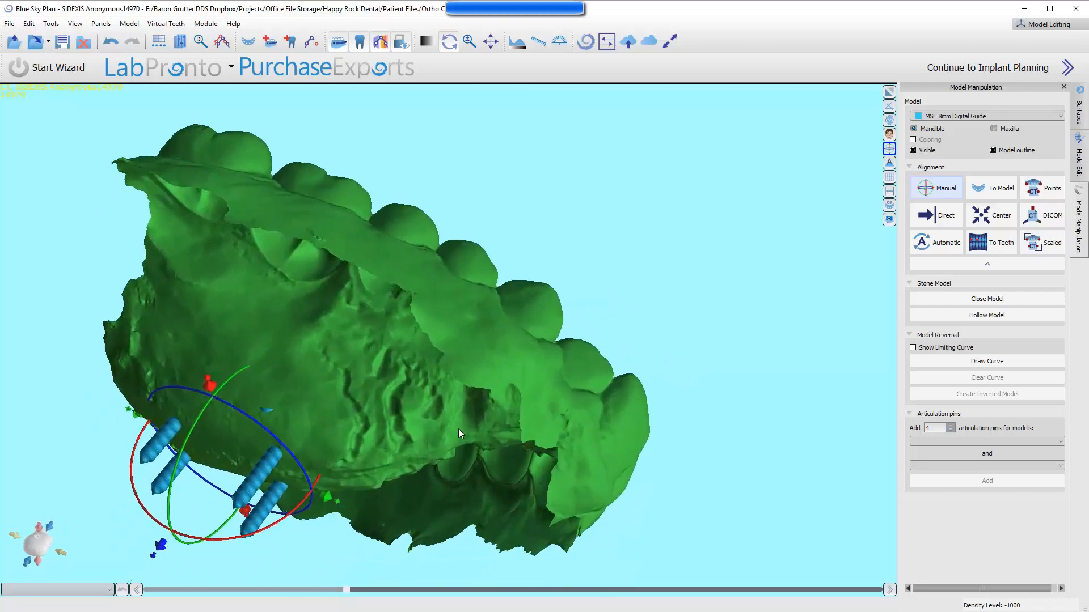
pyautogui.moveTo(459, 434); pyautogui.dragTo(337, 346)
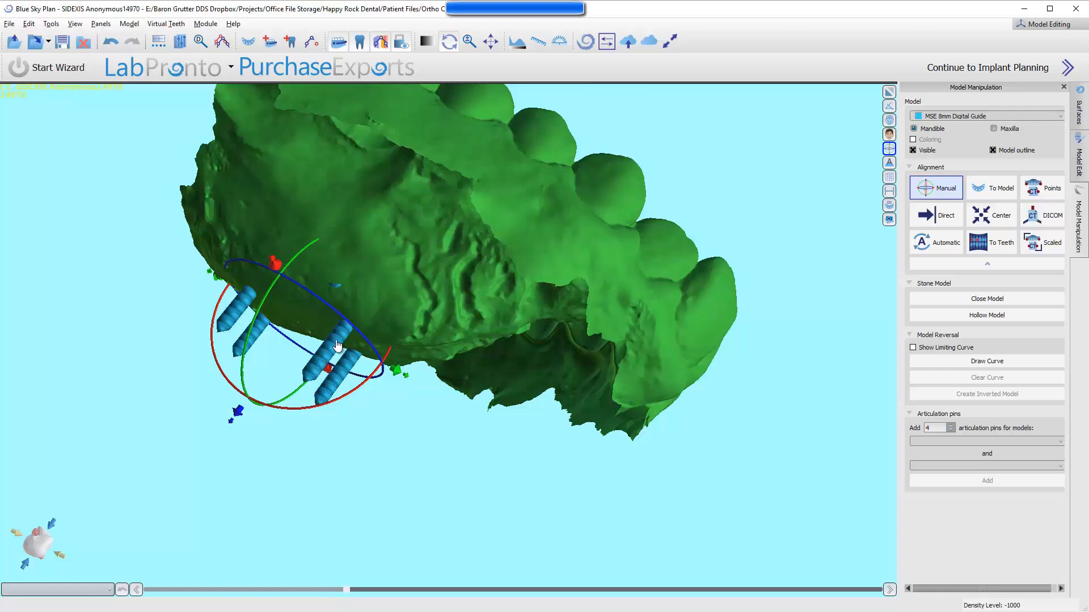
pyautogui.moveTo(241, 423)
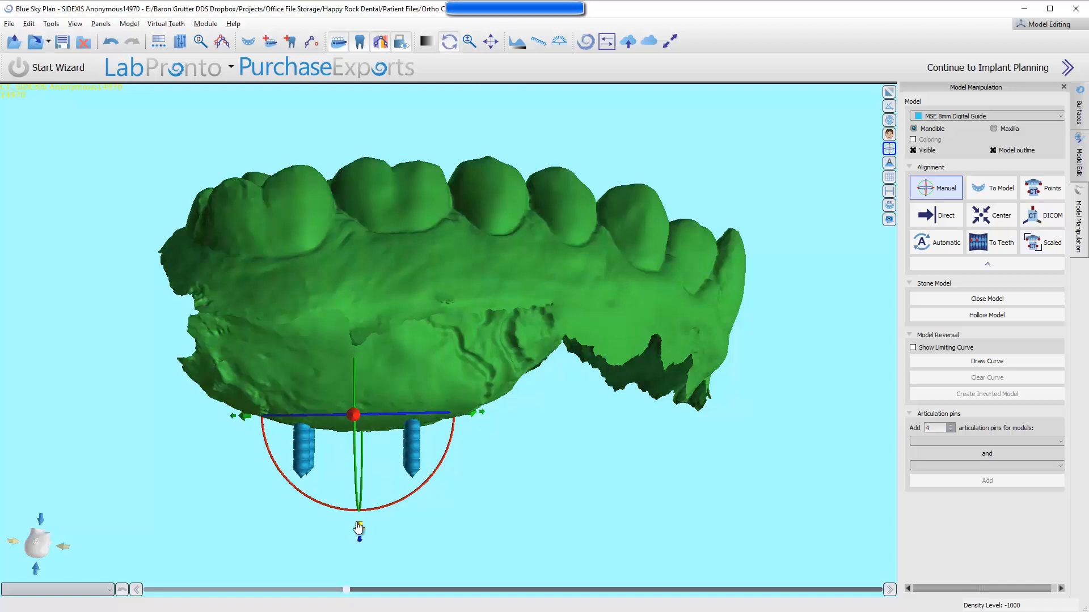
# Step: Lower the guide pins slightly and center the guide on the palate between the molars, viewed occlusally
pyautogui.moveTo(357, 527); pyautogui.dragTo(366, 556)
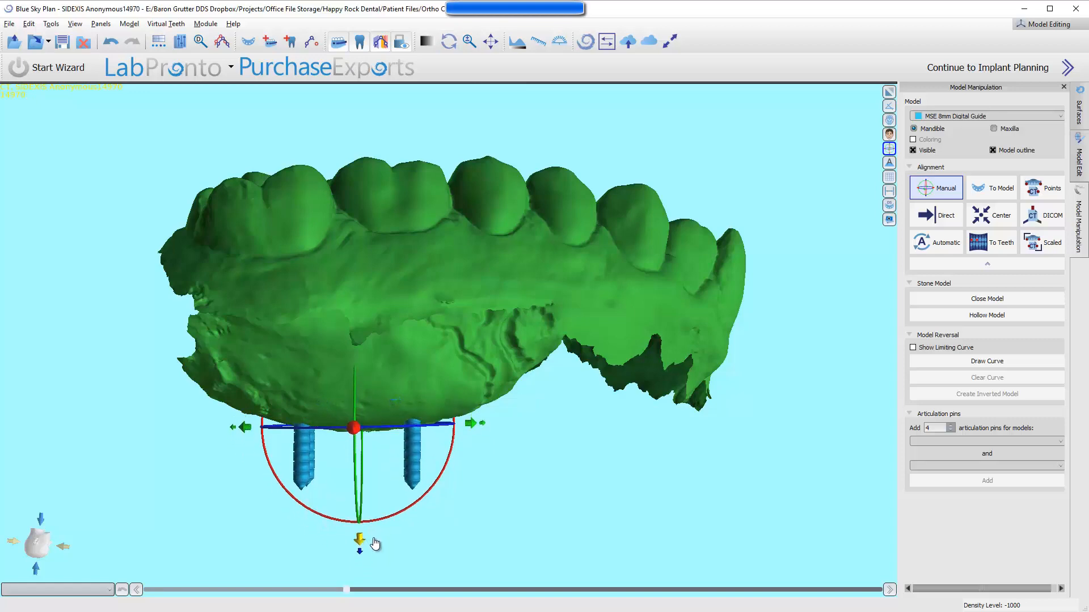
pyautogui.moveTo(373, 542); pyautogui.dragTo(243, 309)
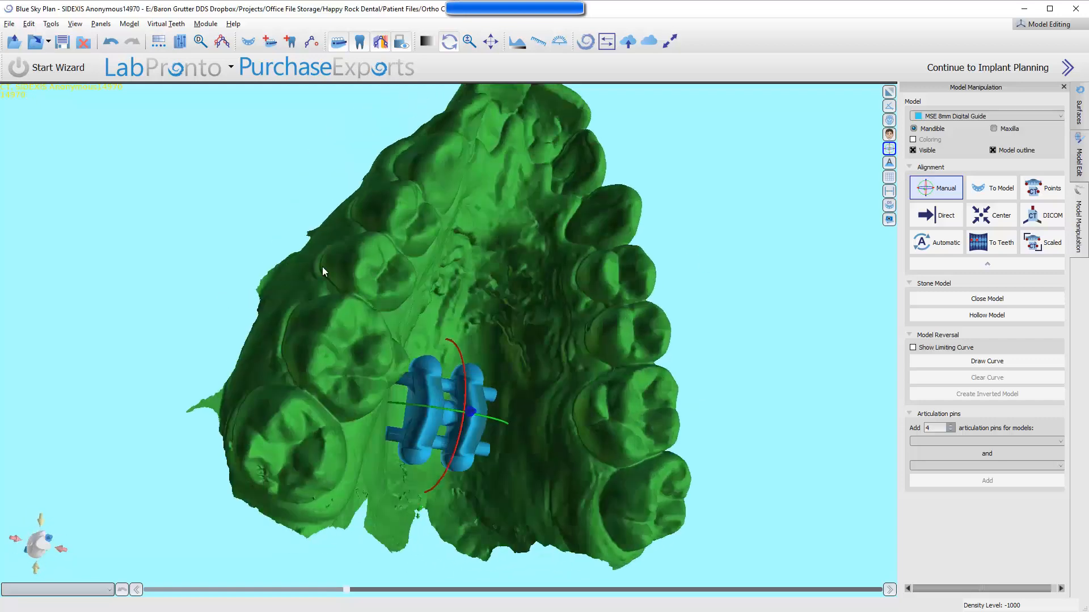
pyautogui.moveTo(323, 271); pyautogui.dragTo(475, 431)
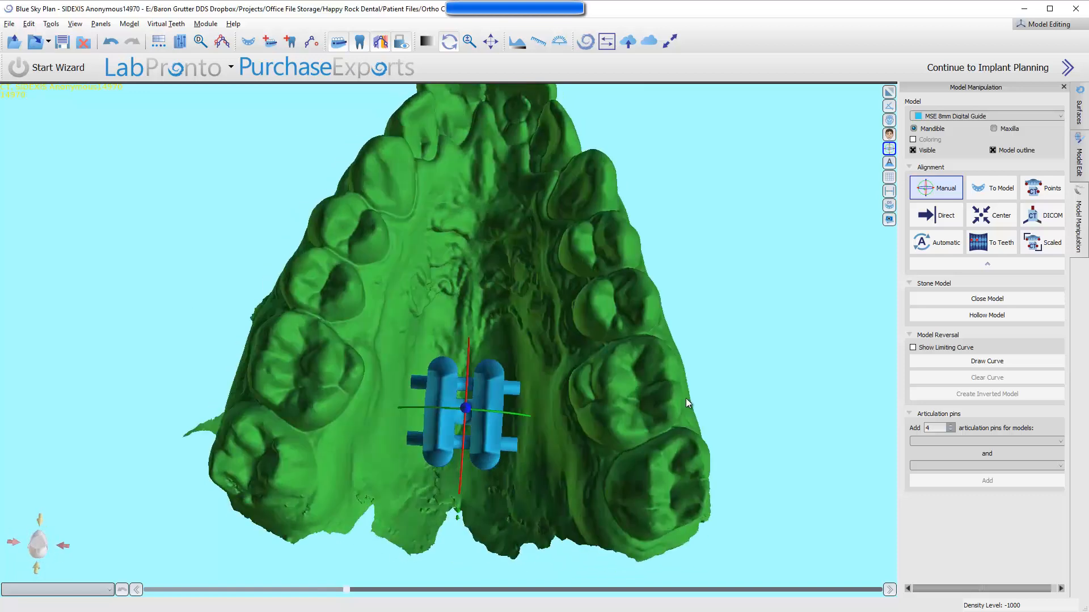
pyautogui.moveTo(890, 95)
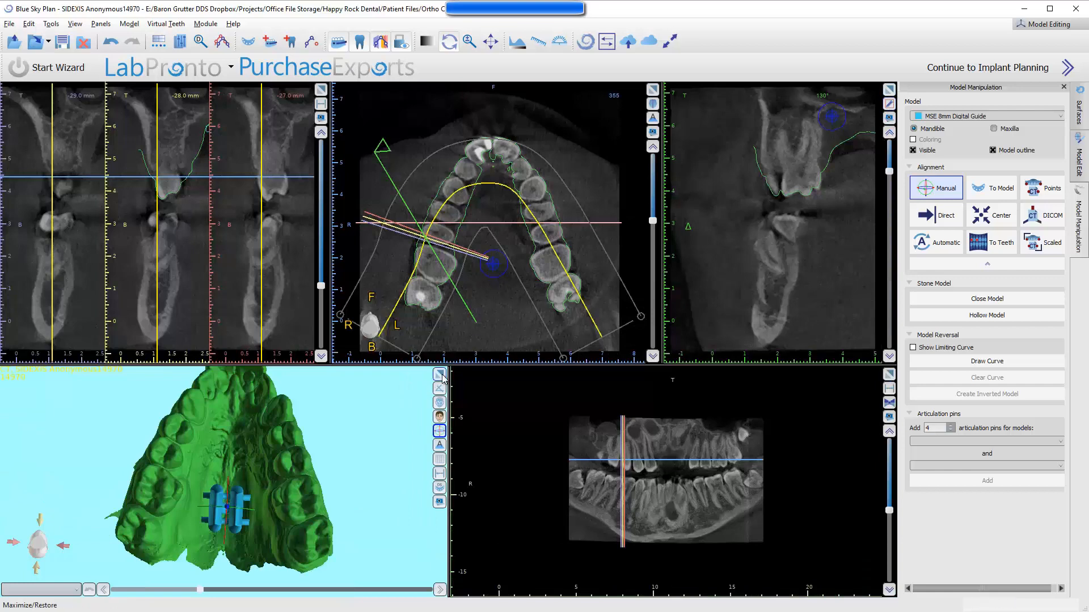
# Step: Choose the MPR (F5) perspective to show axial, coronal and sagittal slices beside the 3D scene
pyautogui.click(438, 374)
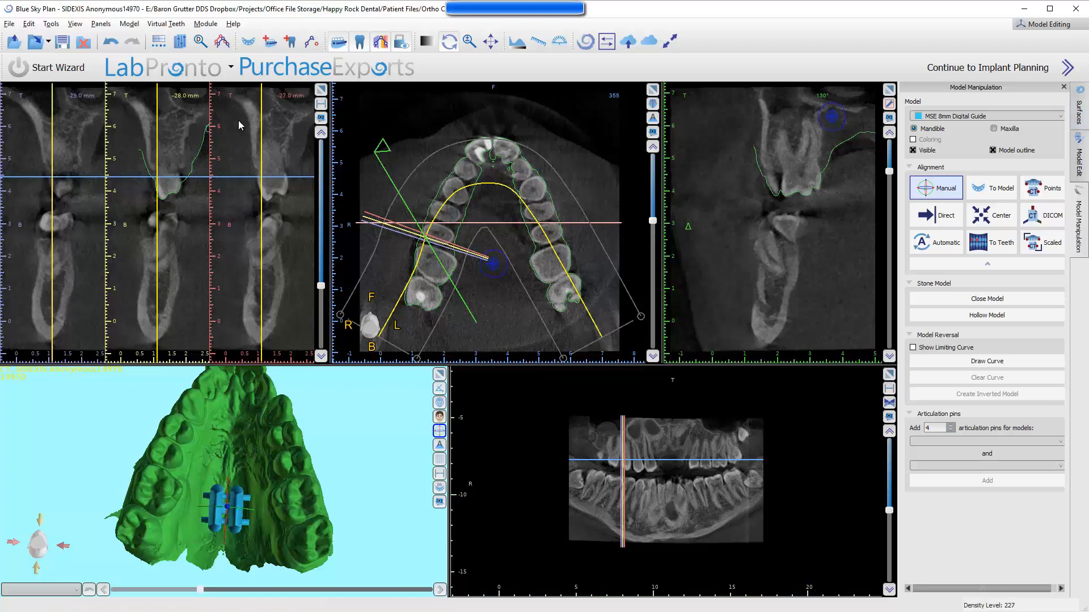
pyautogui.click(75, 23)
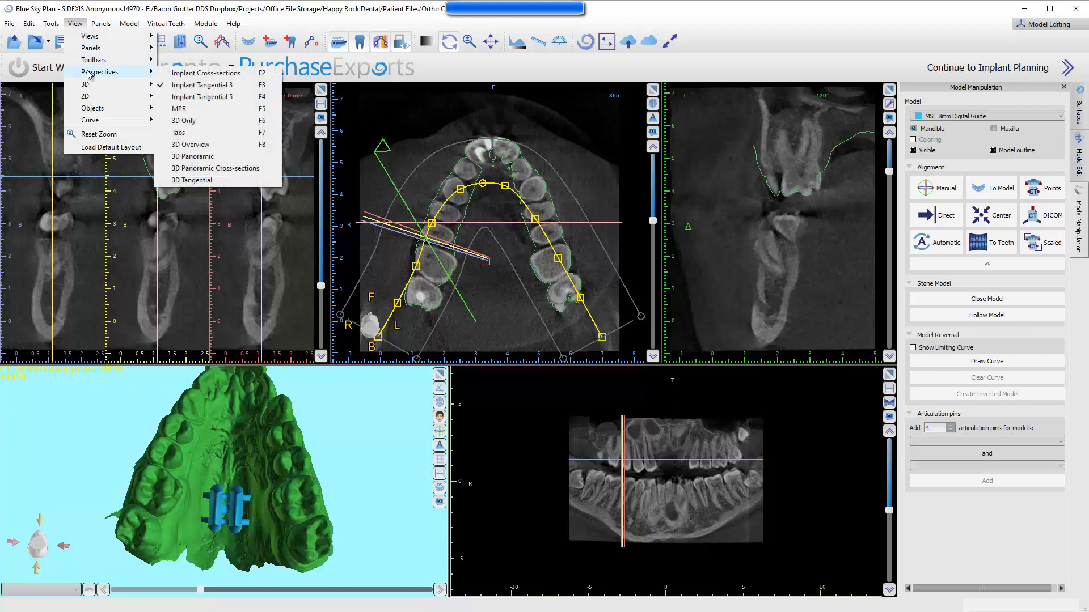
pyautogui.moveTo(178, 108)
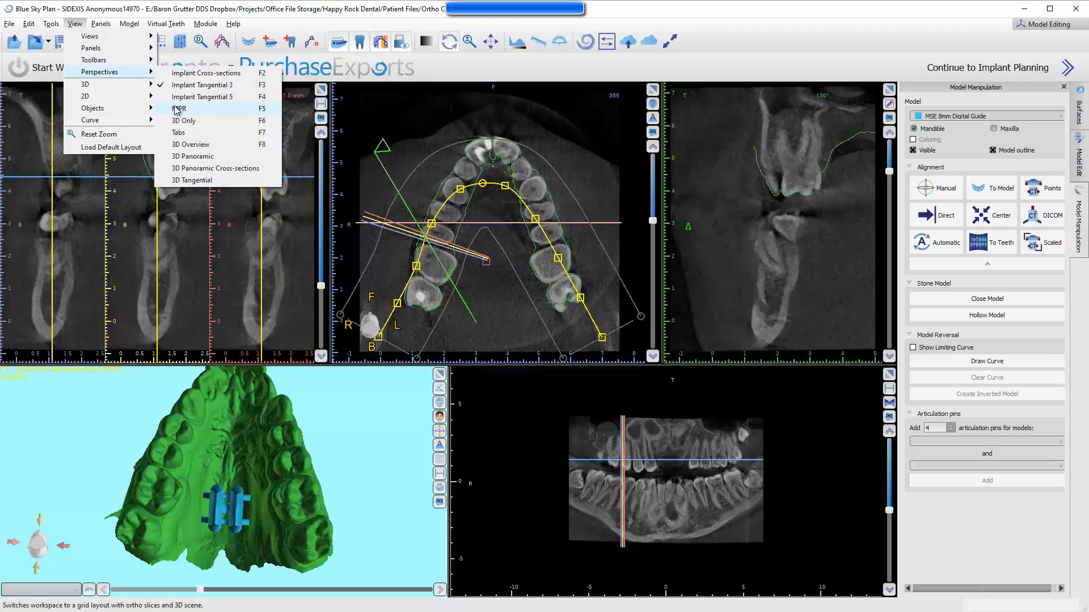
pyautogui.click(180, 109)
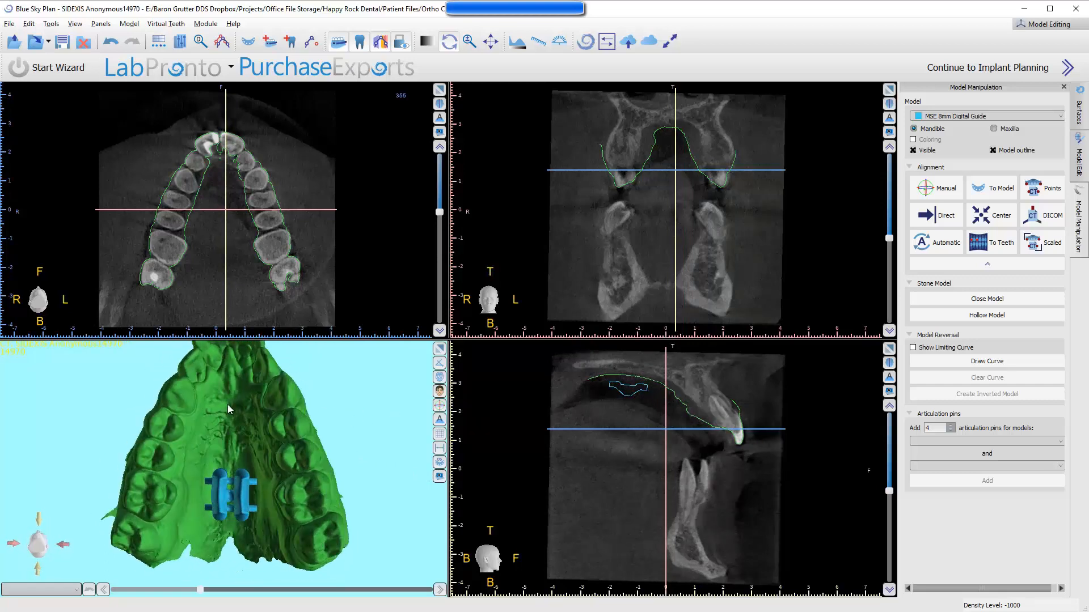
pyautogui.click(936, 189)
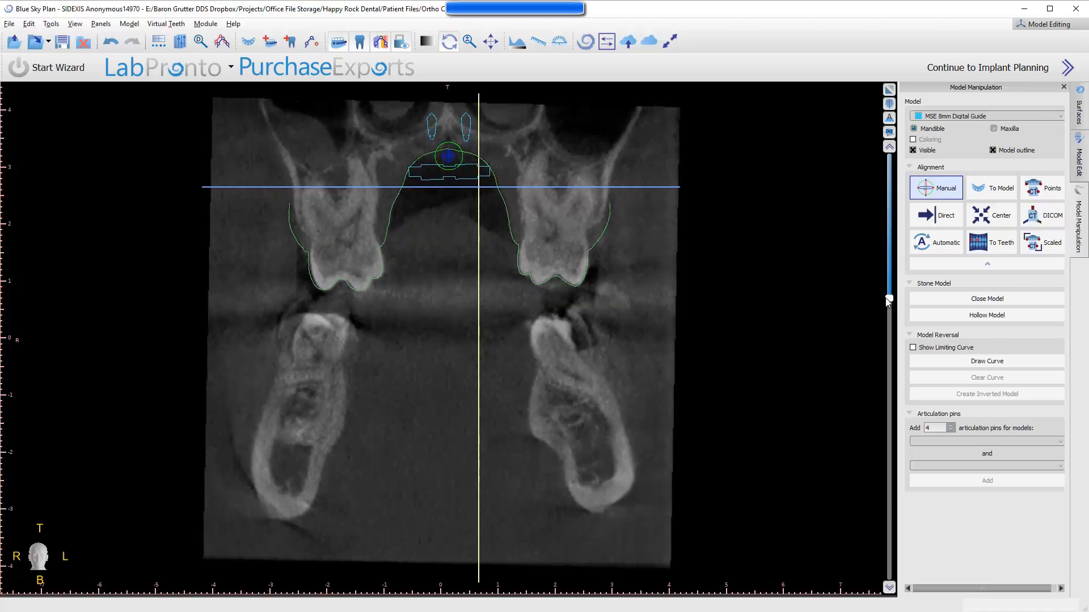
pyautogui.moveTo(887, 301); pyautogui.dragTo(887, 331)
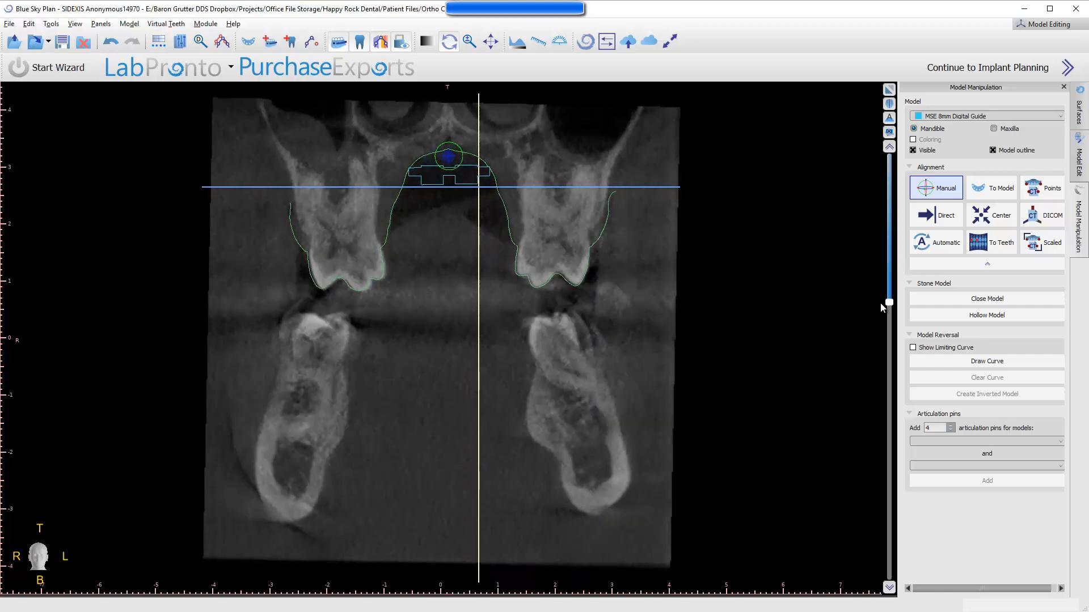
pyautogui.moveTo(888, 309); pyautogui.dragTo(888, 349)
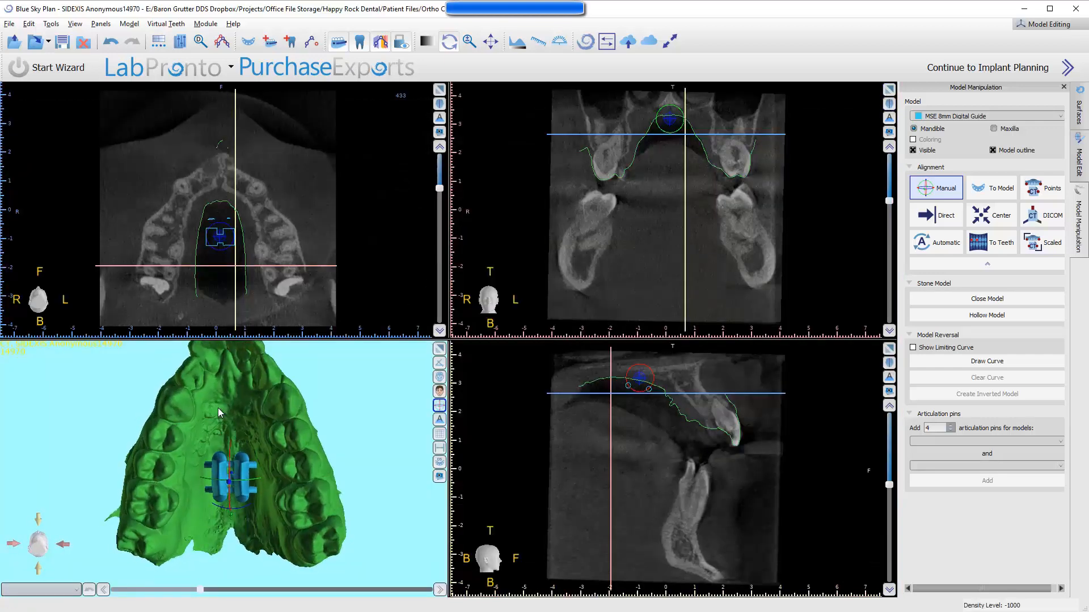
# Step: Verify the pins sit in the palate from side and front, end Manual alignment, and return to the occlusal view
pyautogui.moveTo(219, 413); pyautogui.dragTo(375, 456)
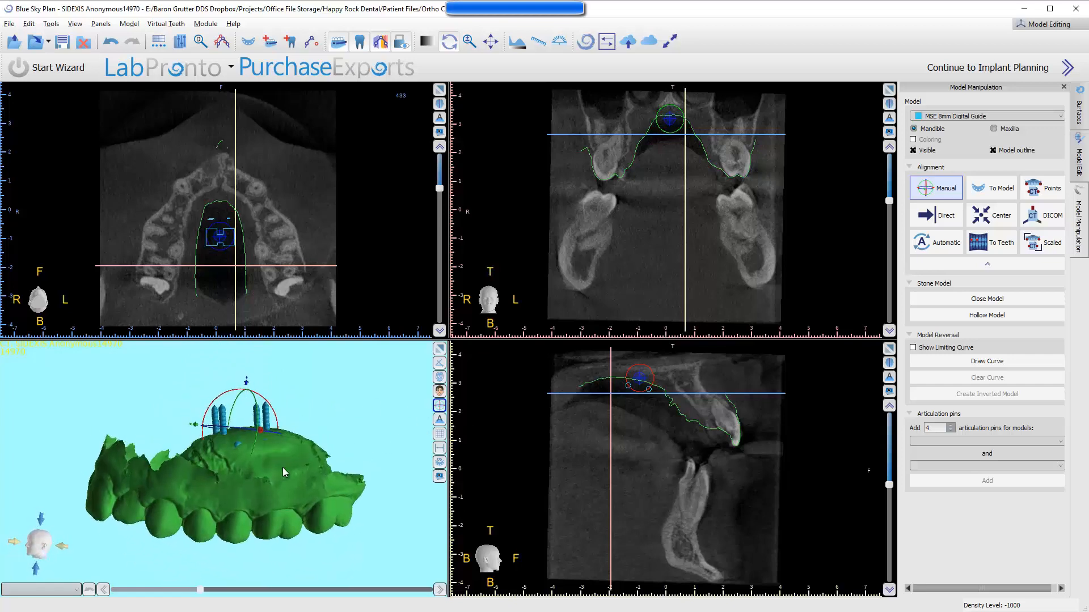
pyautogui.moveTo(282, 472); pyautogui.dragTo(239, 512)
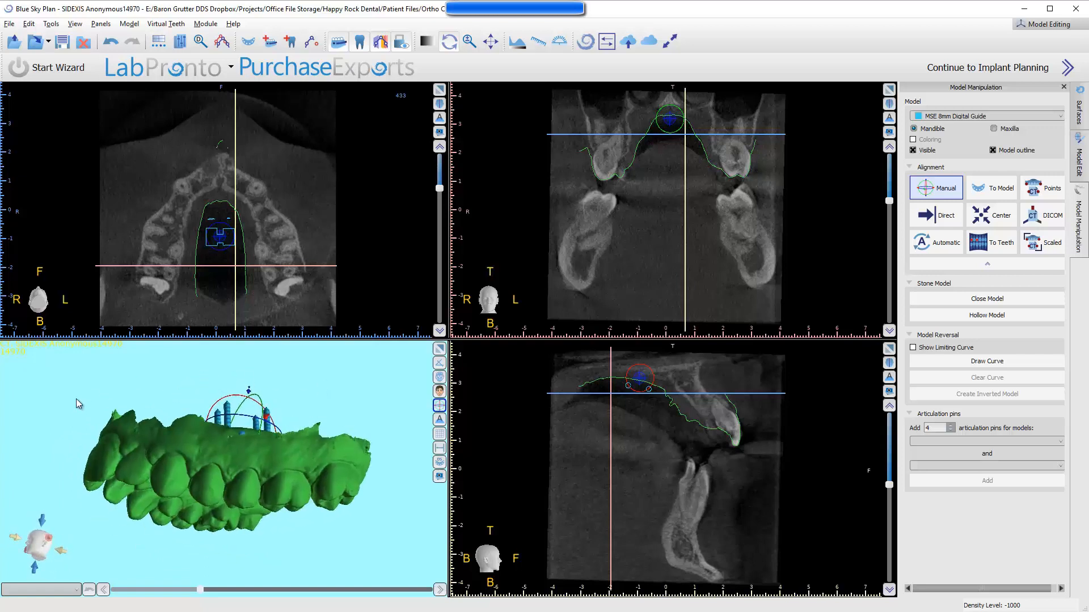
pyautogui.click(941, 187)
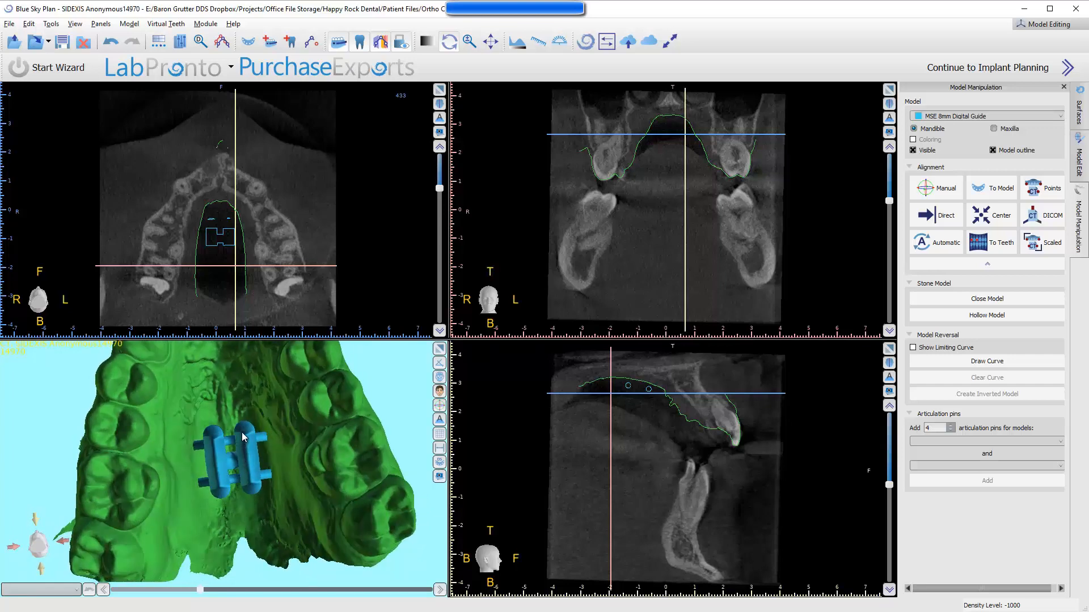
pyautogui.moveTo(230, 395)
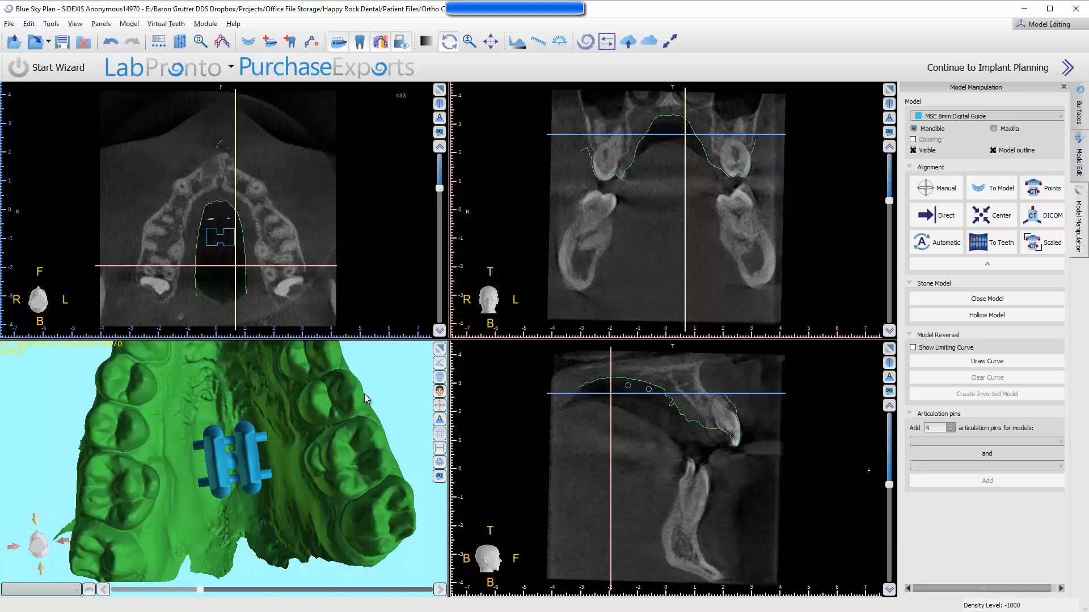
pyautogui.moveTo(366, 398); pyautogui.dragTo(234, 459)
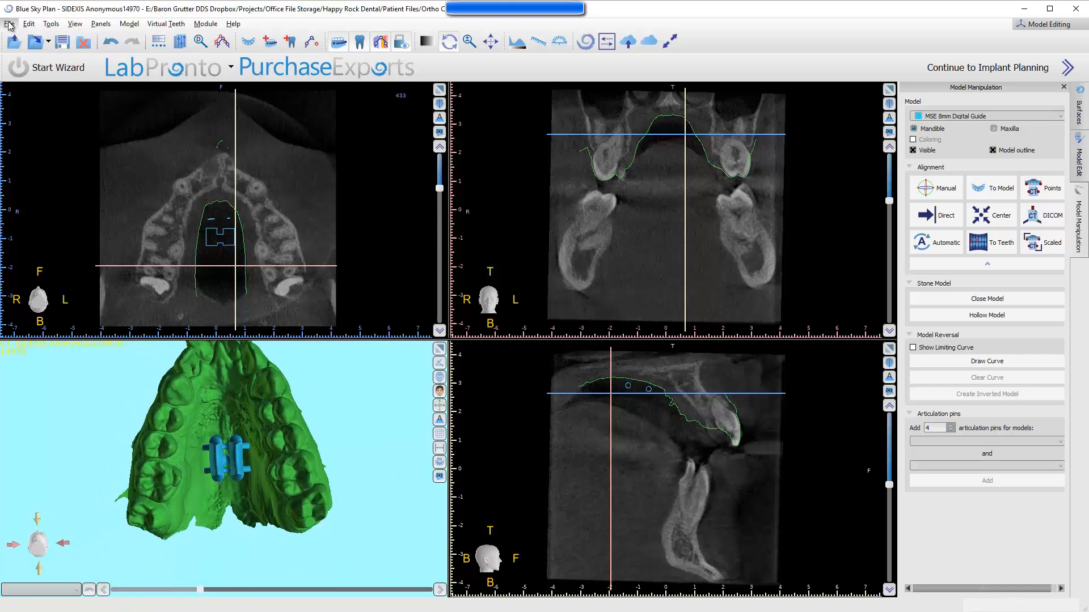
# Step: Export Data with MaxillaryAnatomy and MSE 8mm Digital Guide checked as High-quality STL surfaces
pyautogui.click(9, 24)
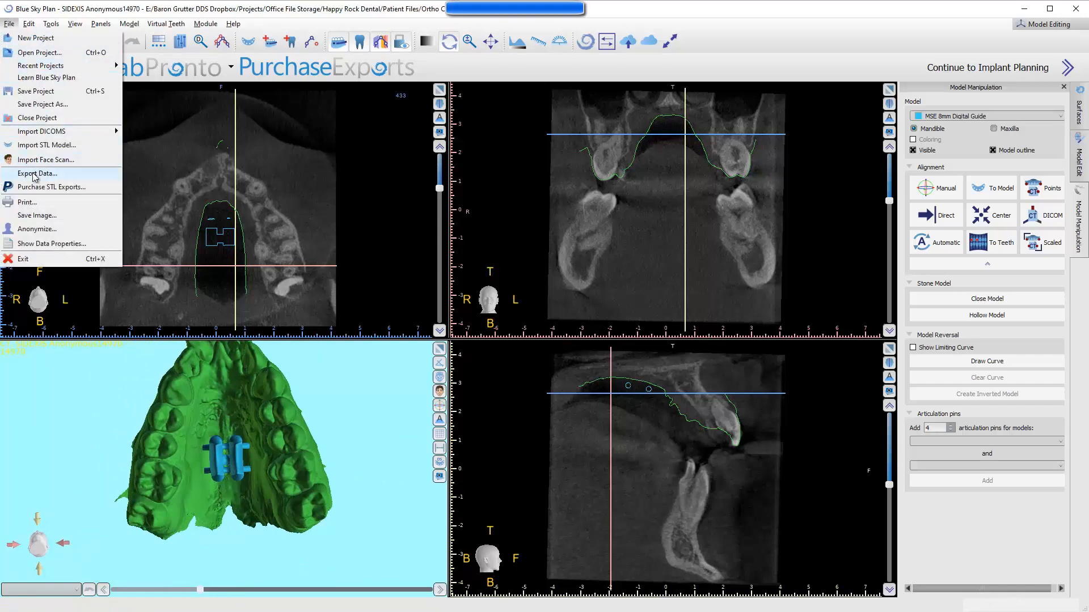
pyautogui.click(37, 173)
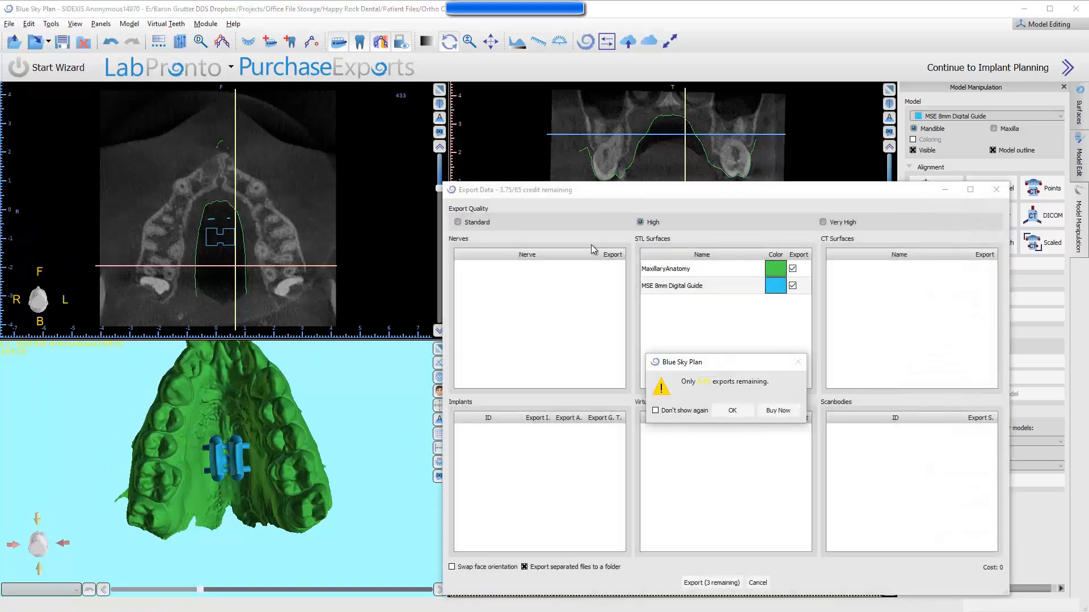
pyautogui.click(733, 411)
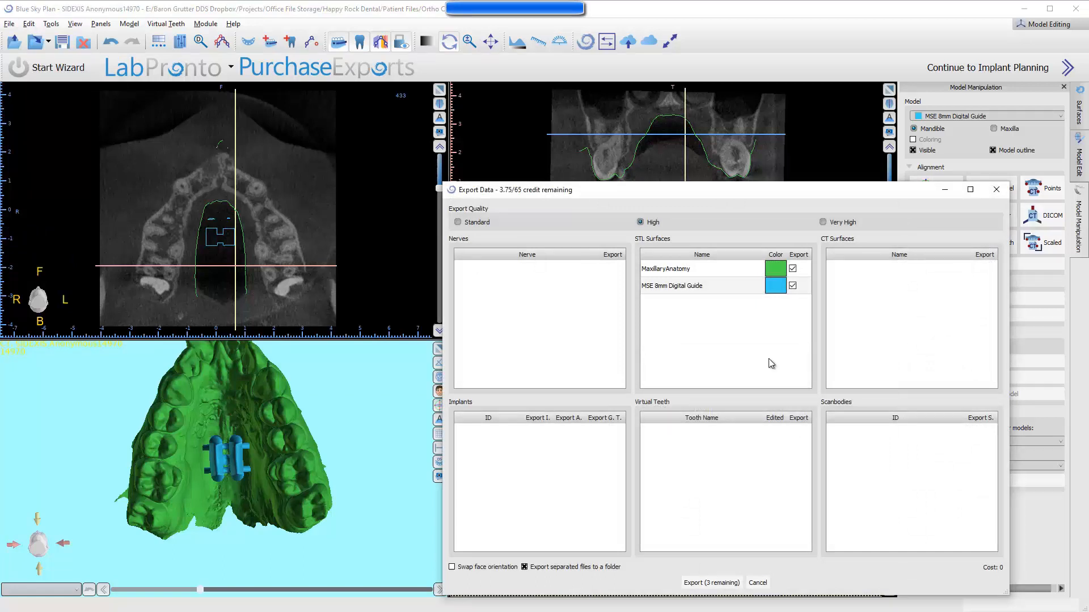
pyautogui.moveTo(651, 420)
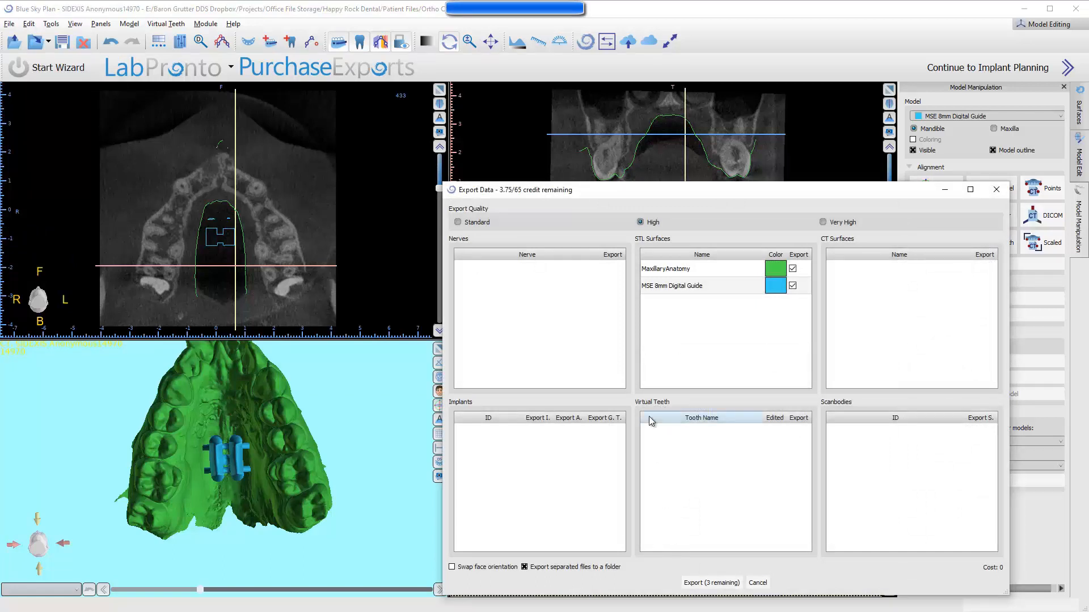
pyautogui.moveTo(642, 423)
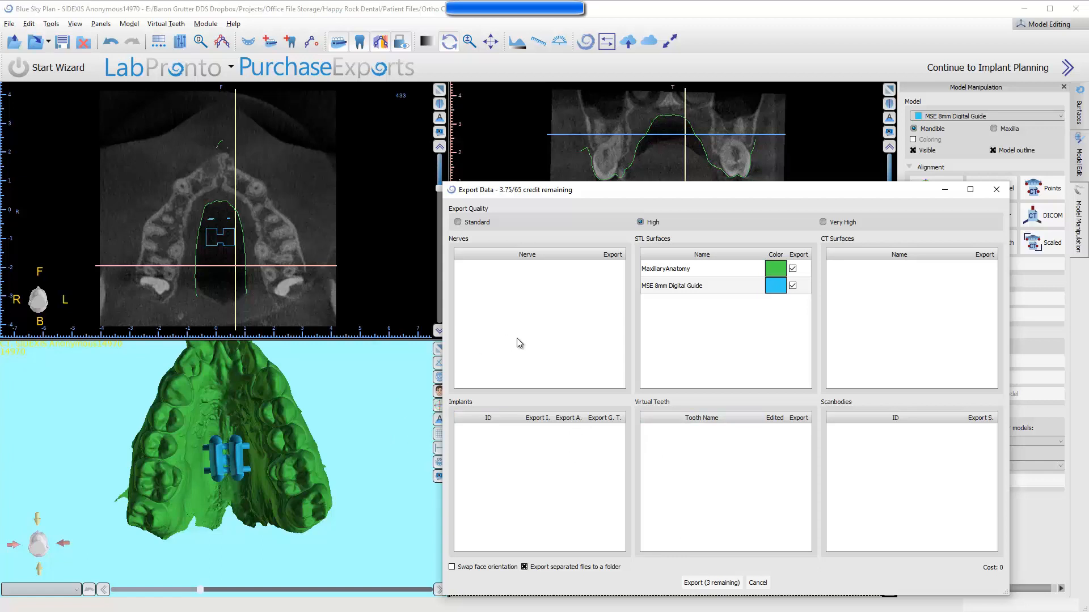
pyautogui.moveTo(662, 302)
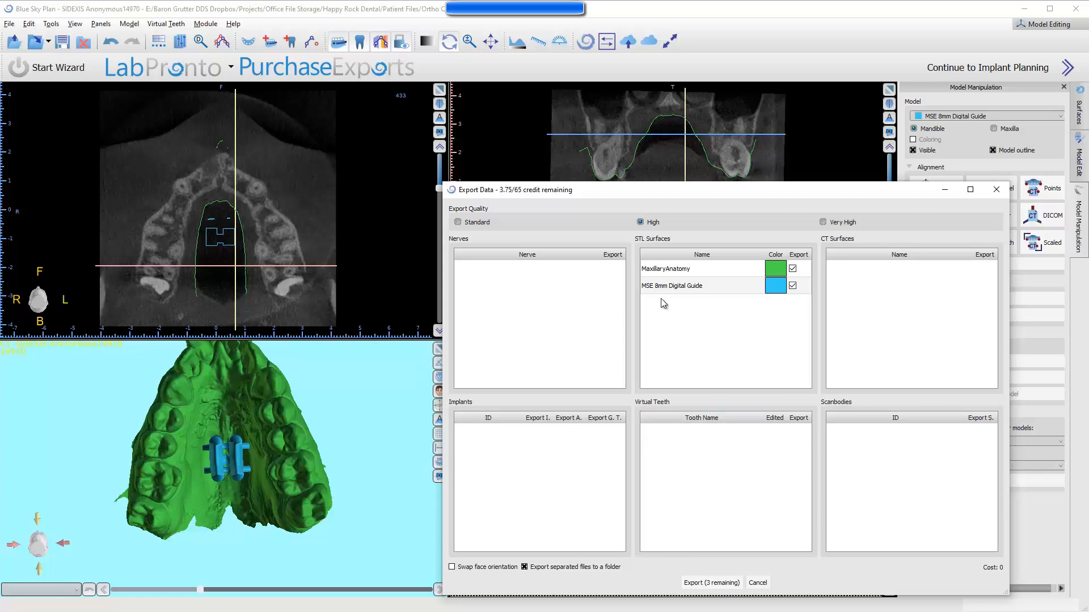
pyautogui.moveTo(648, 307)
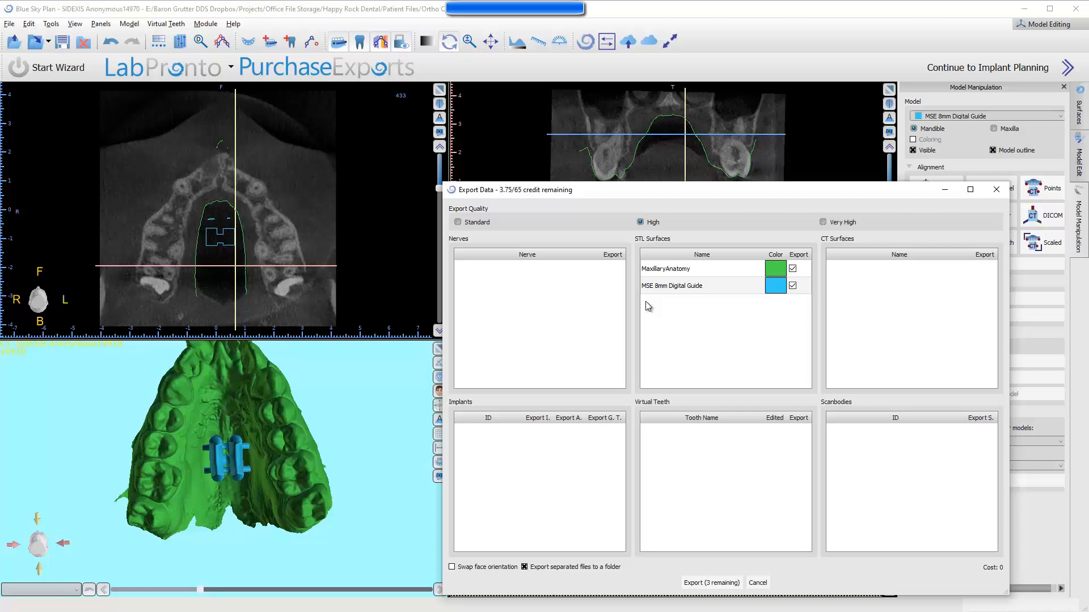
pyautogui.moveTo(686, 291)
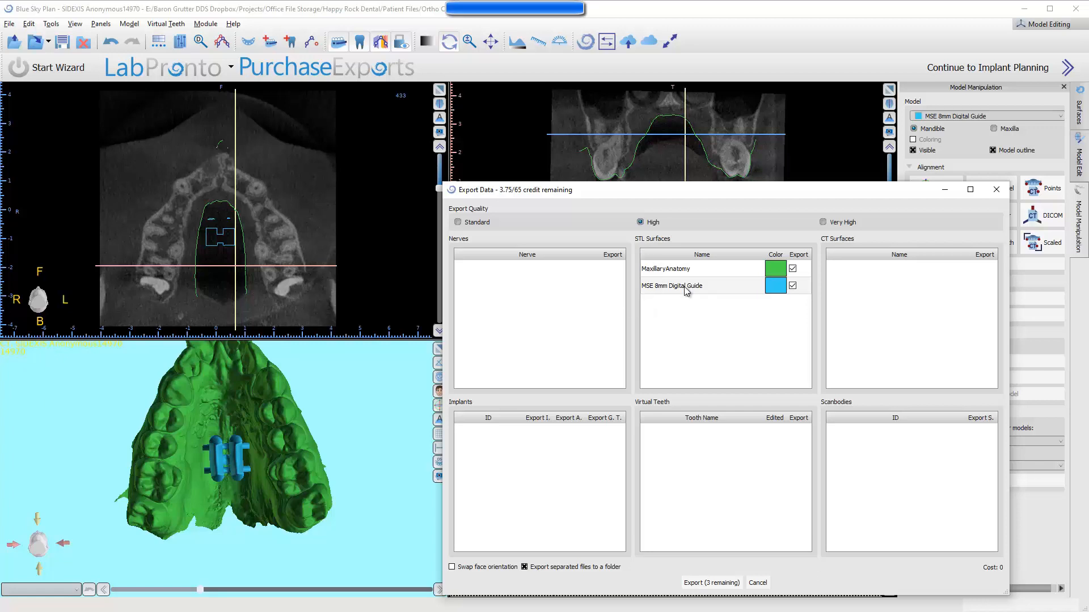
pyautogui.moveTo(678, 272)
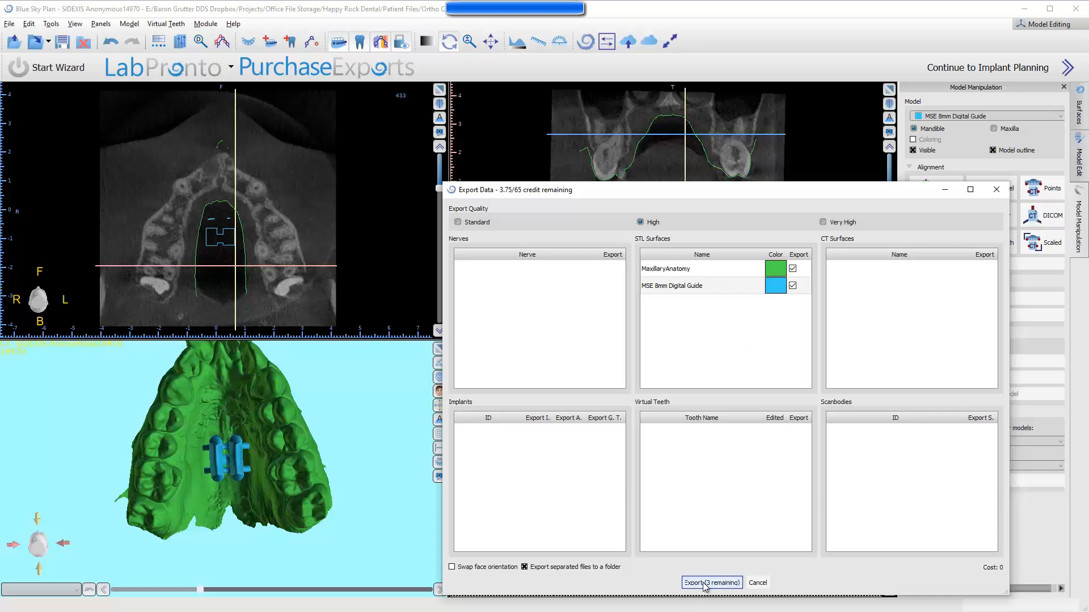
pyautogui.click(711, 583)
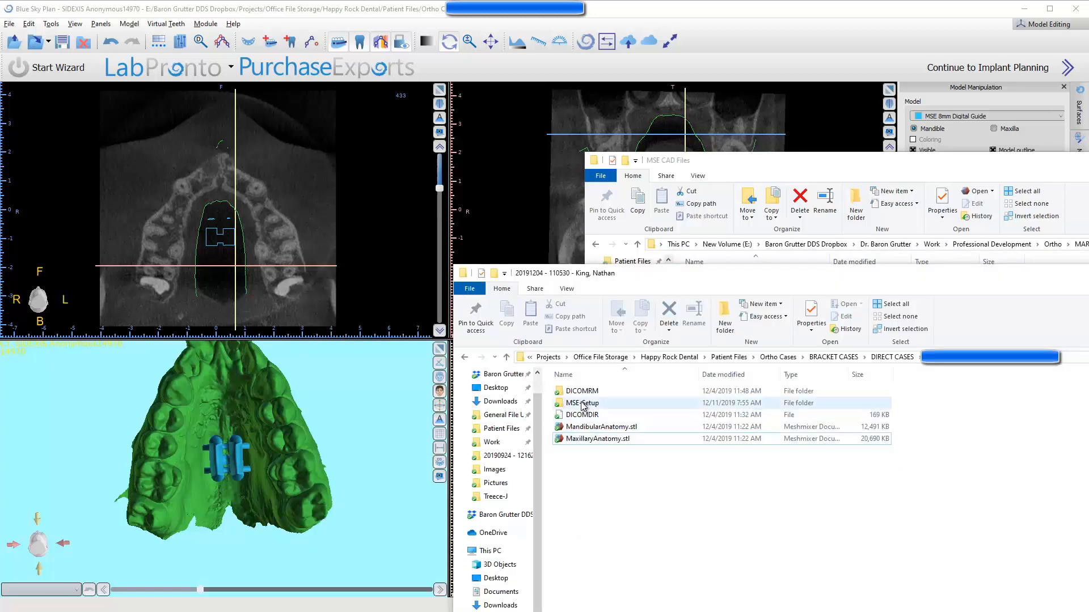
# Step: Open the MSE-Setup folder holding the exported MaxillaryAnatomy and guide STL files
pyautogui.doubleClick(582, 402)
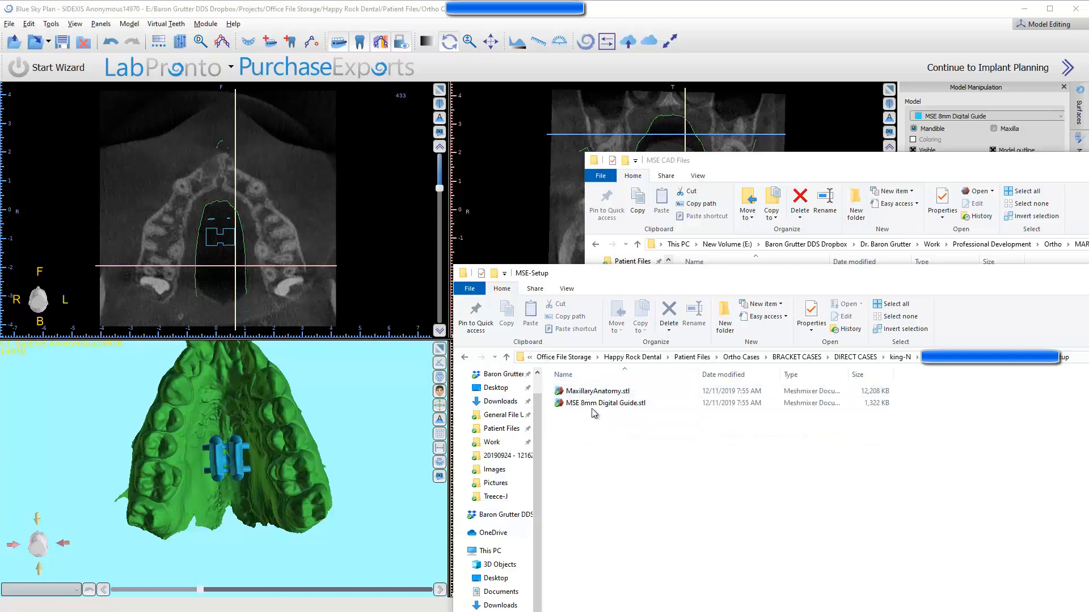
pyautogui.moveTo(587, 391)
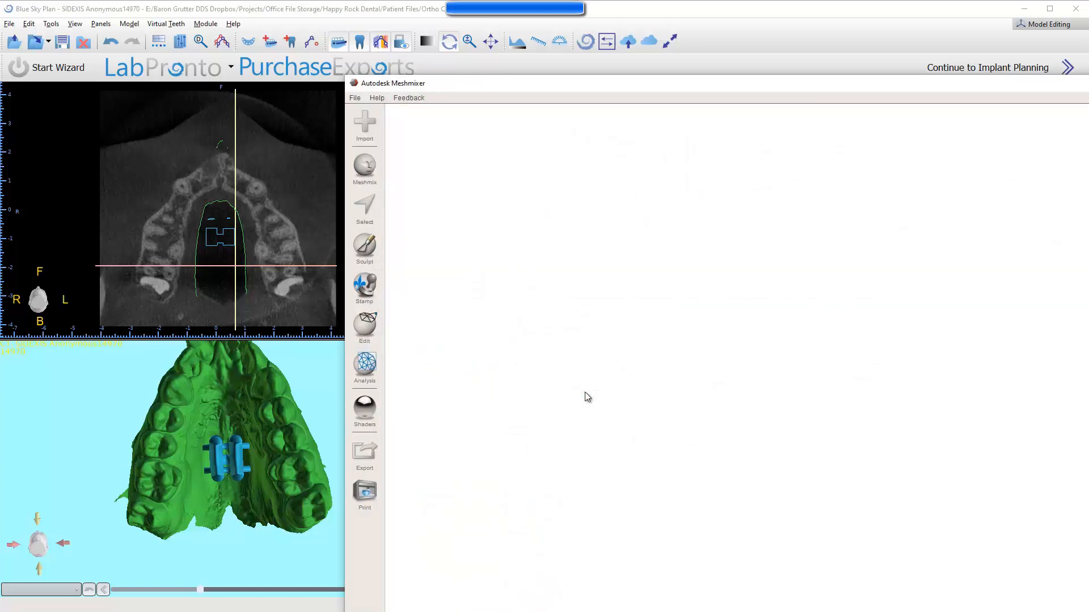
pyautogui.moveTo(110, 127)
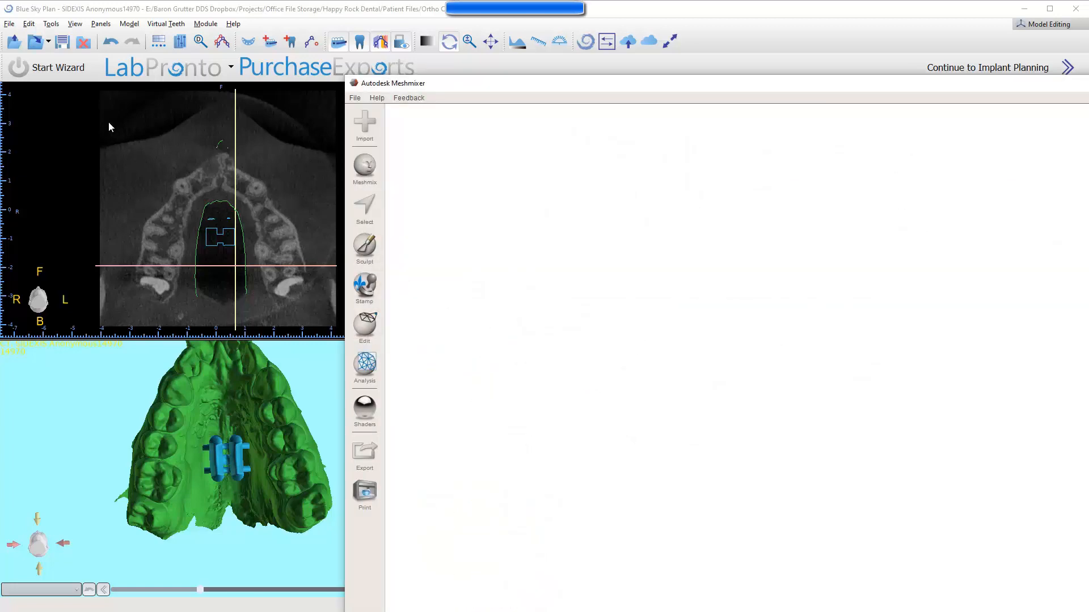
pyautogui.moveTo(417, 84)
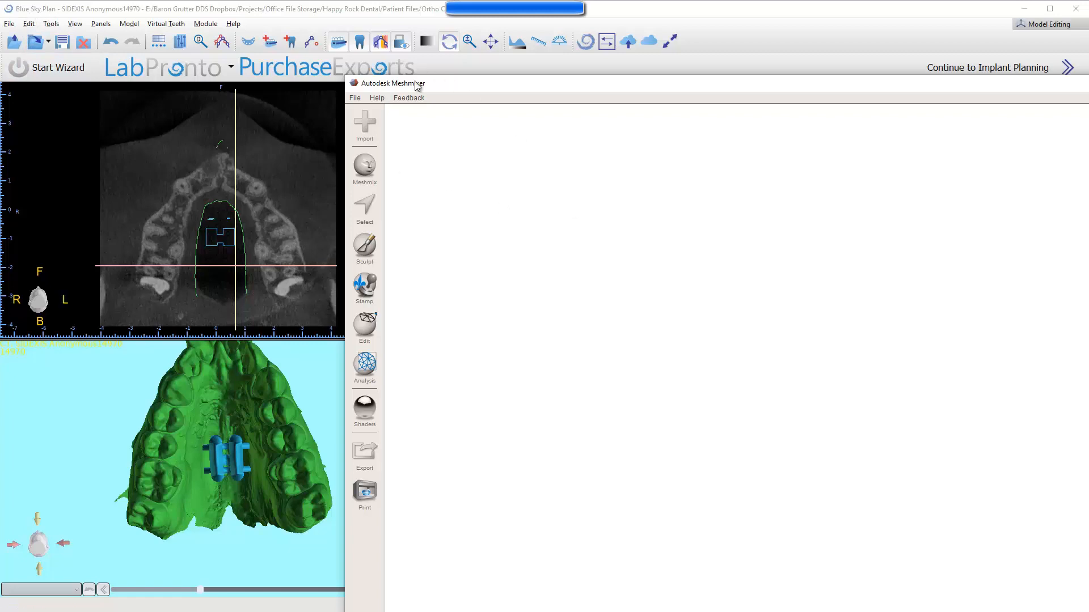
# Step: Append MSE 8mm Digital Guide.stl to the Meshmixer scene beside MaxillaryAnatomy and face the palate
pyautogui.click(364, 127)
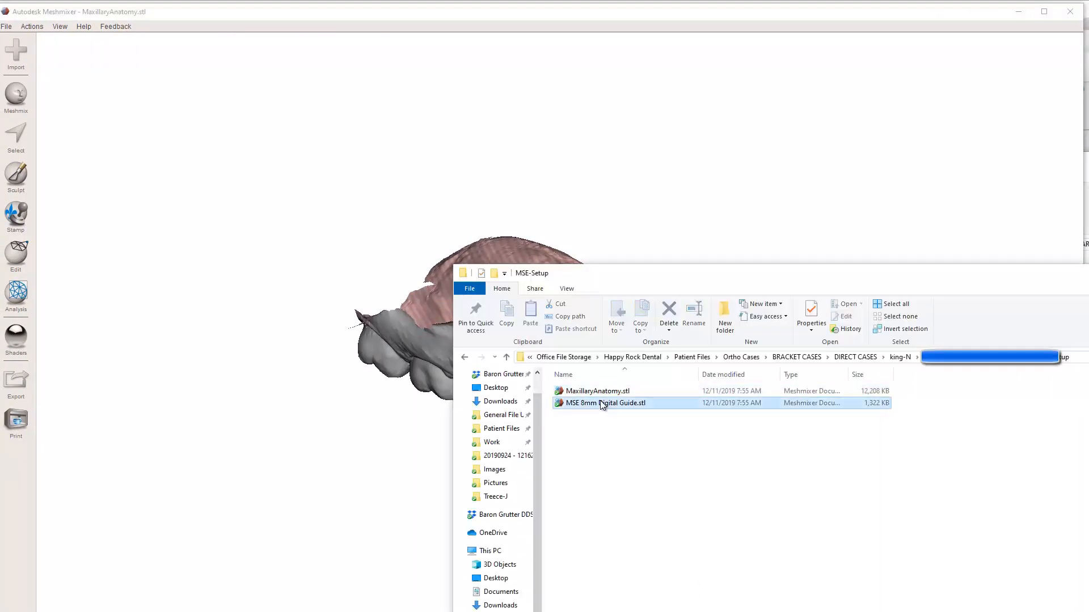
pyautogui.doubleClick(604, 404)
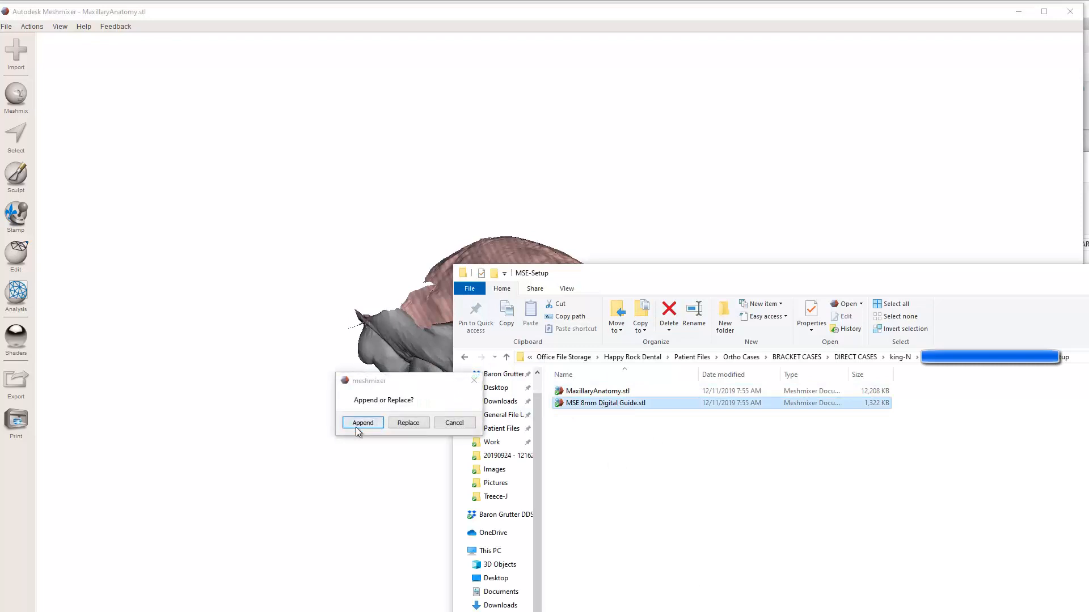
pyautogui.click(363, 422)
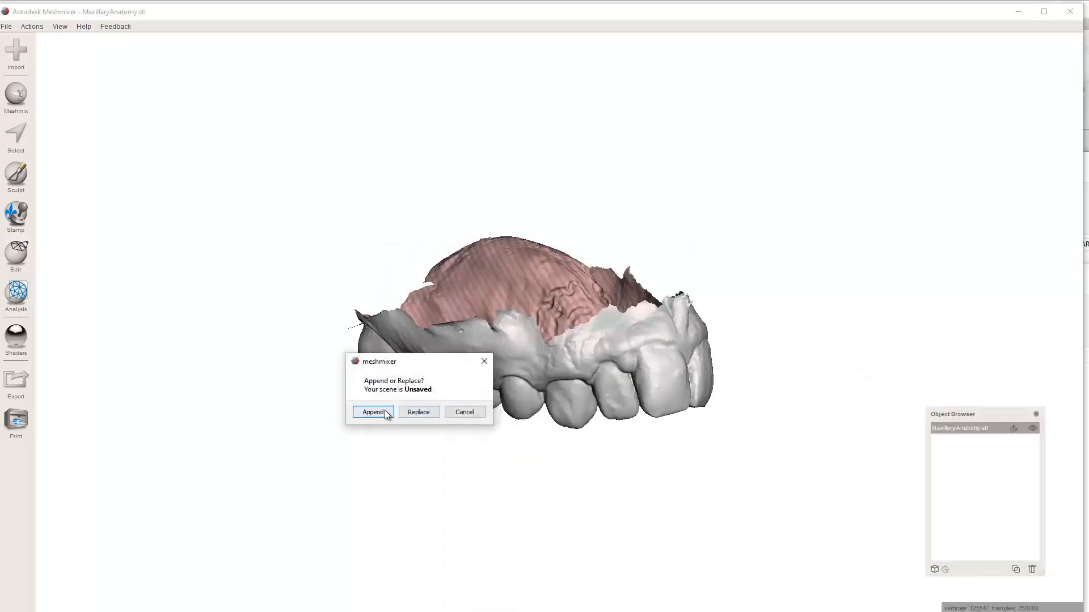
pyautogui.click(372, 411)
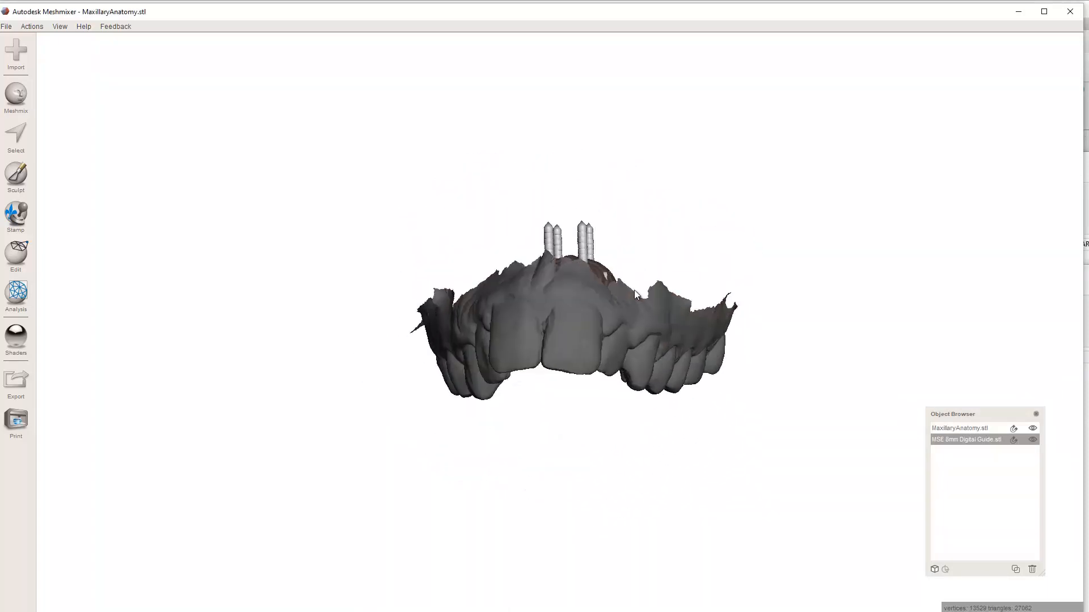
pyautogui.moveTo(625, 291); pyautogui.dragTo(599, 359)
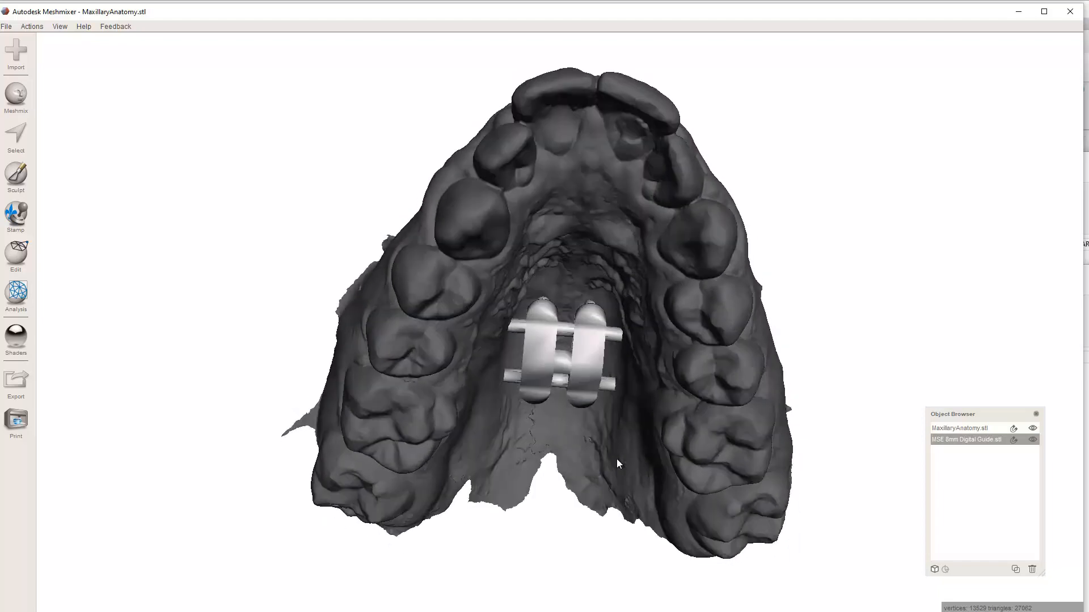
pyautogui.moveTo(20, 136)
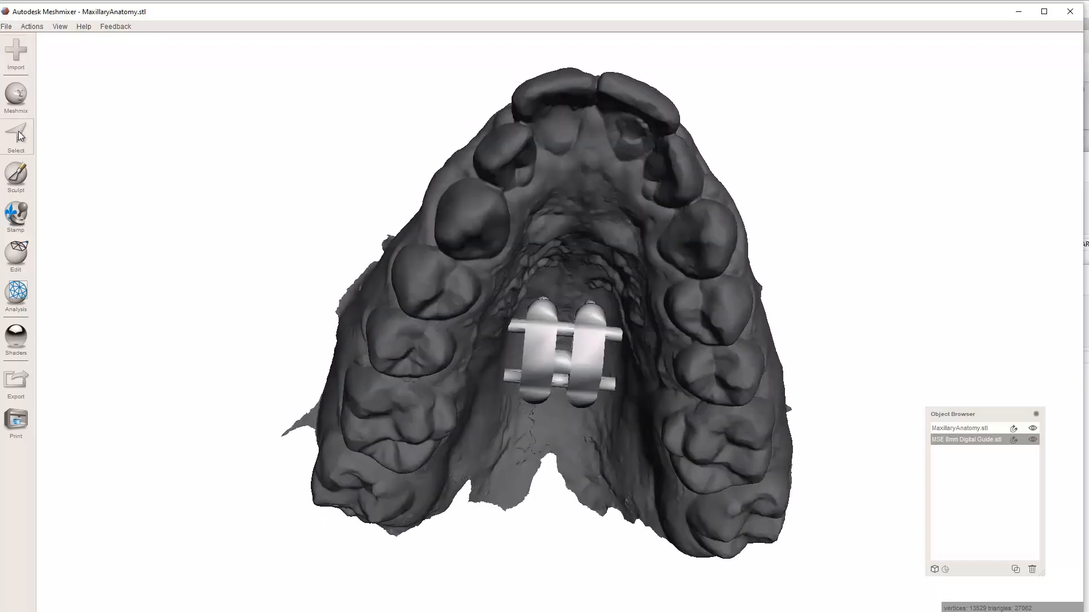
# Step: Select the whole MSE guide mesh with the Select tool so its four pins can be isolated
pyautogui.click(16, 134)
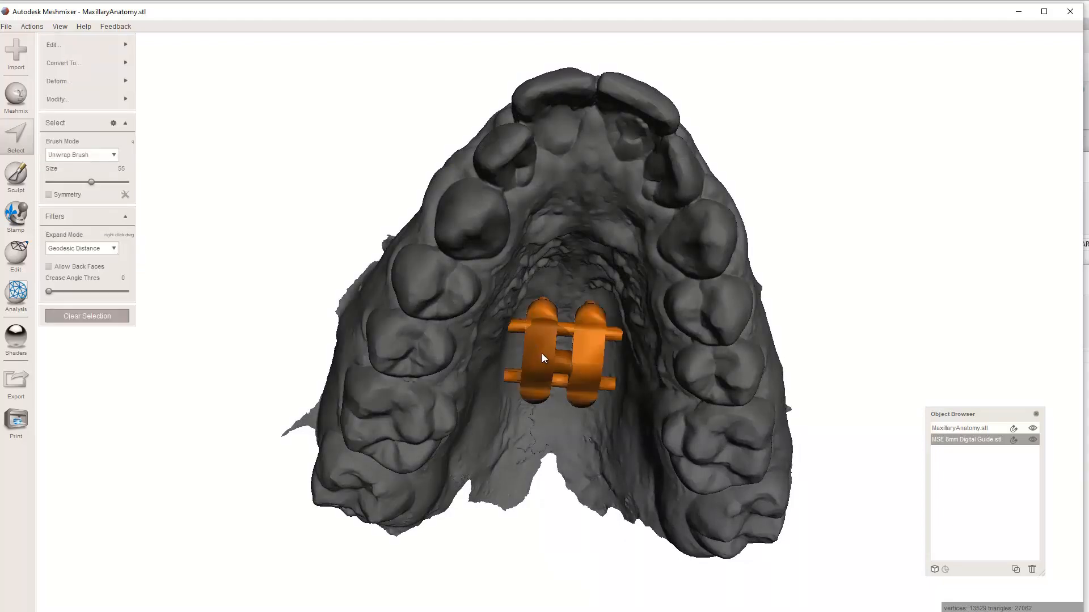
pyautogui.moveTo(542, 359); pyautogui.dragTo(604, 314)
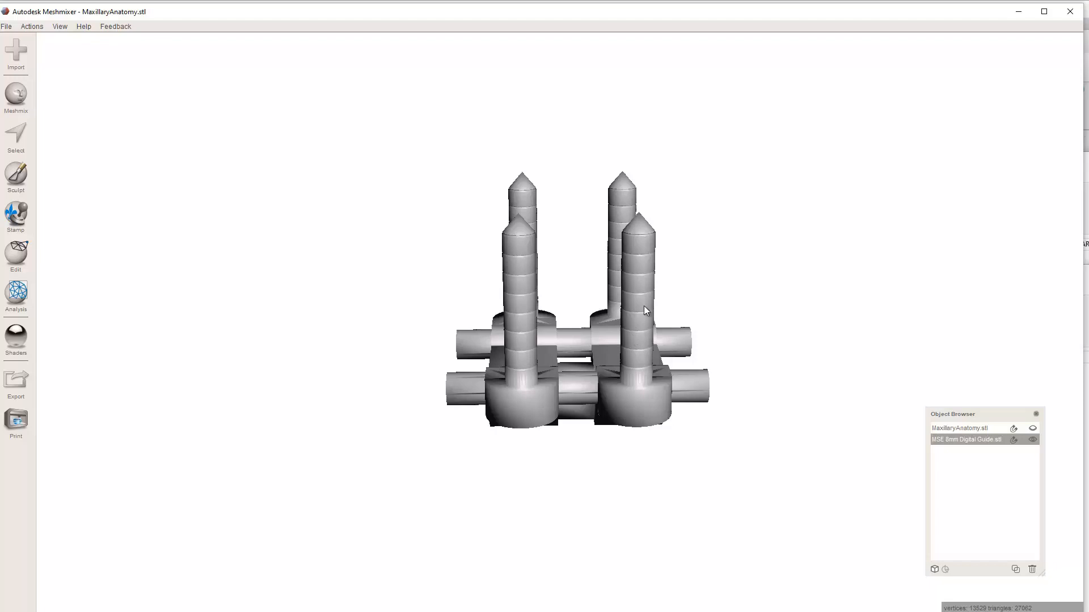
# Step: Run Edit > Make Solid on the guide so only its four pin tips poke through the palate
pyautogui.click(16, 136)
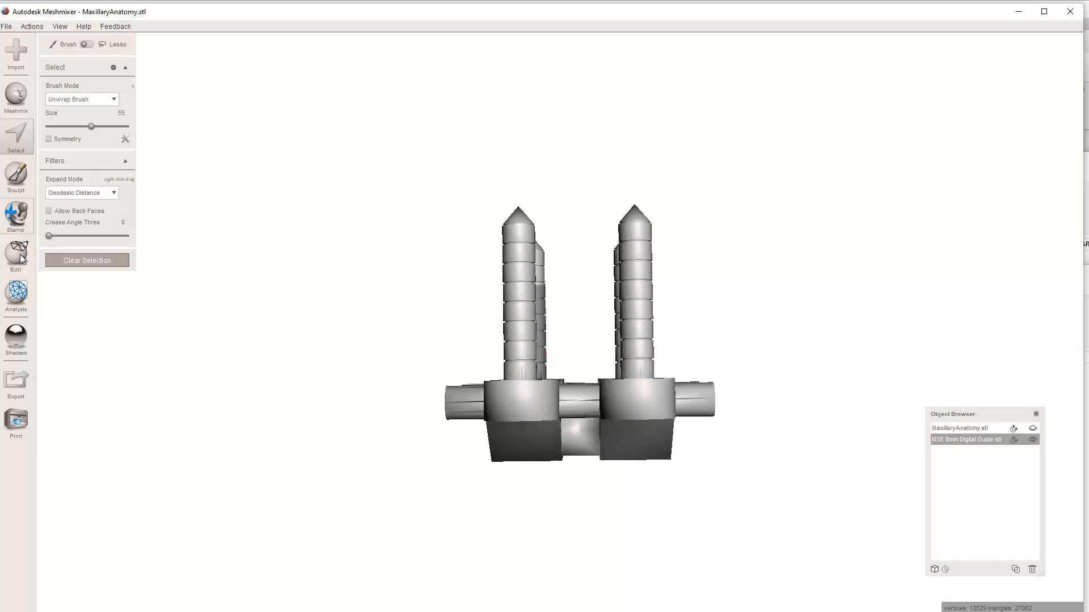
pyautogui.click(16, 254)
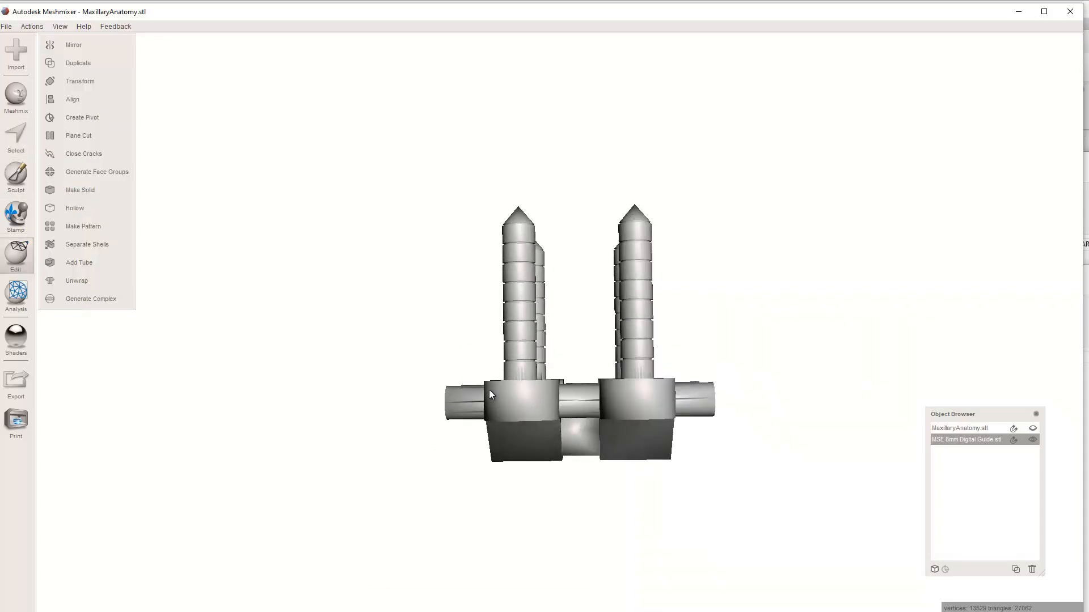
pyautogui.moveTo(102, 190)
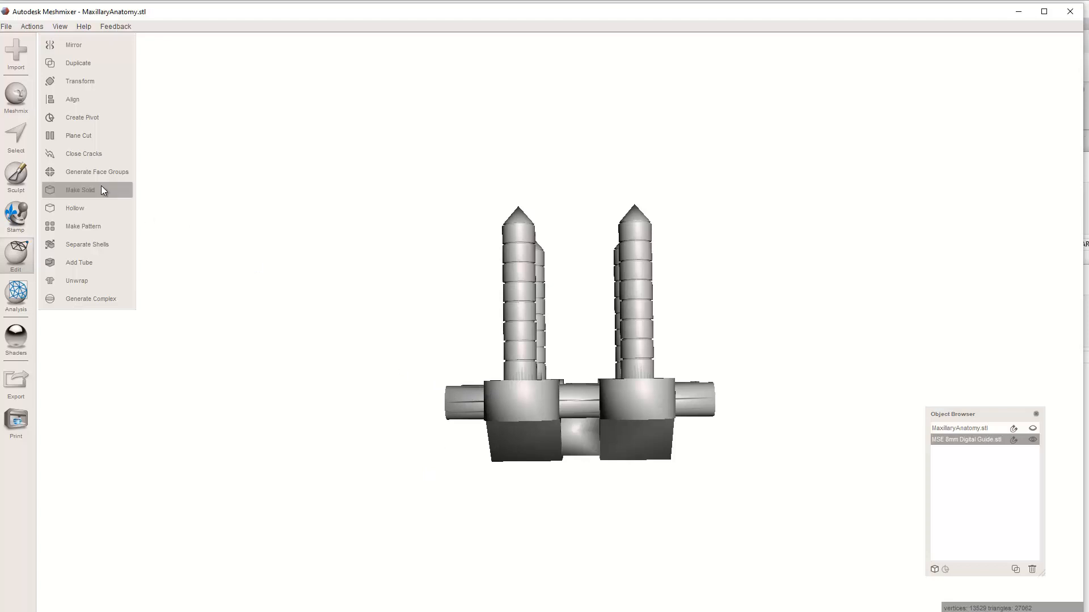
pyautogui.click(78, 136)
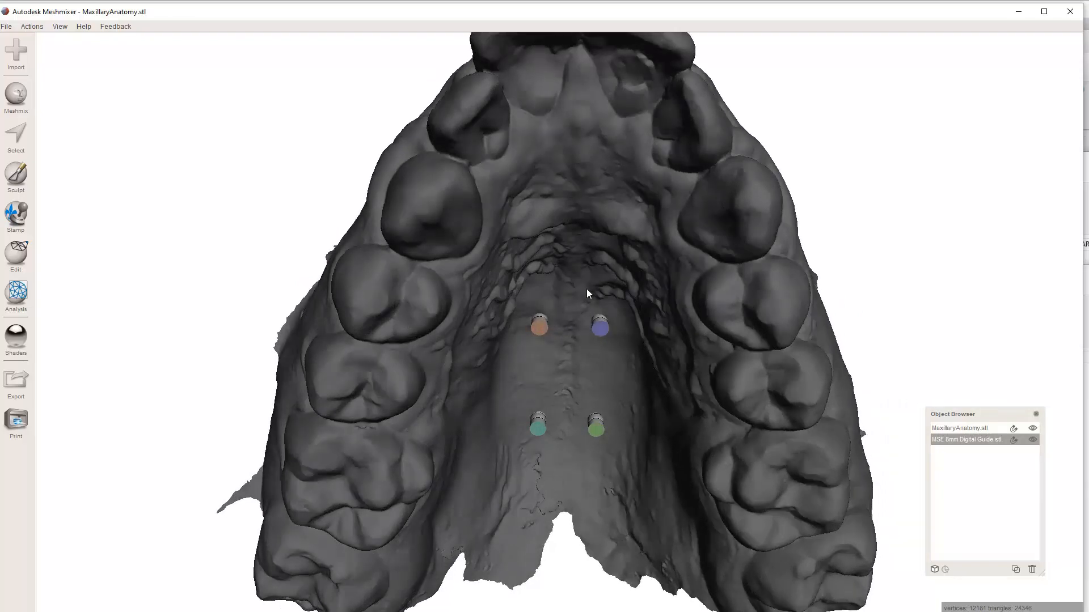
# Step: Orbit the model to inspect the four pin ends in the palate from several angles
pyautogui.moveTo(586, 292); pyautogui.dragTo(549, 367)
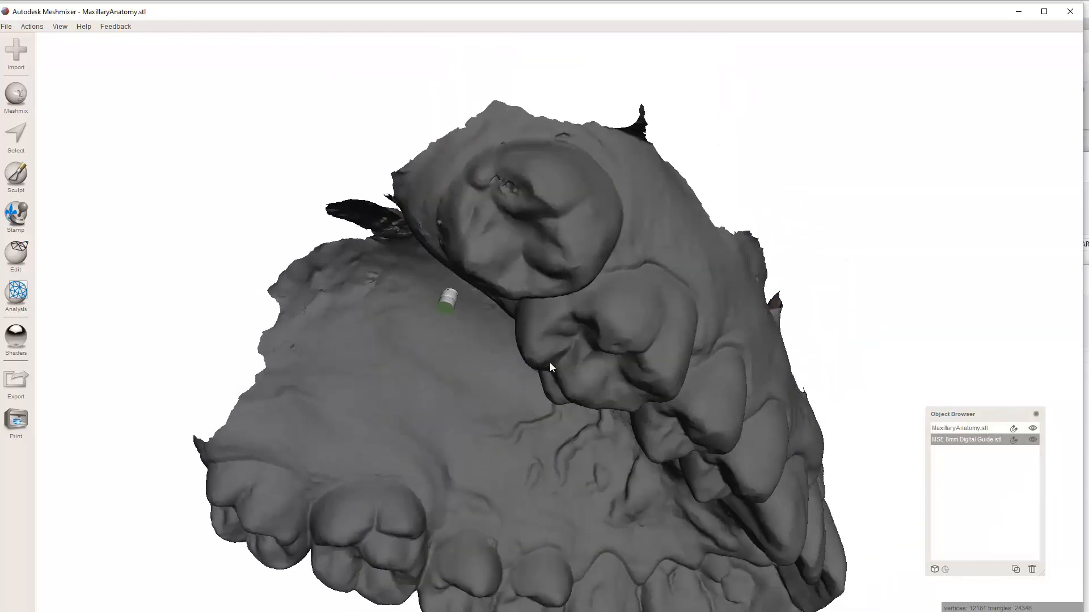
pyautogui.moveTo(552, 367); pyautogui.dragTo(534, 371)
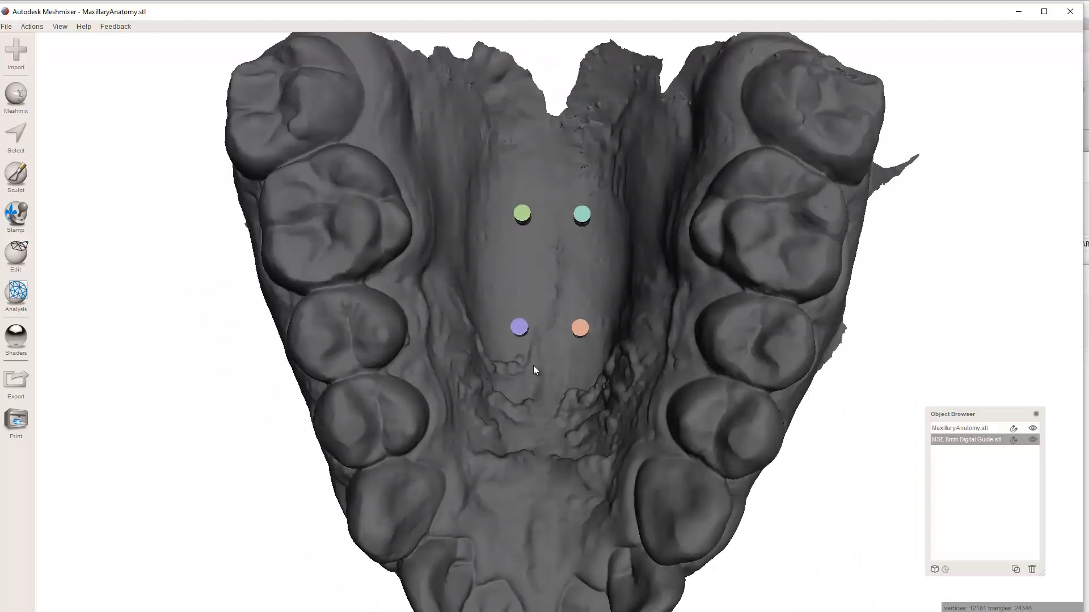
pyautogui.moveTo(483, 302)
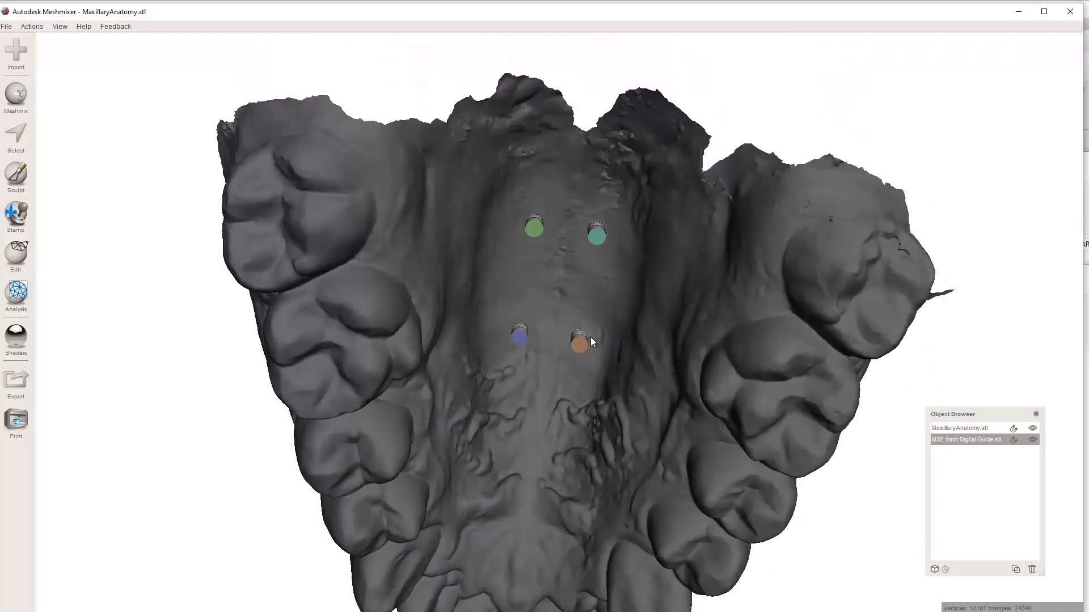
pyautogui.moveTo(590, 340); pyautogui.dragTo(589, 229)
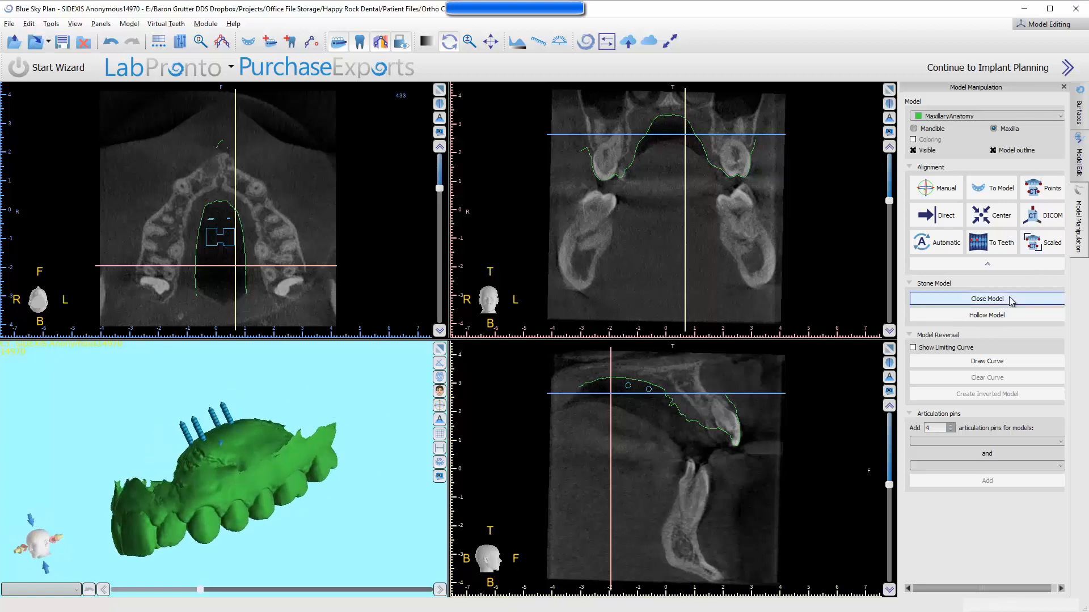
# Step: Close the maxillary scan into a stone model with a solid base via Stone Model > Close Model
pyautogui.click(986, 298)
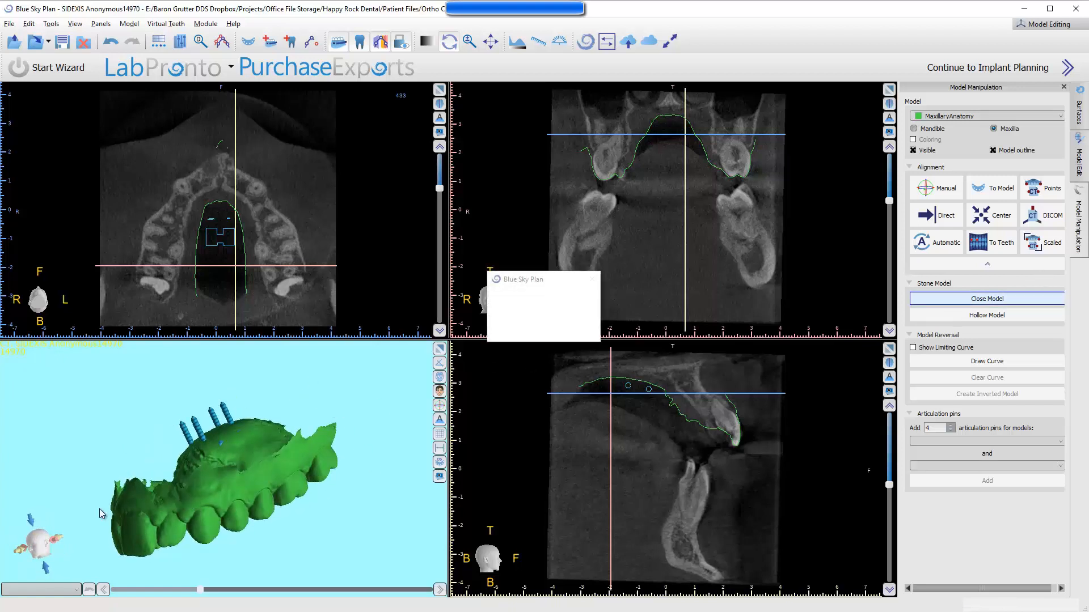
pyautogui.click(987, 298)
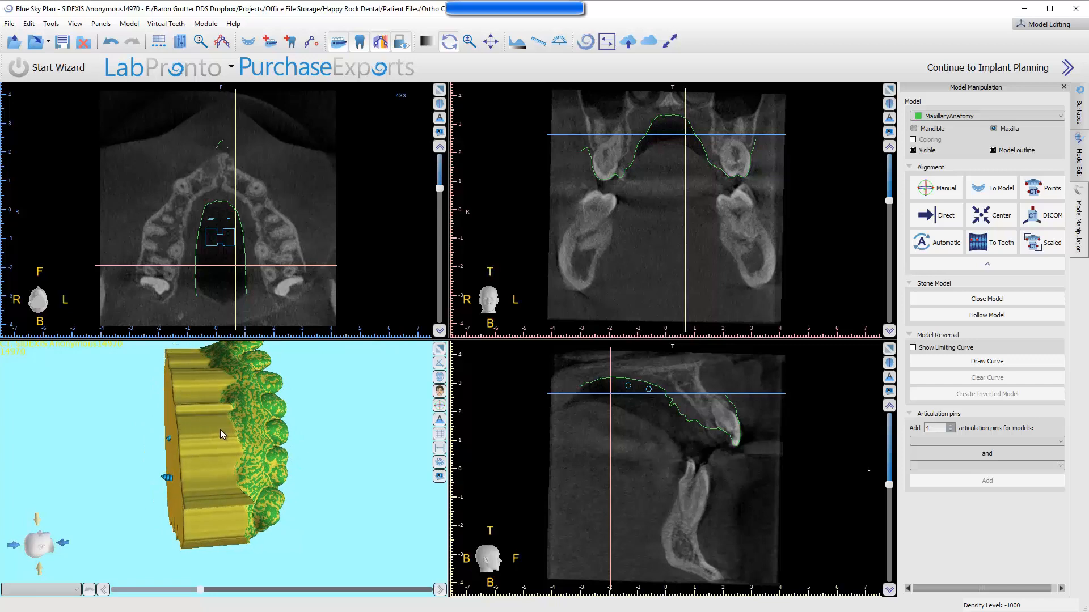
pyautogui.click(8, 24)
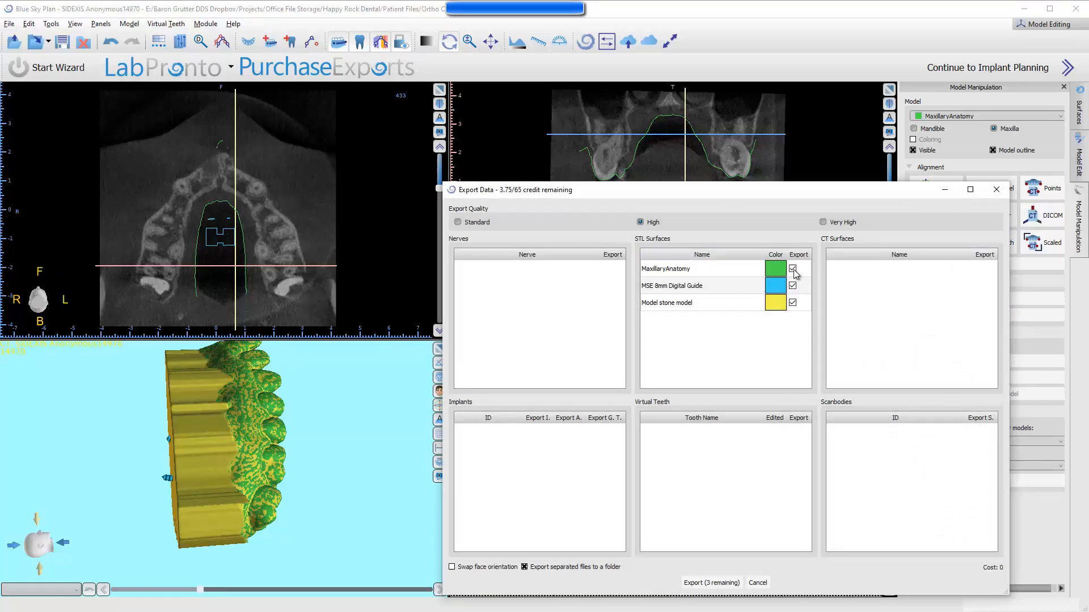
# Step: Export the guide and stone model without MaxillaryAnatomy into a new folder named Closed
pyautogui.click(792, 268)
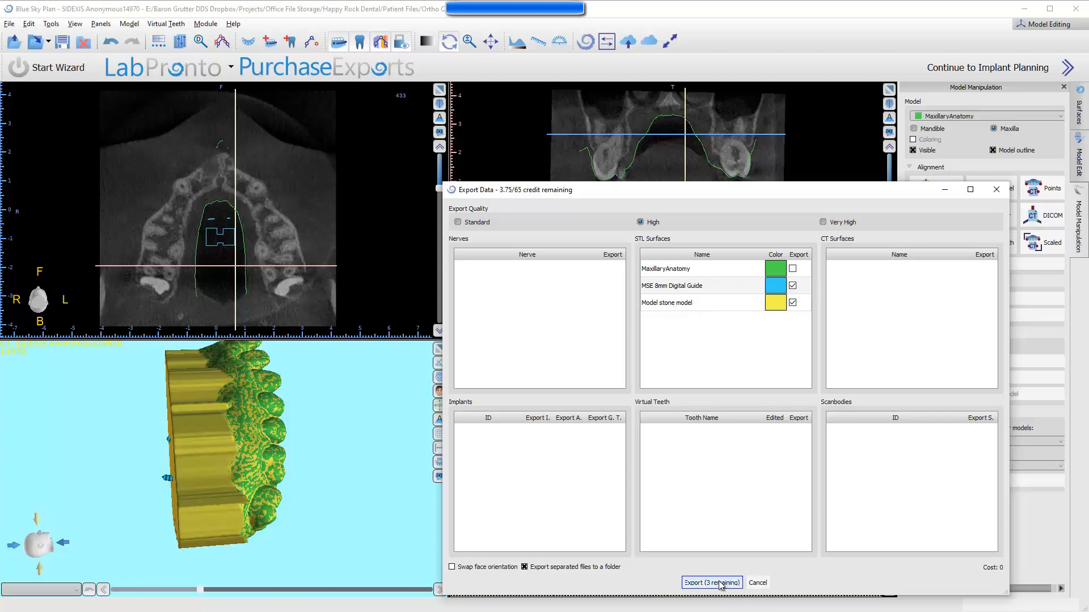
pyautogui.click(713, 583)
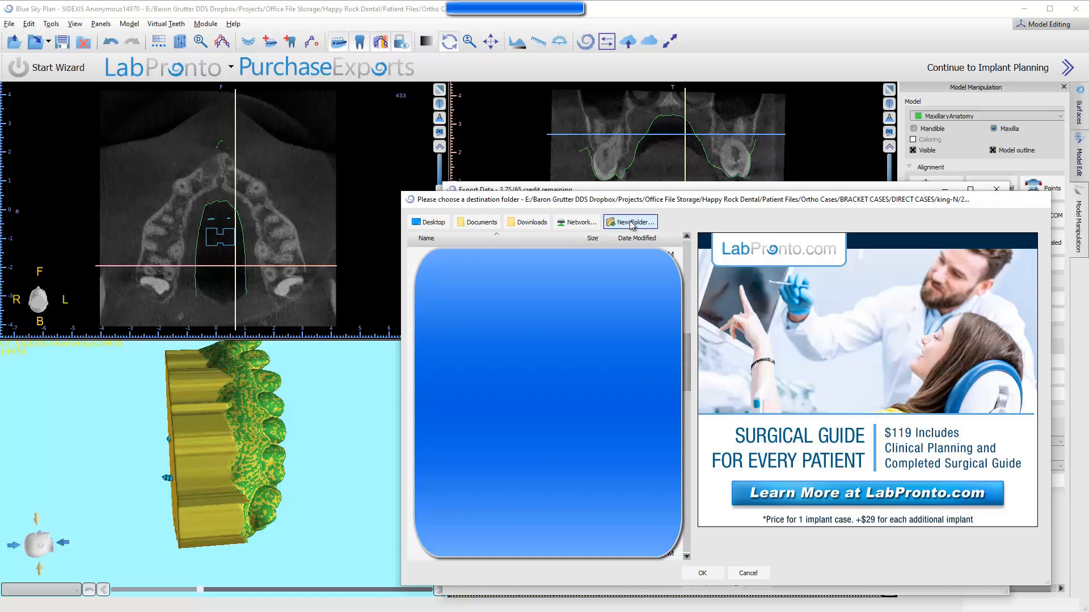
pyautogui.click(748, 574)
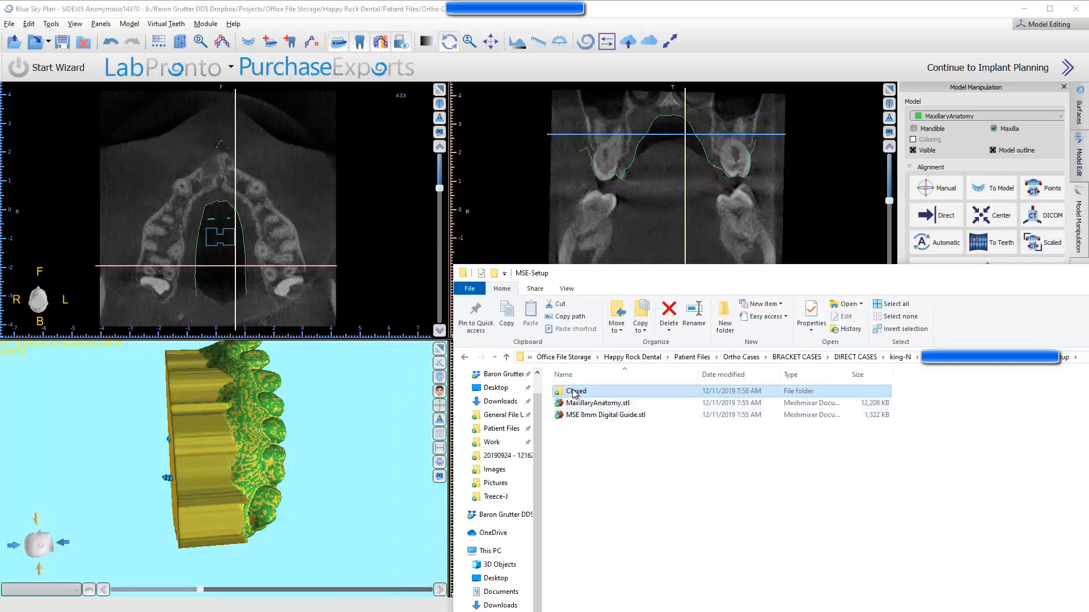
# Step: Append Model stone model.stl from the Closed folder to the Meshmixer scene
pyautogui.doubleClick(575, 392)
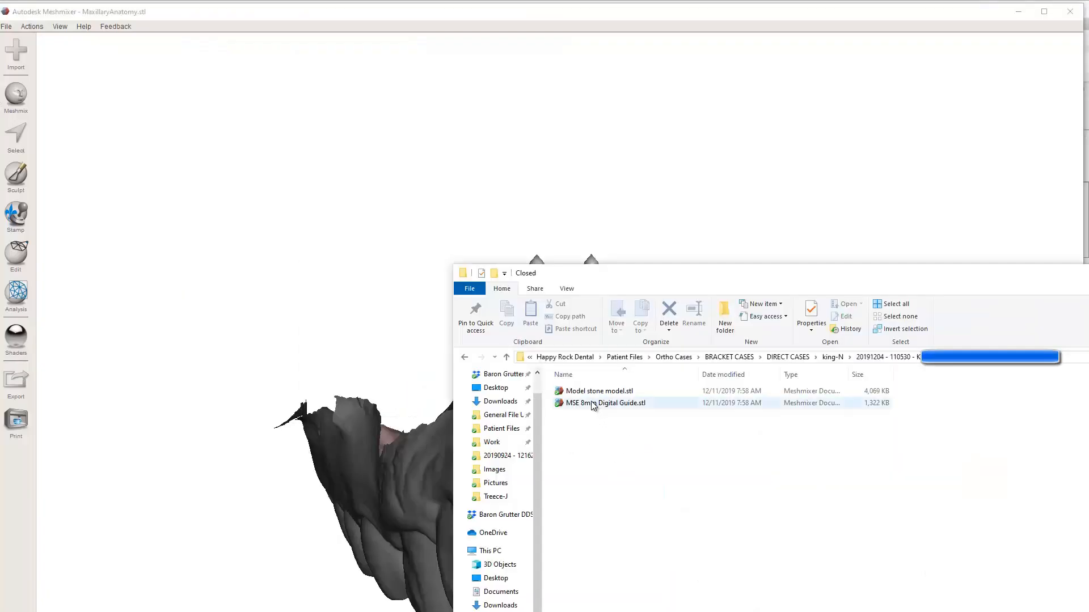
pyautogui.doubleClick(599, 391)
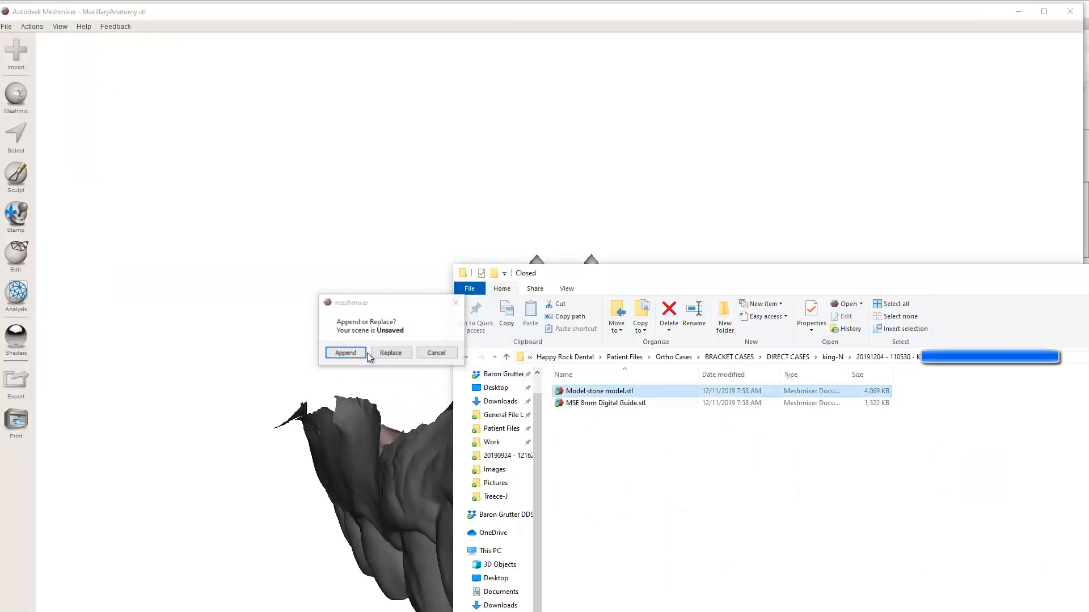
pyautogui.click(345, 352)
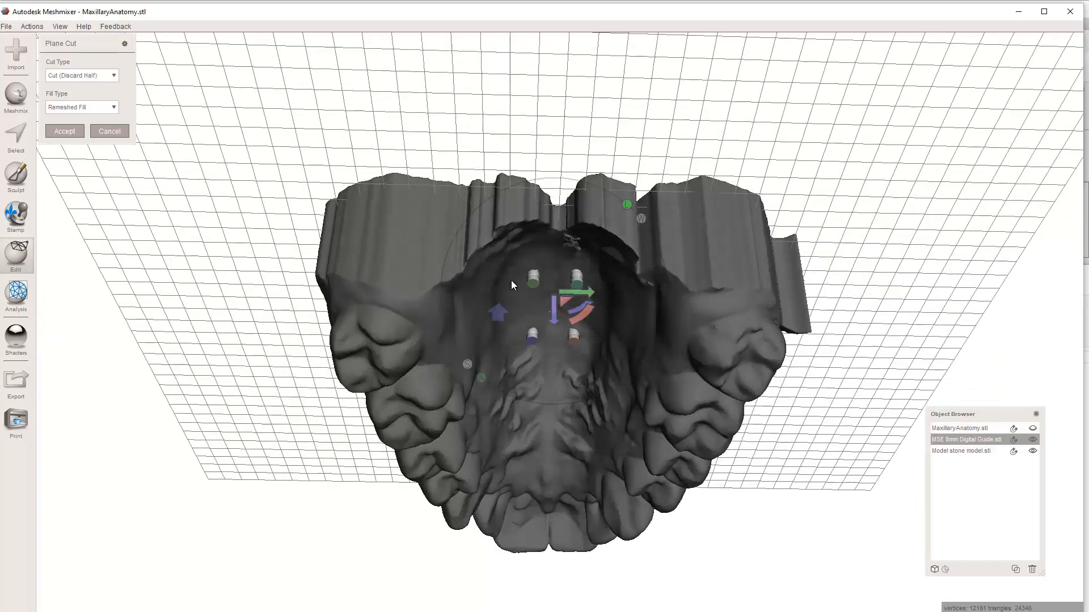
# Step: Accept the plane cut trimming the MSE guide's pins flush with the palate
pyautogui.click(64, 132)
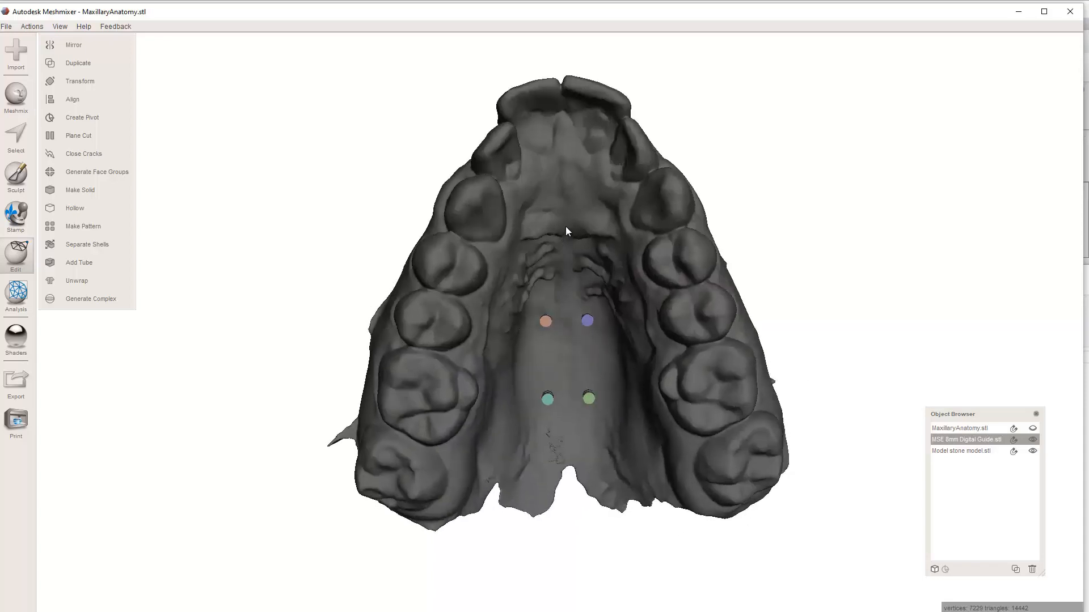
pyautogui.moveTo(563, 257)
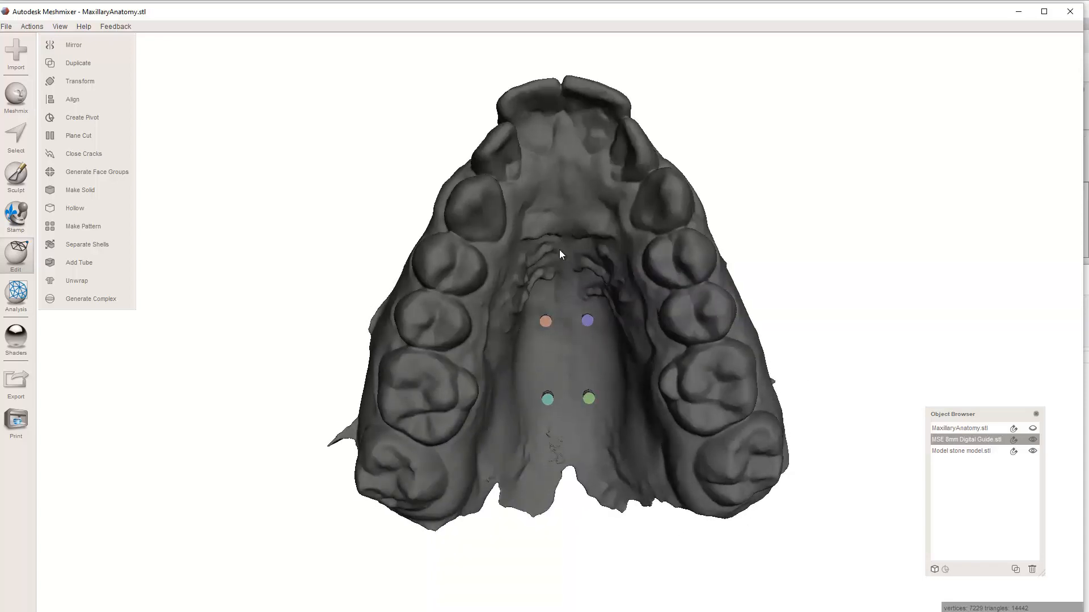